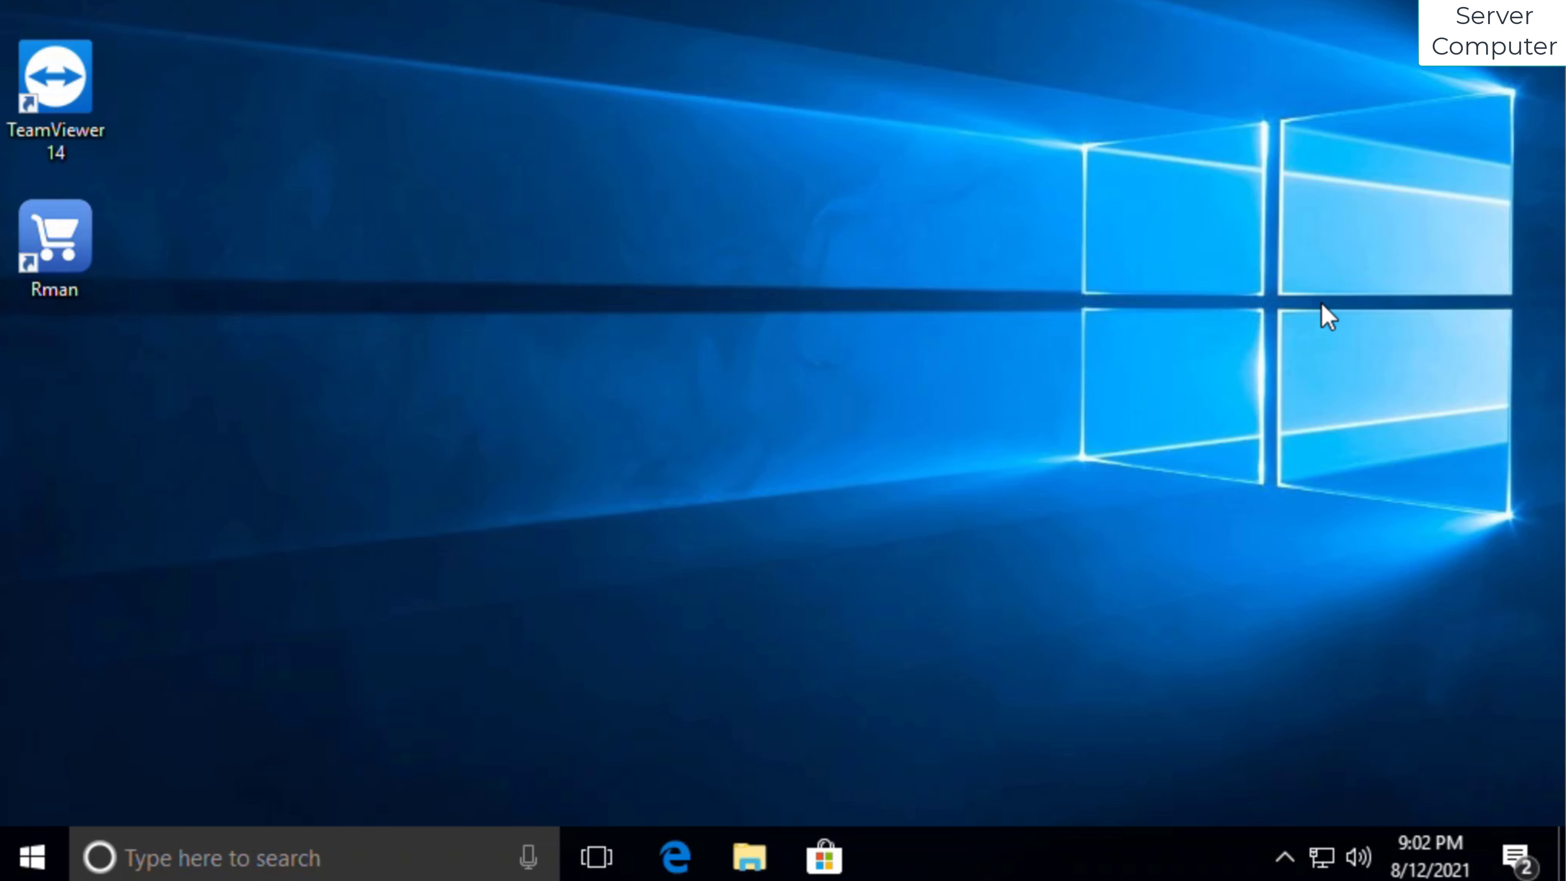
pyautogui.moveTo(1071, 331)
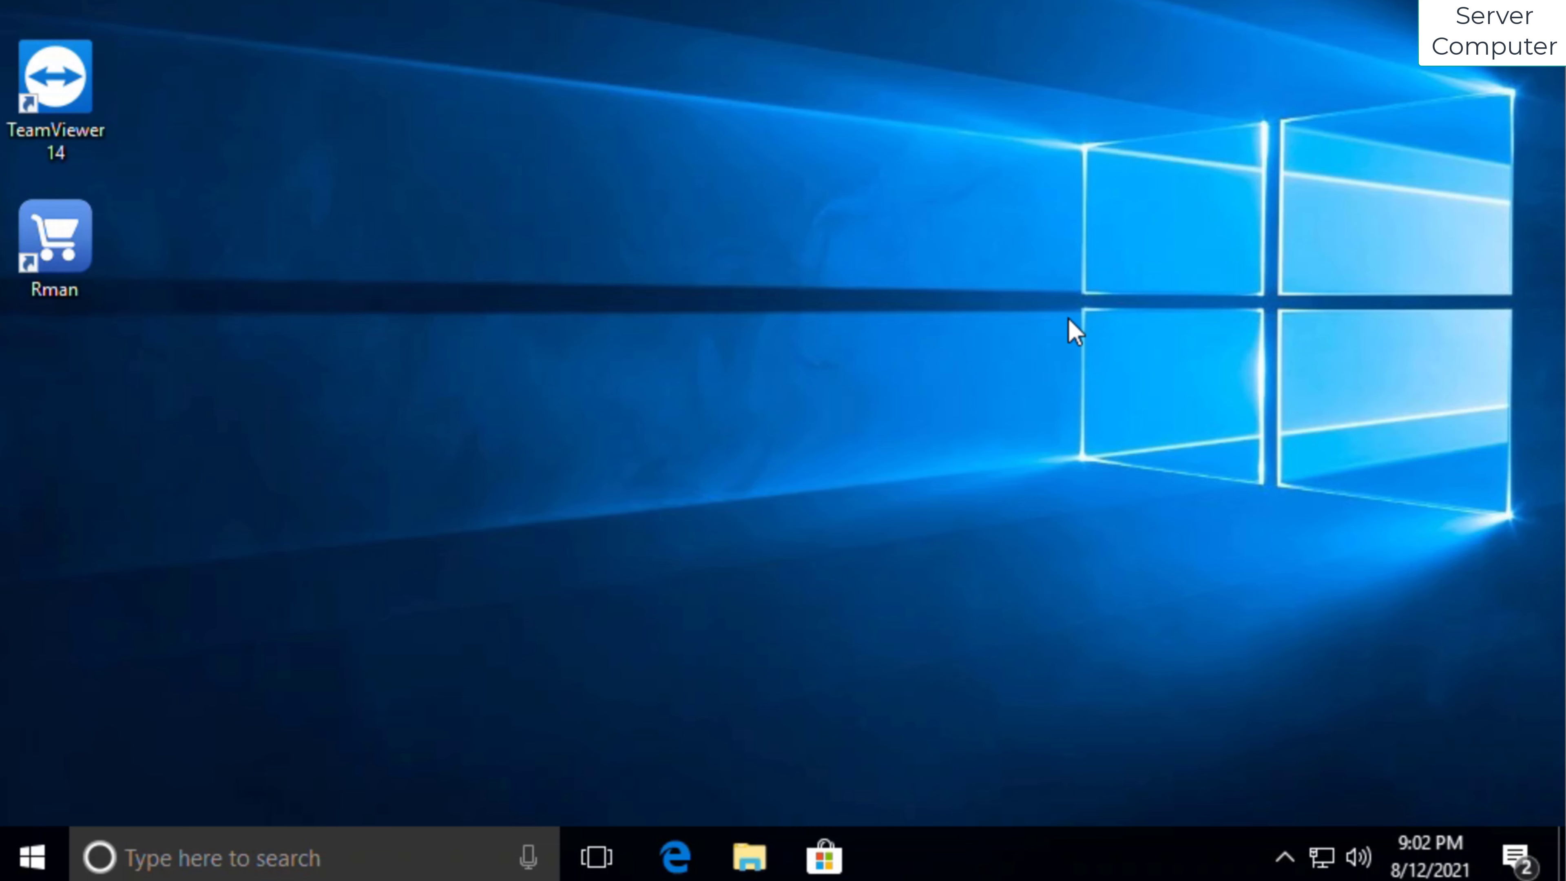
# Open Settings via search, go to Network & Internet and open Ethernet Network 5.
pyautogui.click(205, 856)
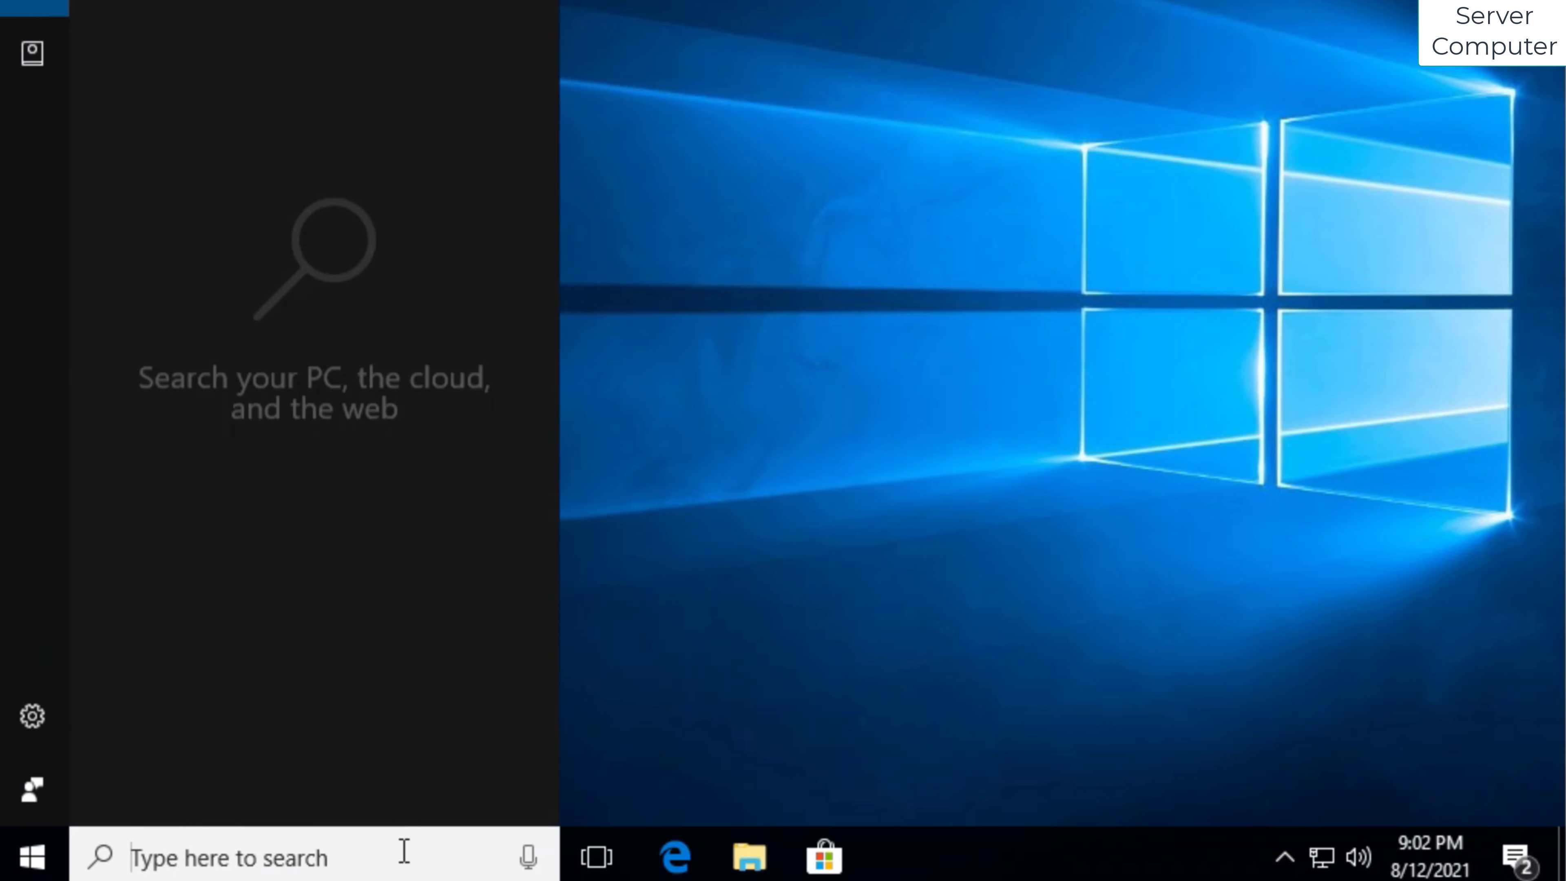
pyautogui.write('settings')
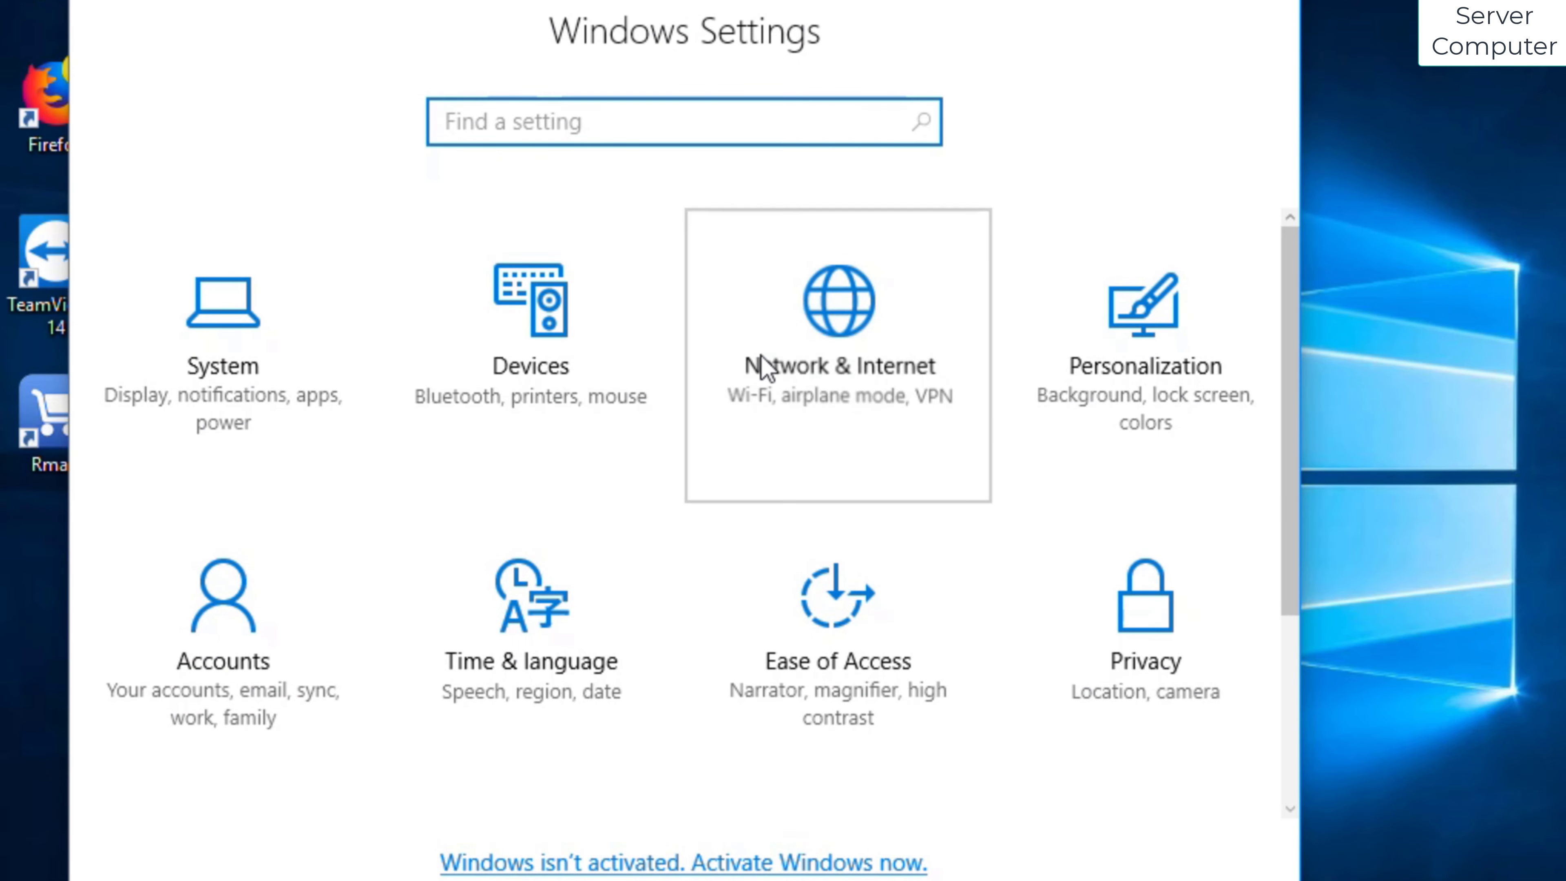
pyautogui.click(837, 352)
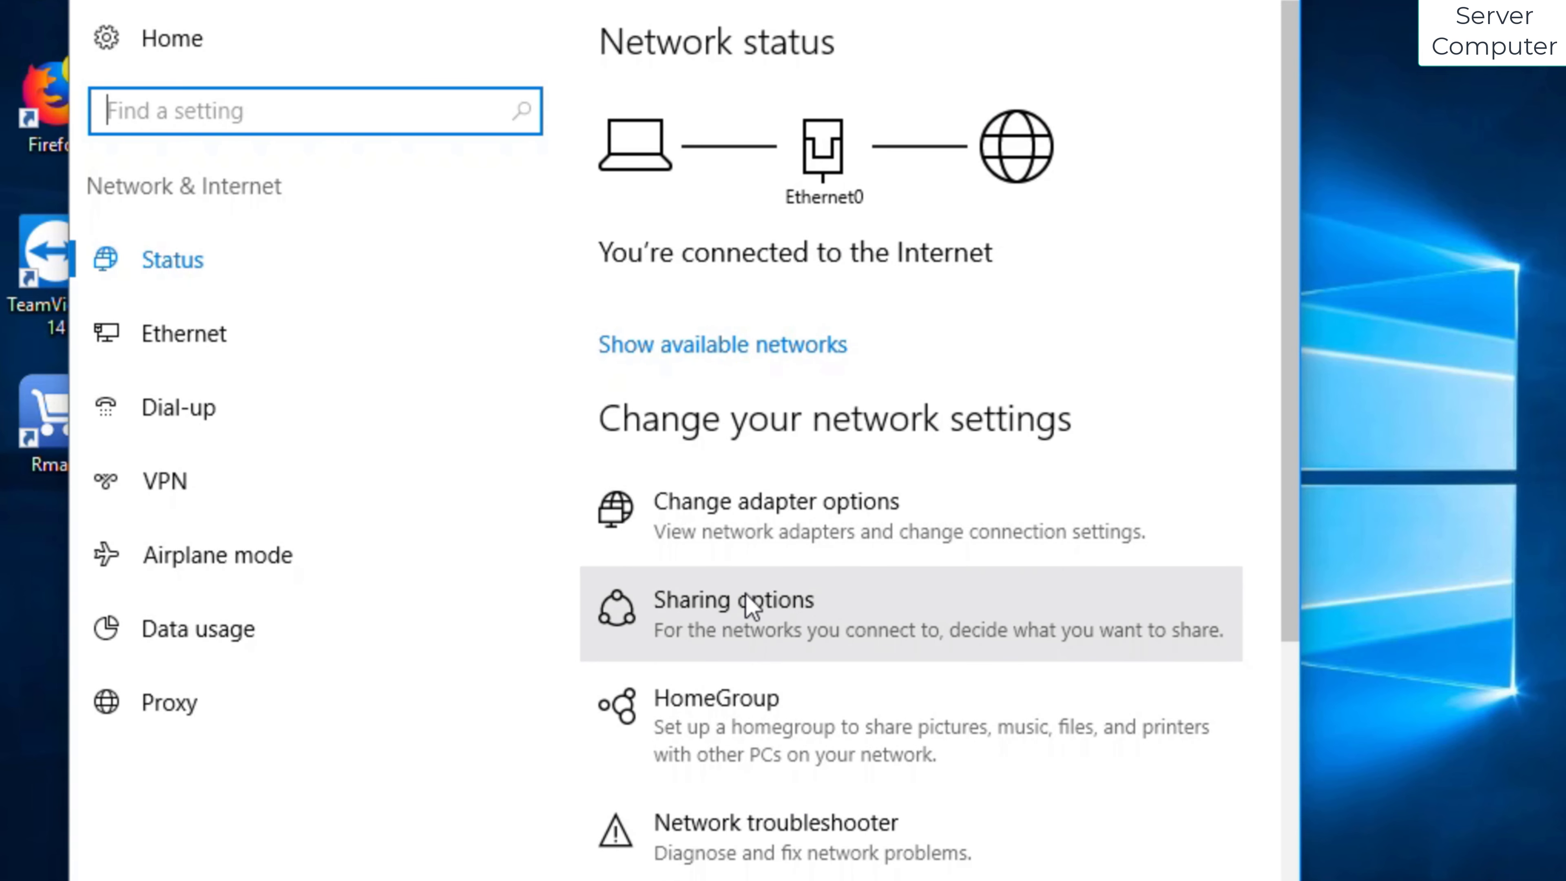
pyautogui.click(184, 333)
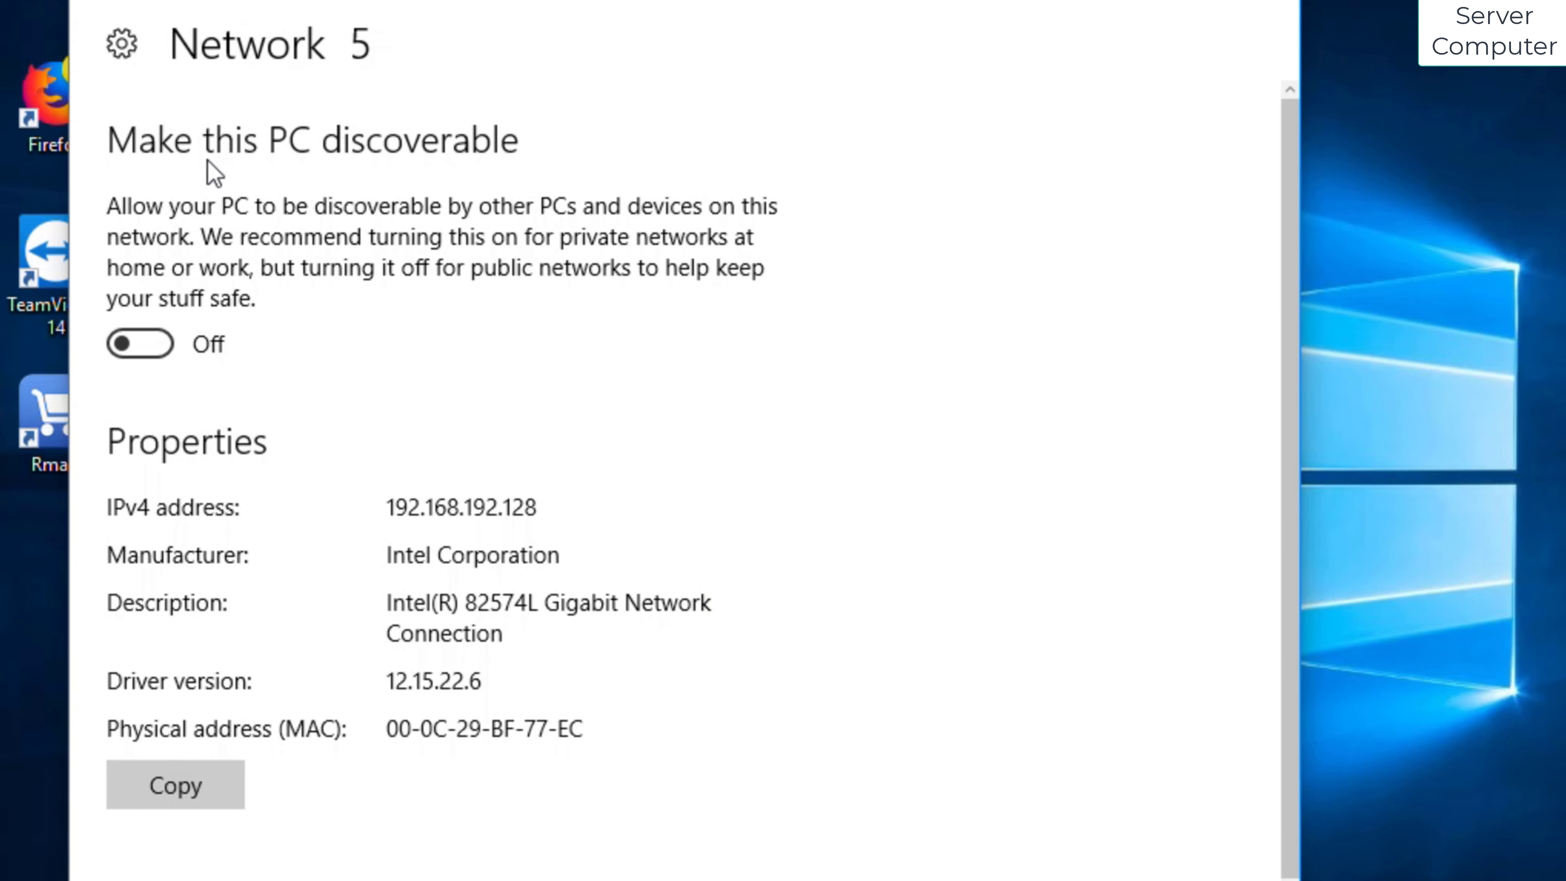
# Turn 'Make this PC discoverable' on for Network 5 and return to Ethernet.
pyautogui.click(140, 343)
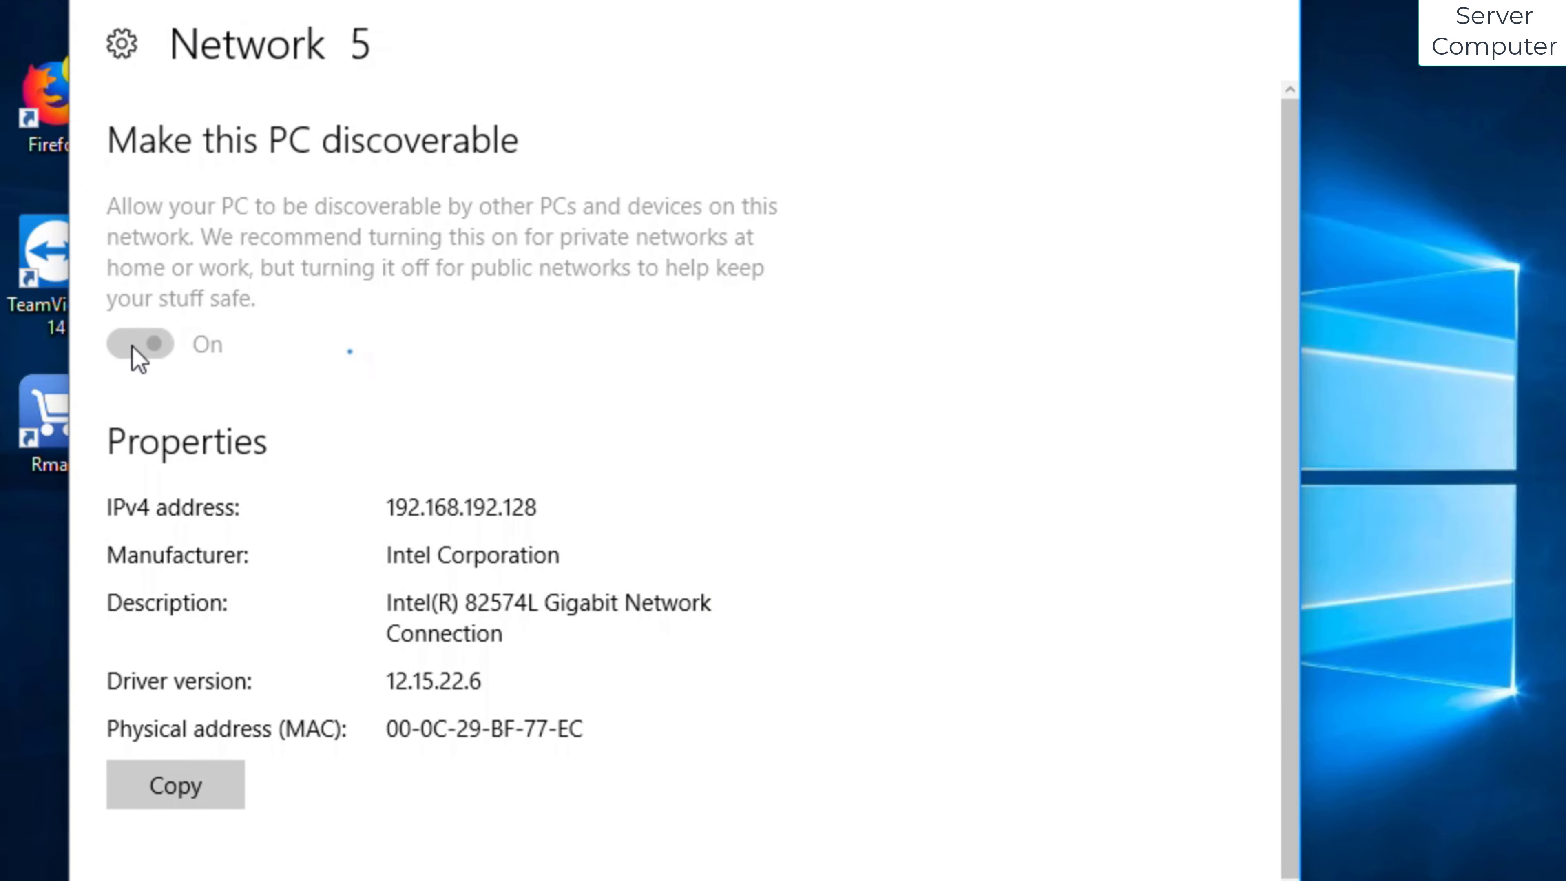
pyautogui.click(140, 344)
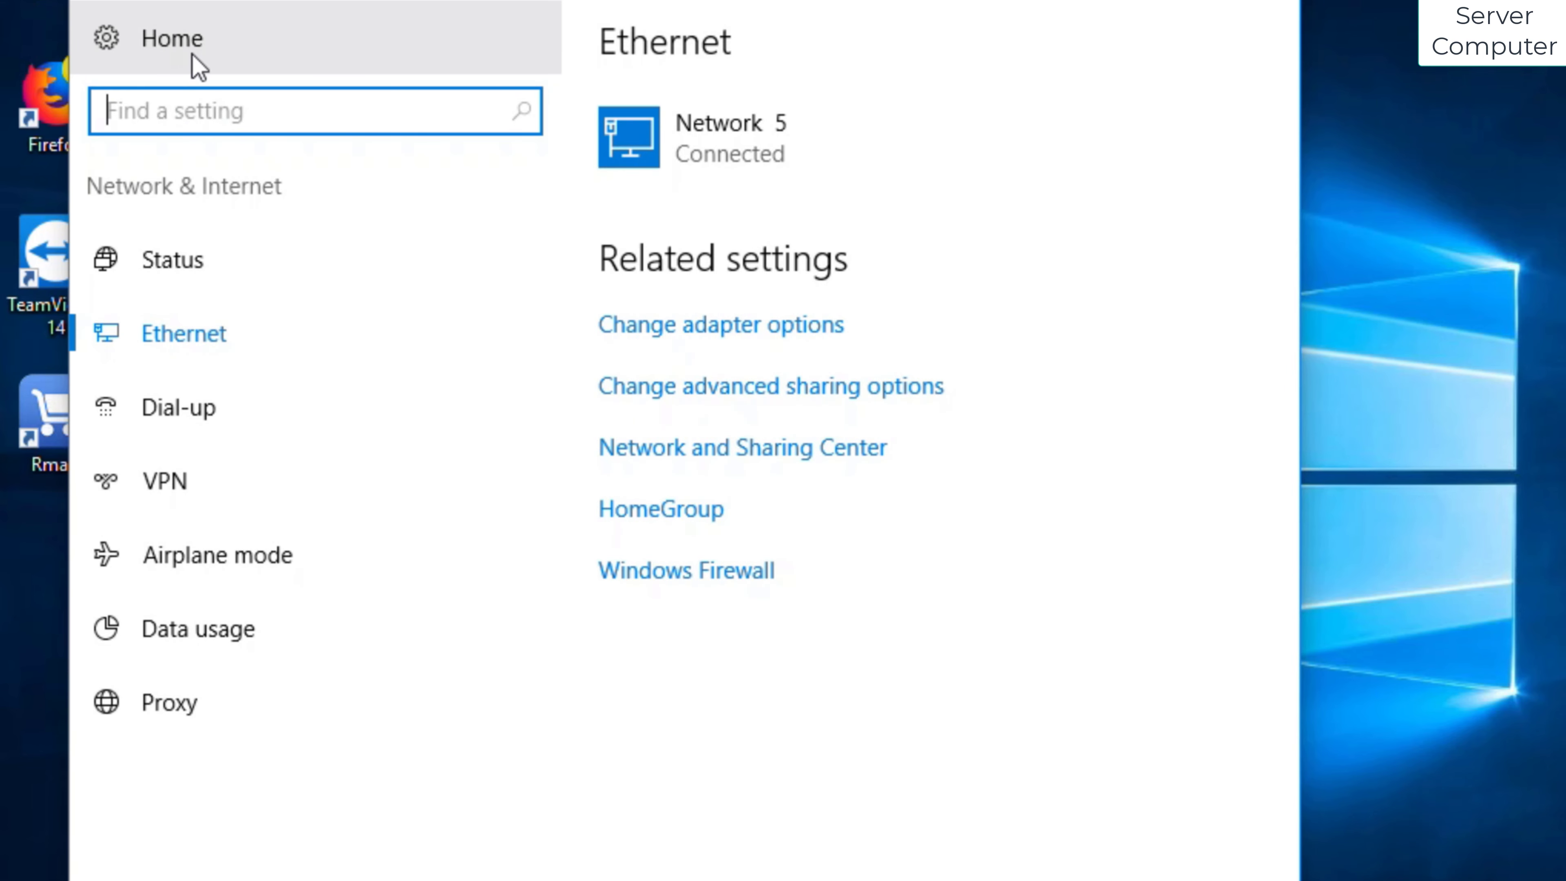
pyautogui.moveTo(316, 190)
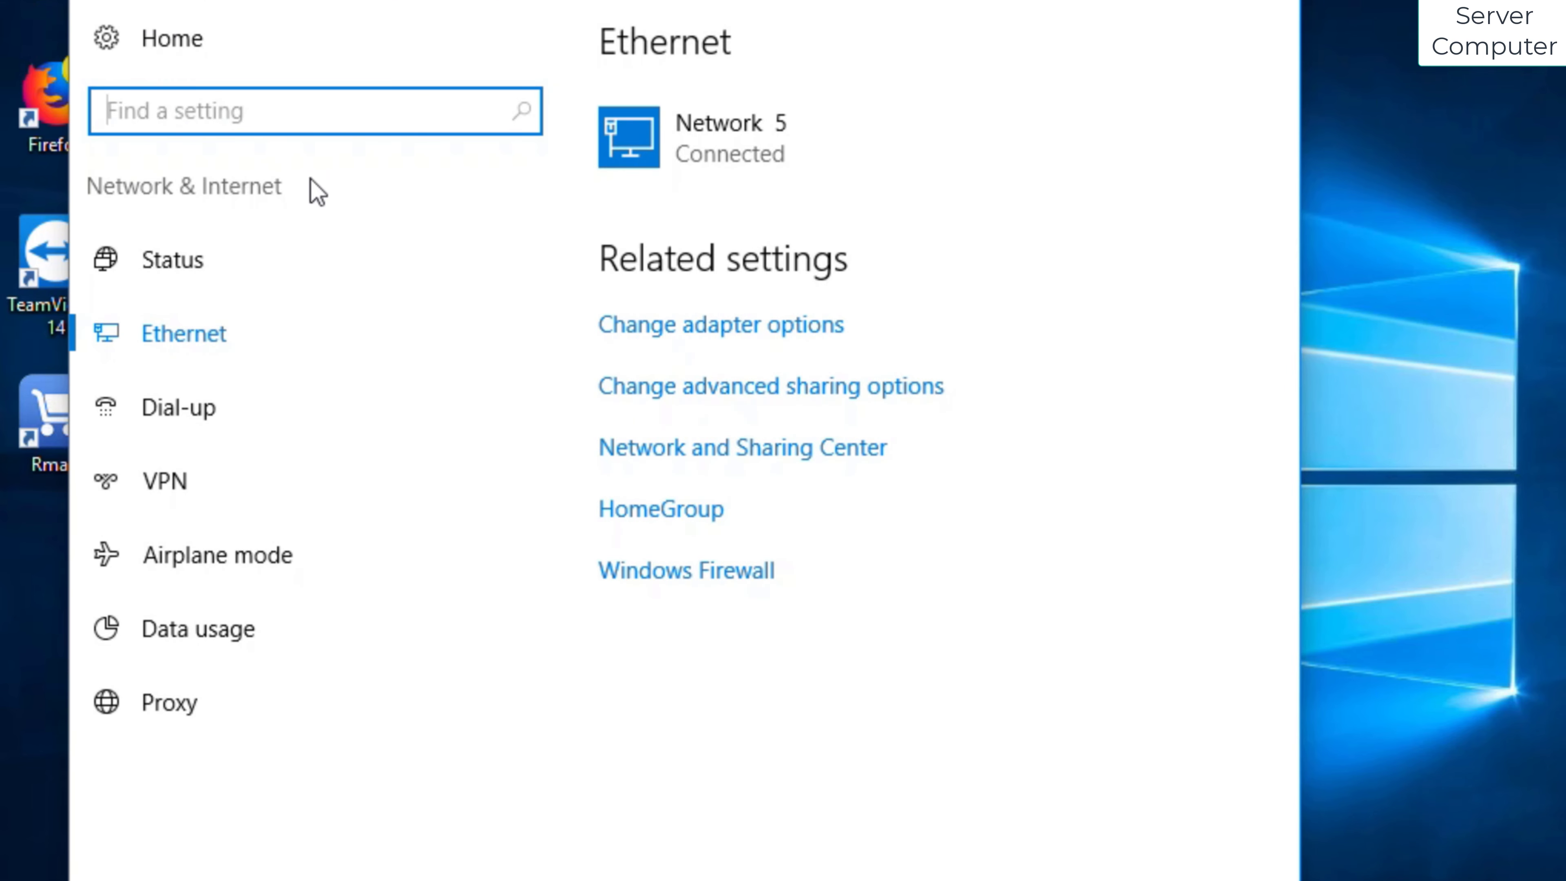
# In advanced sharing options, enable automatic device setup and file and printer sharing for Private.
pyautogui.click(172, 260)
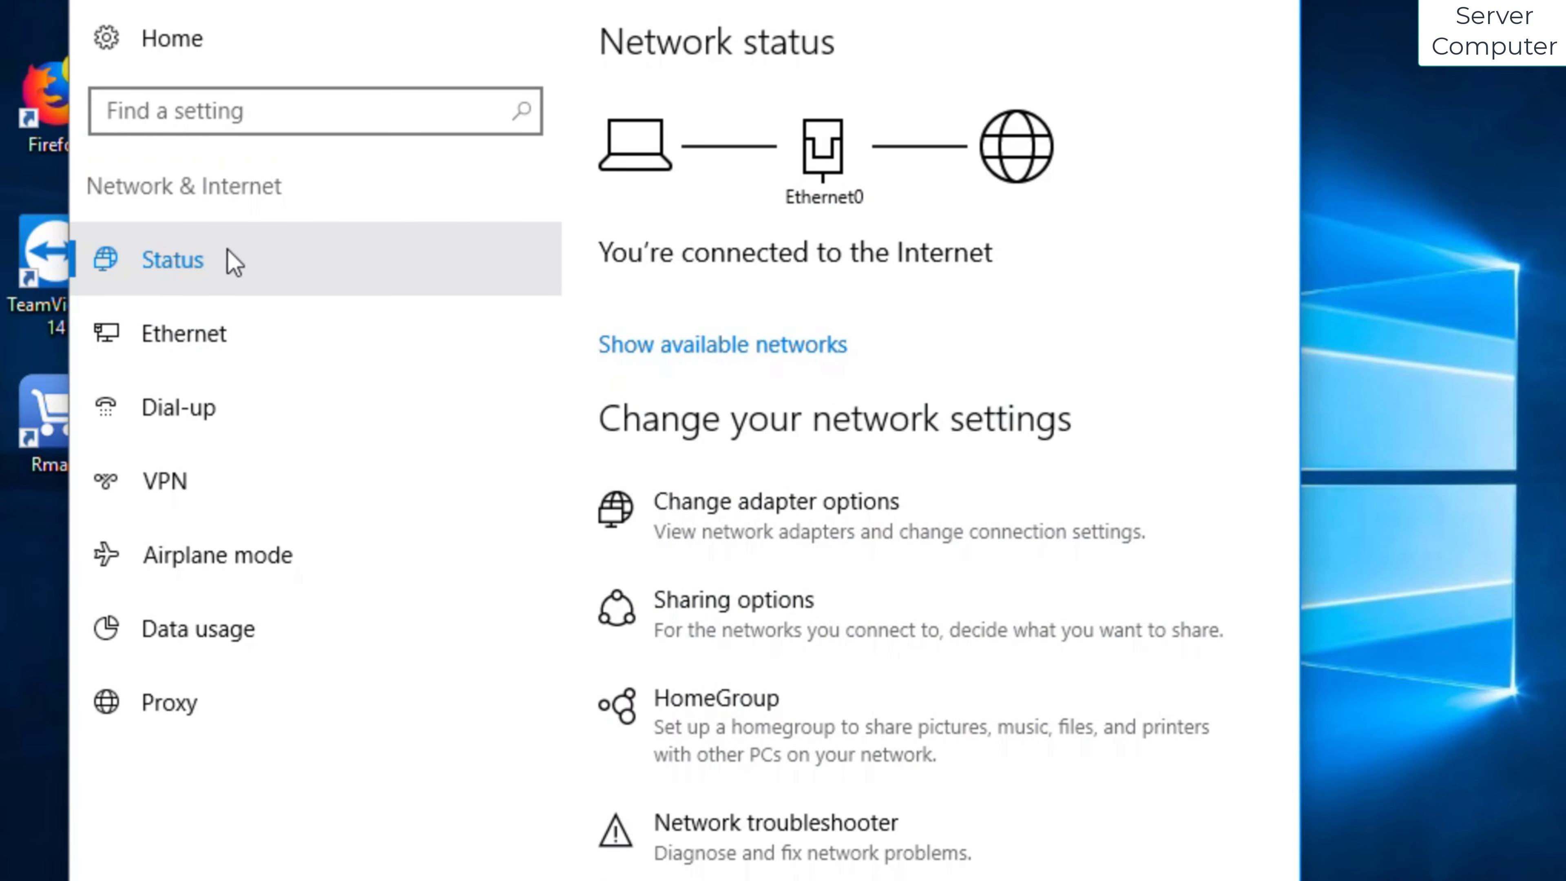
pyautogui.moveTo(726, 614)
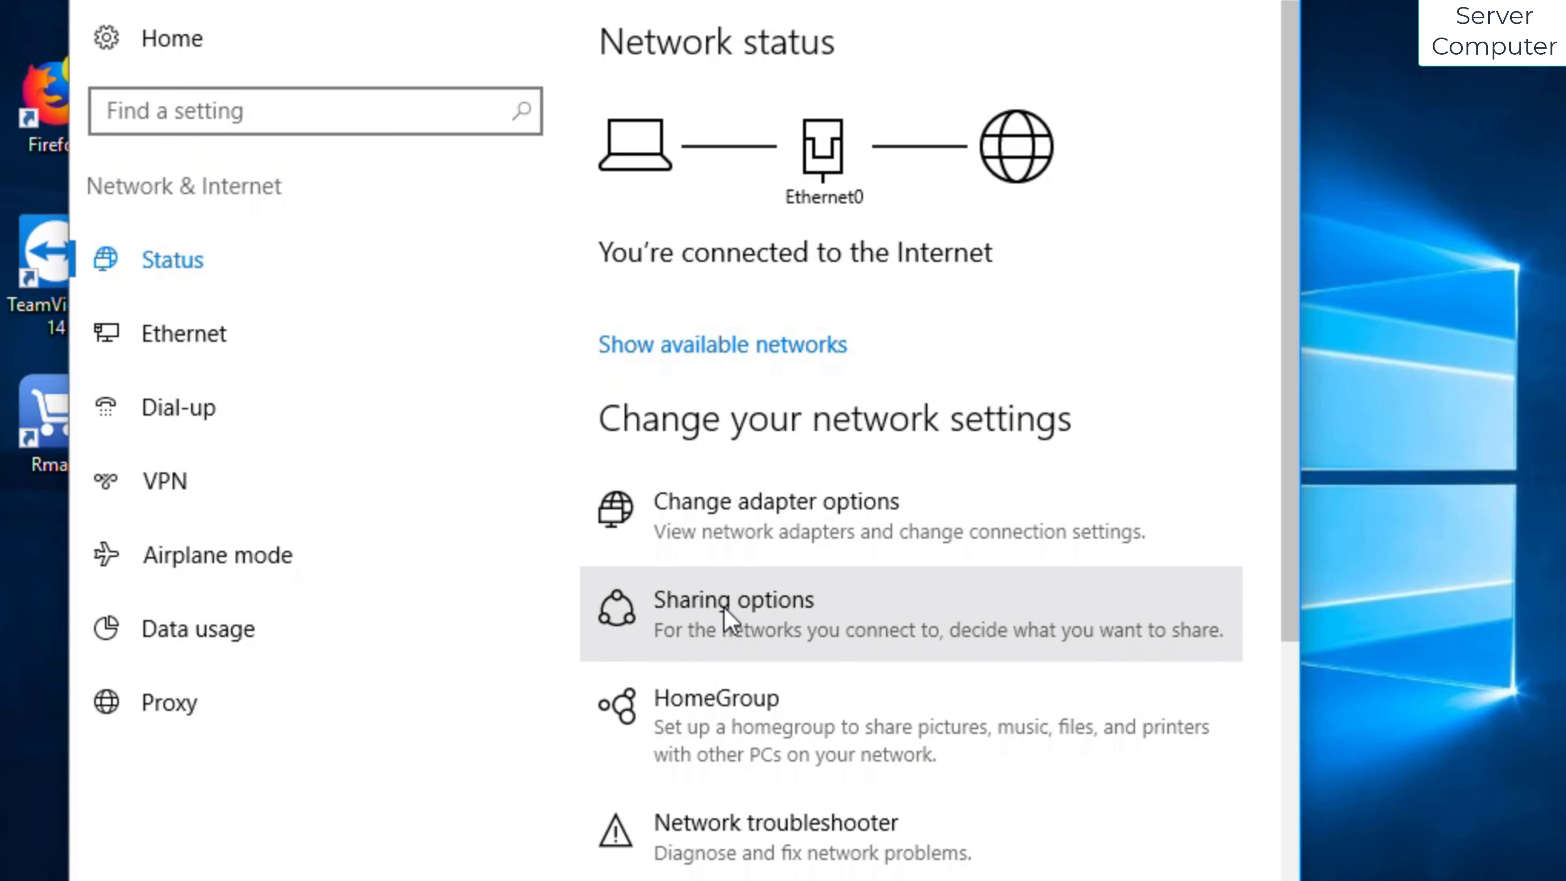
pyautogui.click(734, 599)
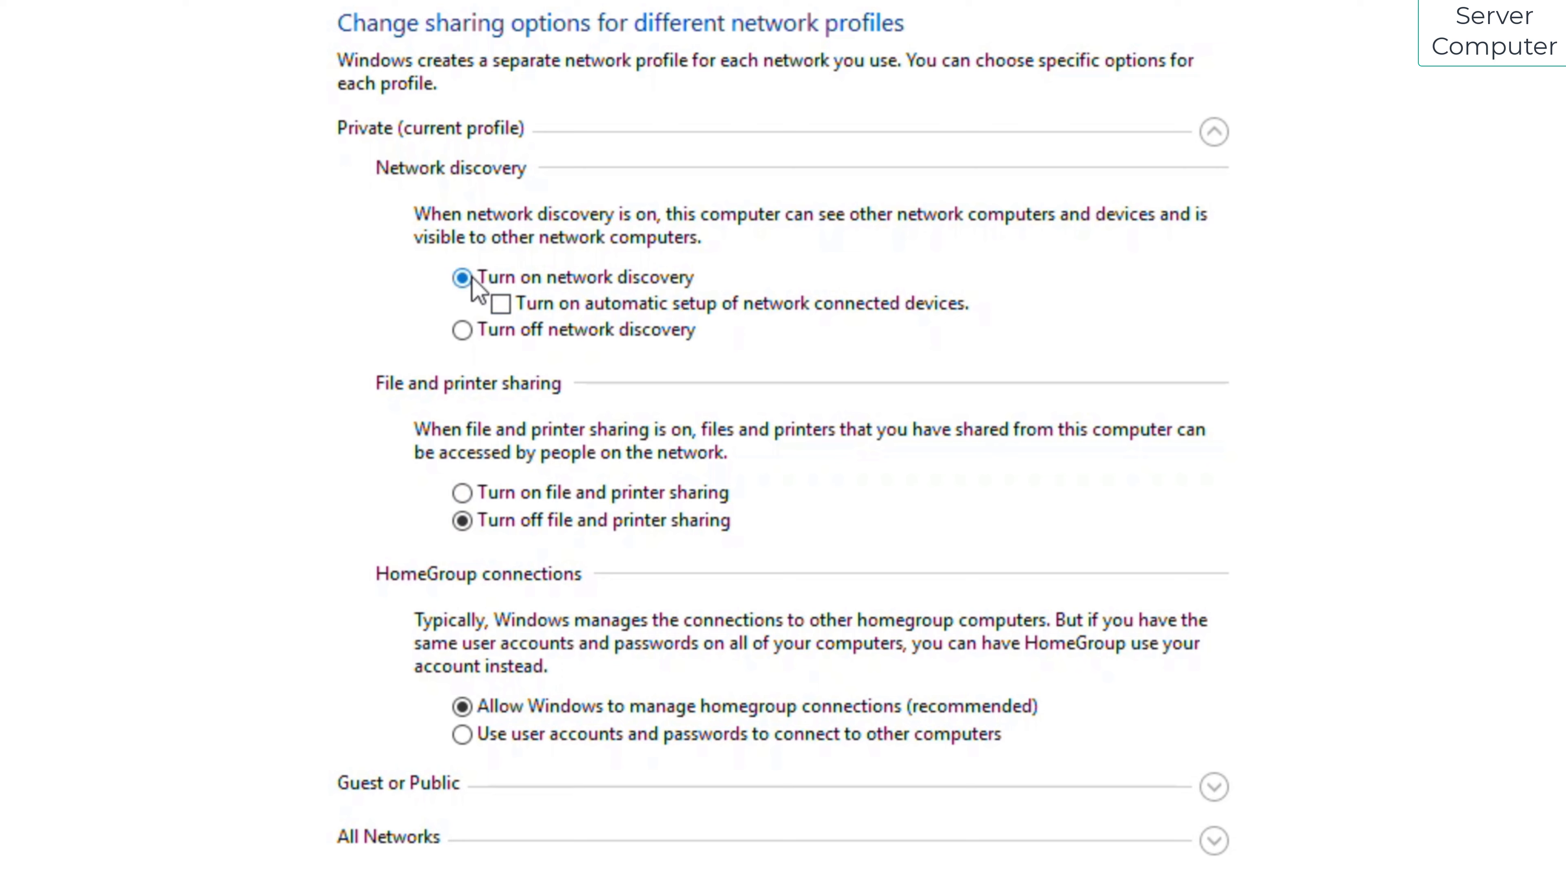
pyautogui.click(499, 303)
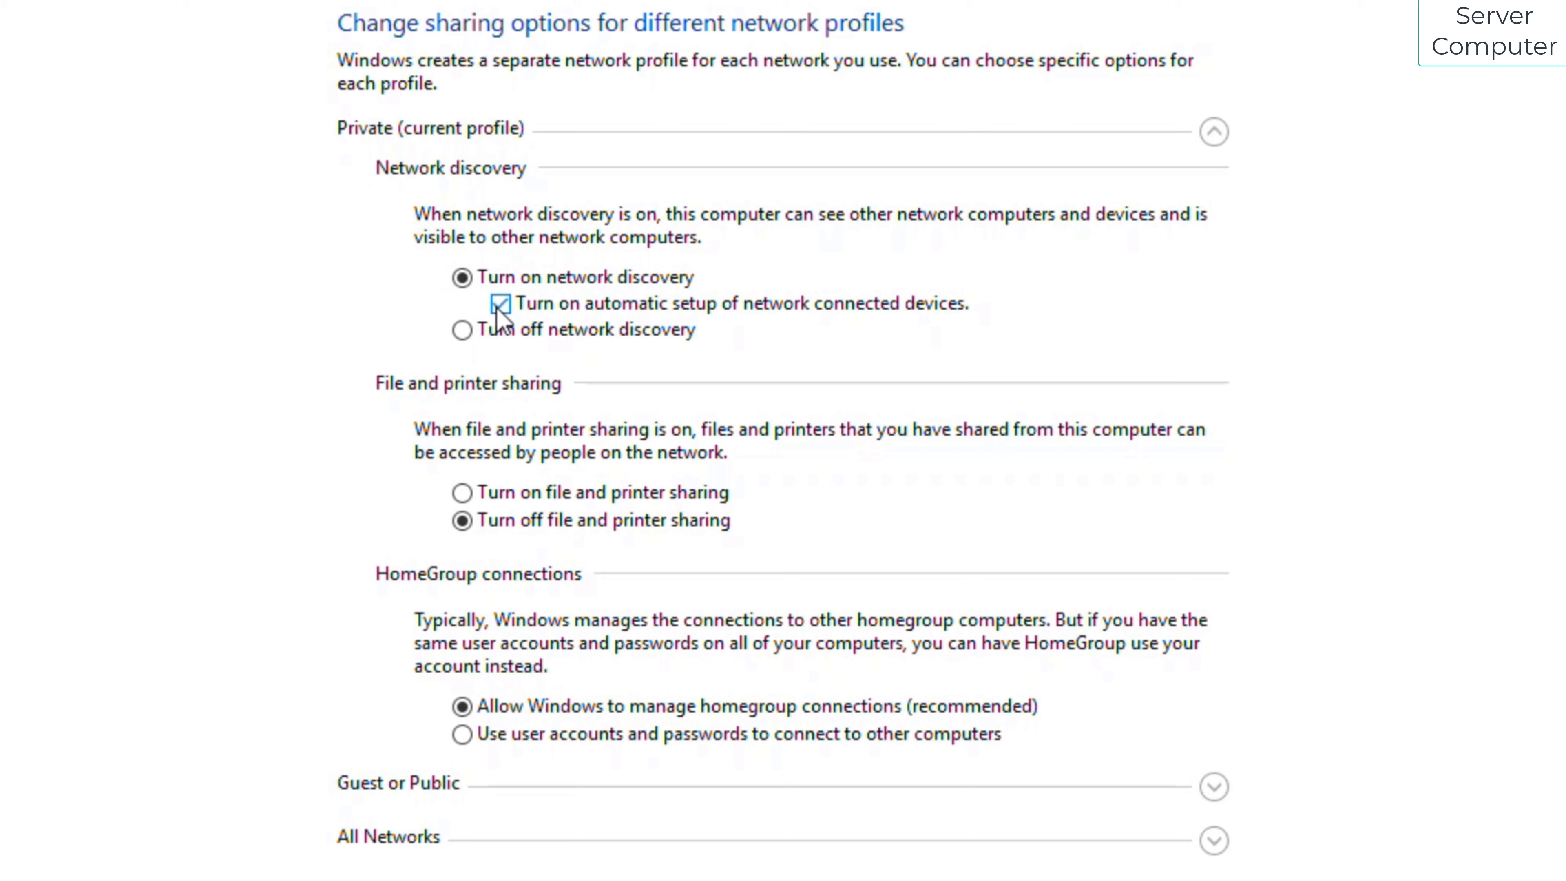
pyautogui.moveTo(504, 494)
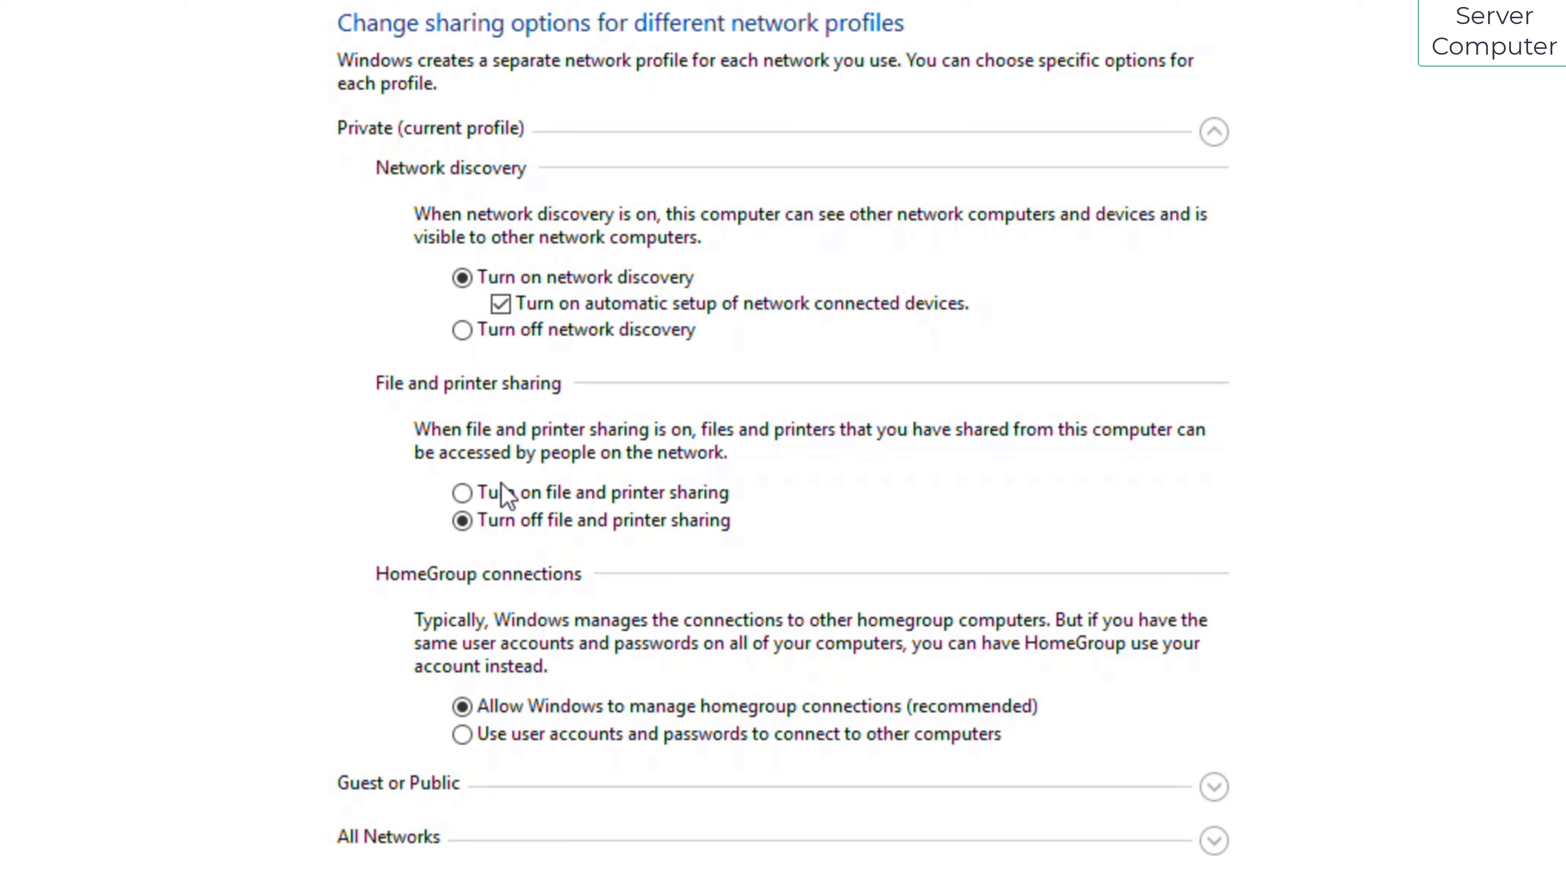
pyautogui.click(463, 493)
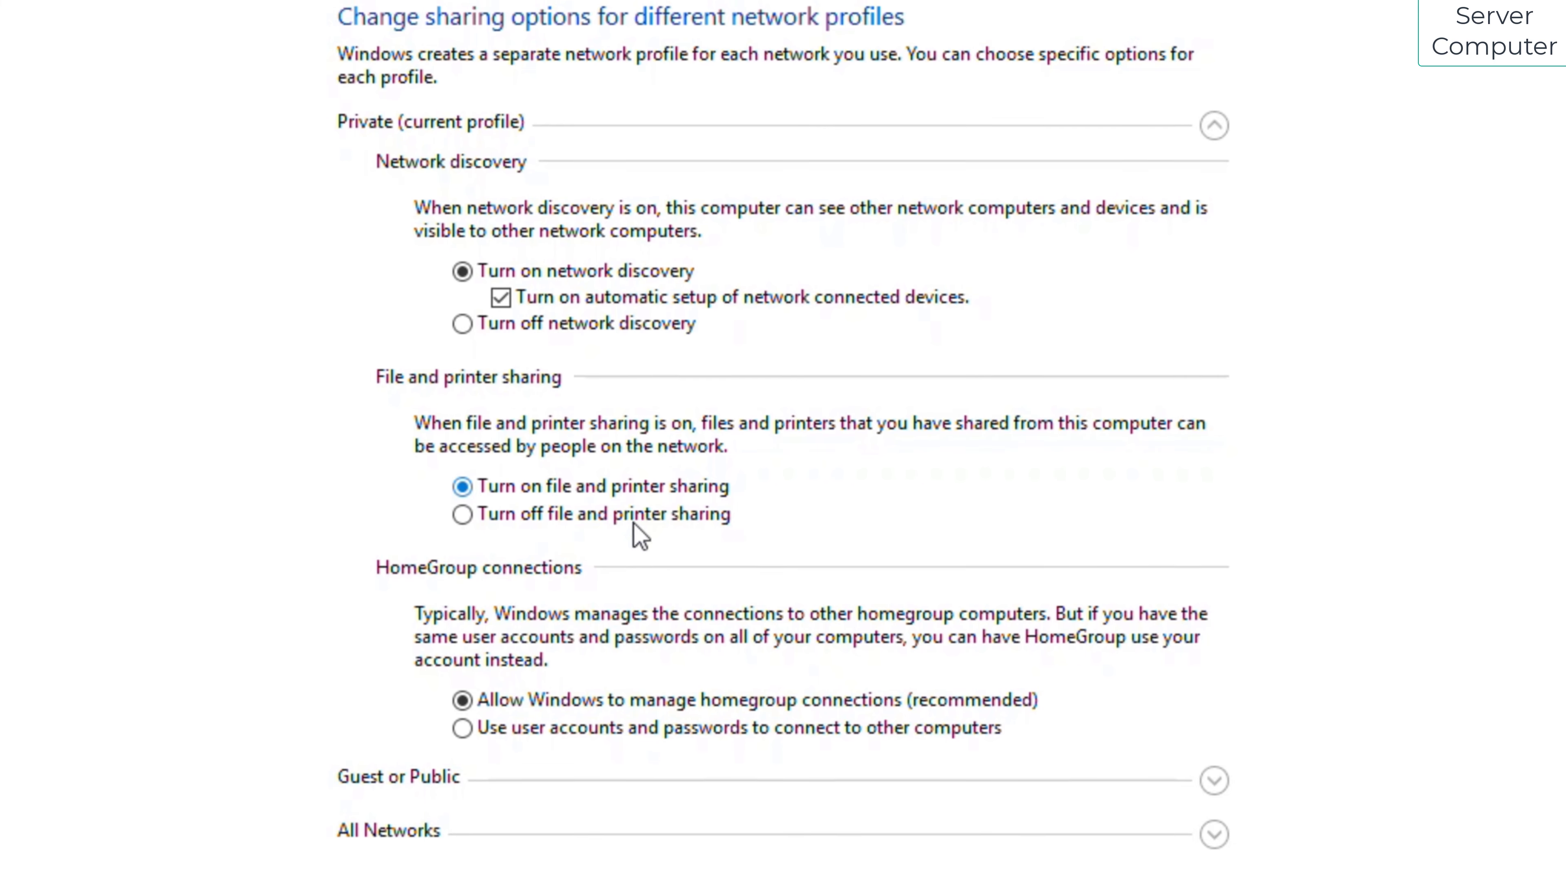
pyautogui.scroll(-3)
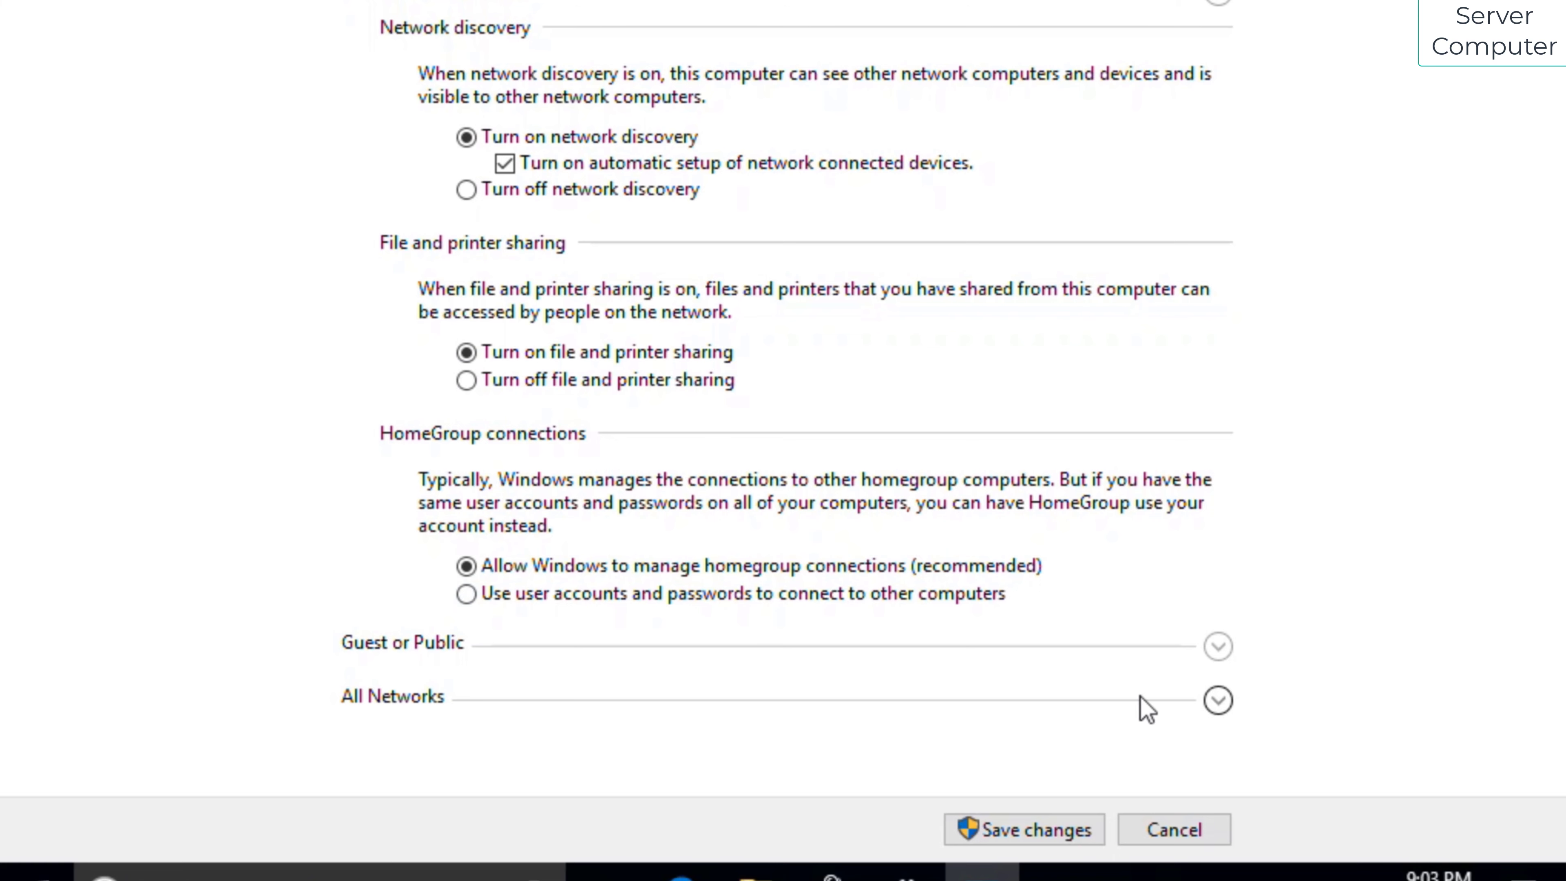
# Under All Networks, turn on Public folder sharing with password protected sharing off and save.
pyautogui.click(1216, 700)
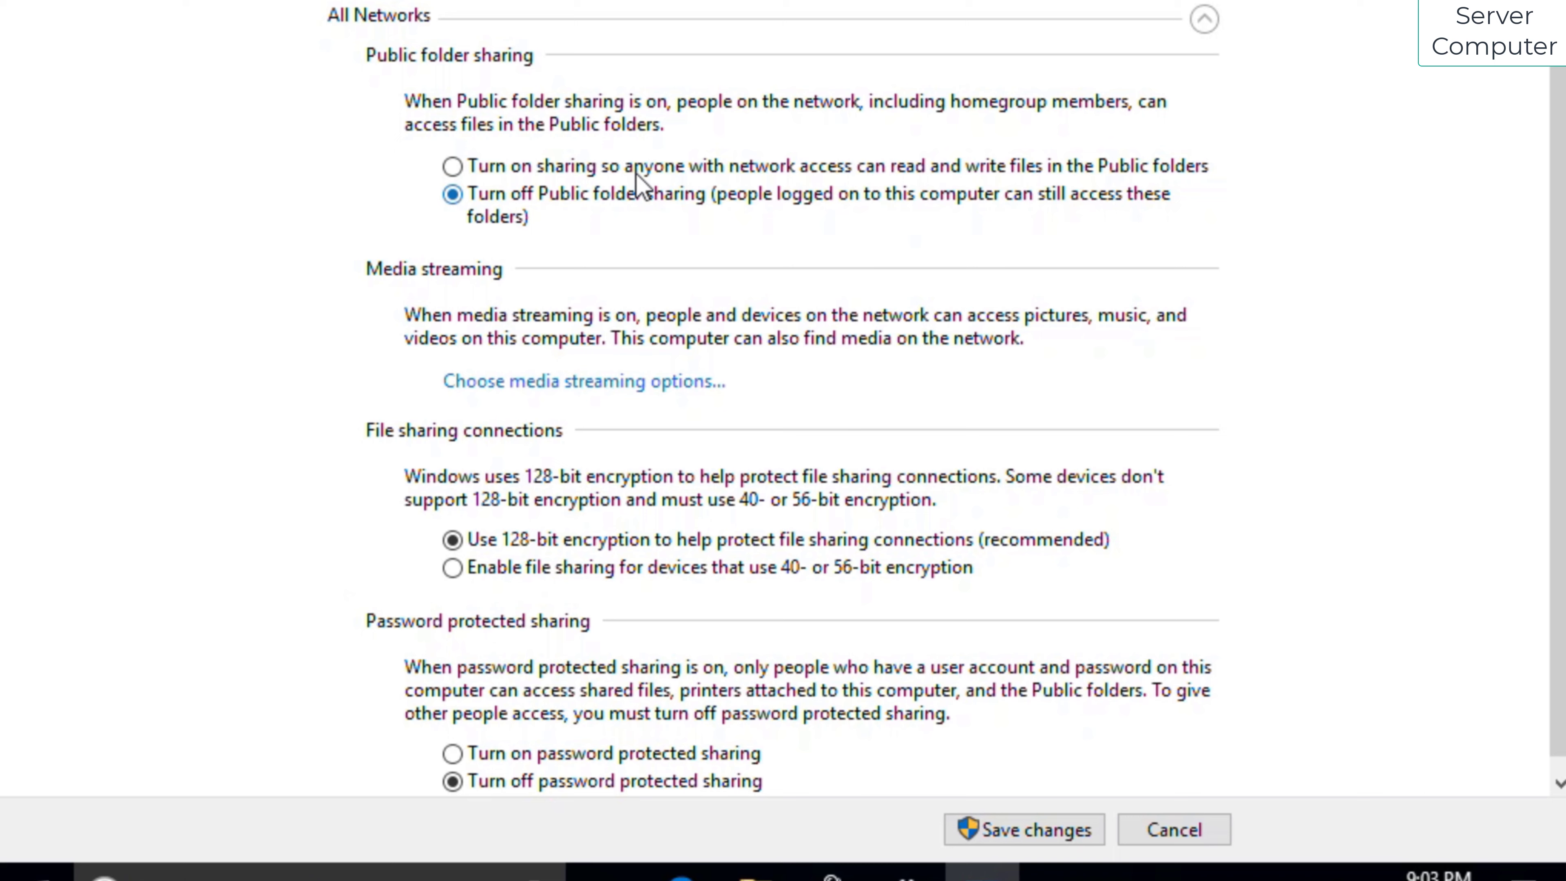
pyautogui.click(451, 165)
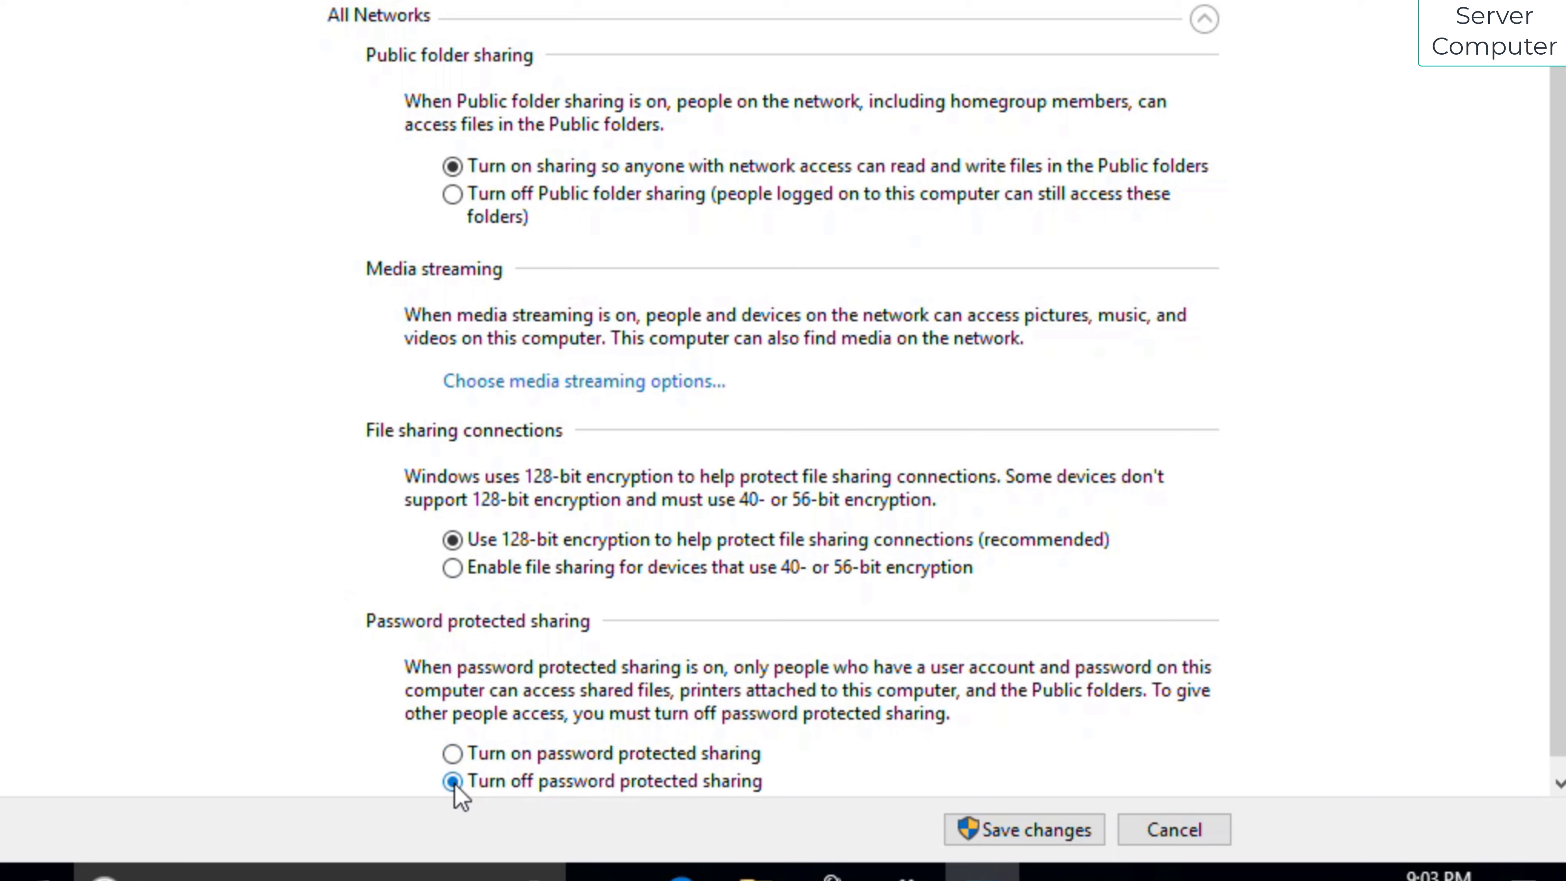
pyautogui.moveTo(1023, 828)
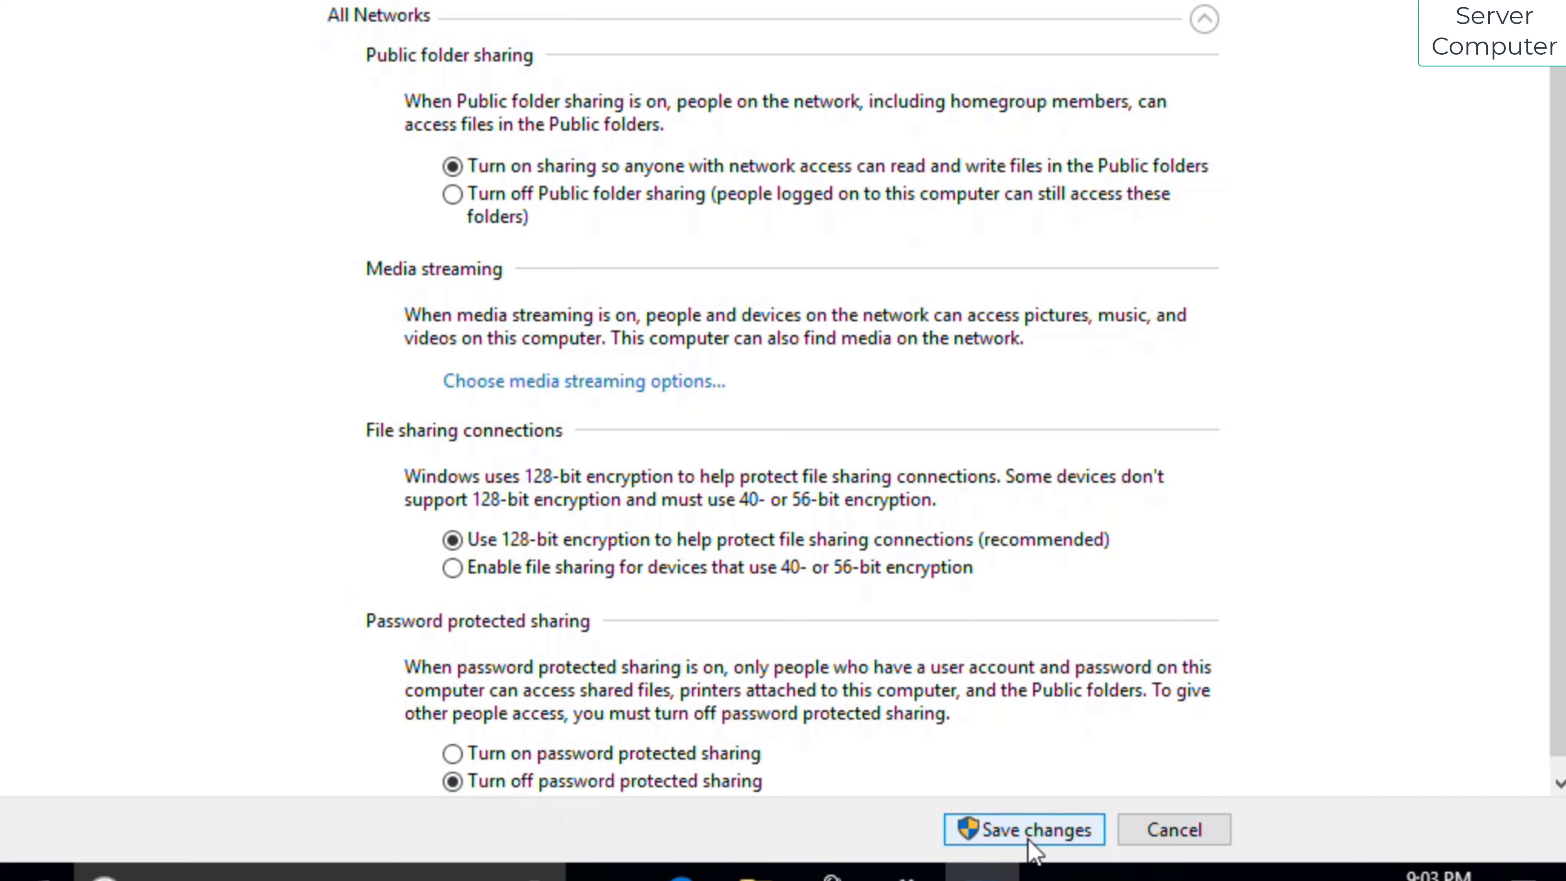
pyautogui.click(1022, 828)
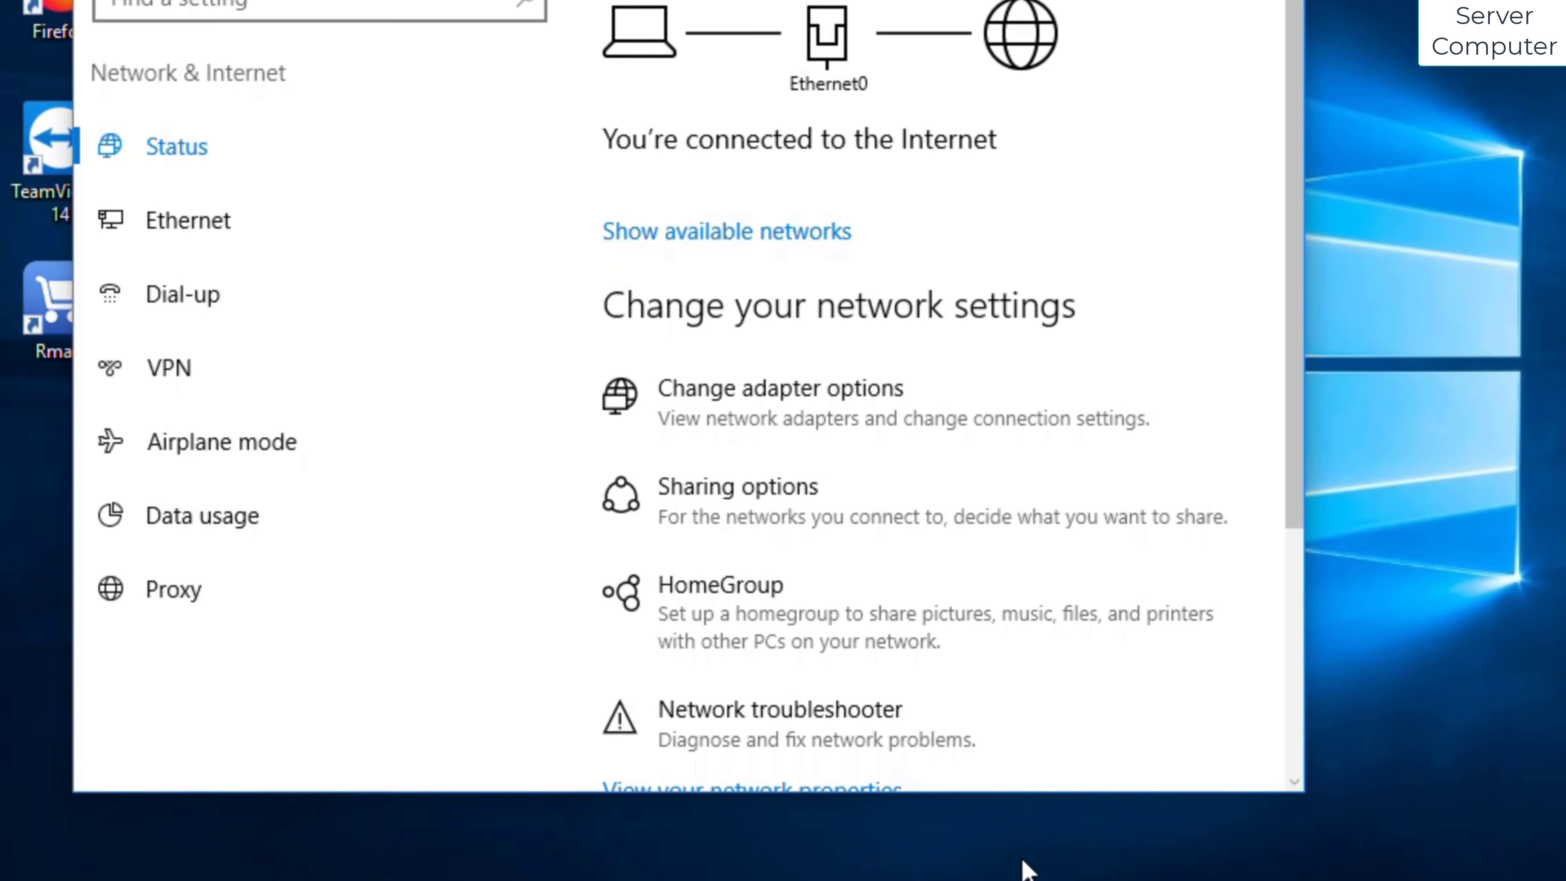
# From This PC's Properties, open the advanced system properties.
pyautogui.scroll(3)
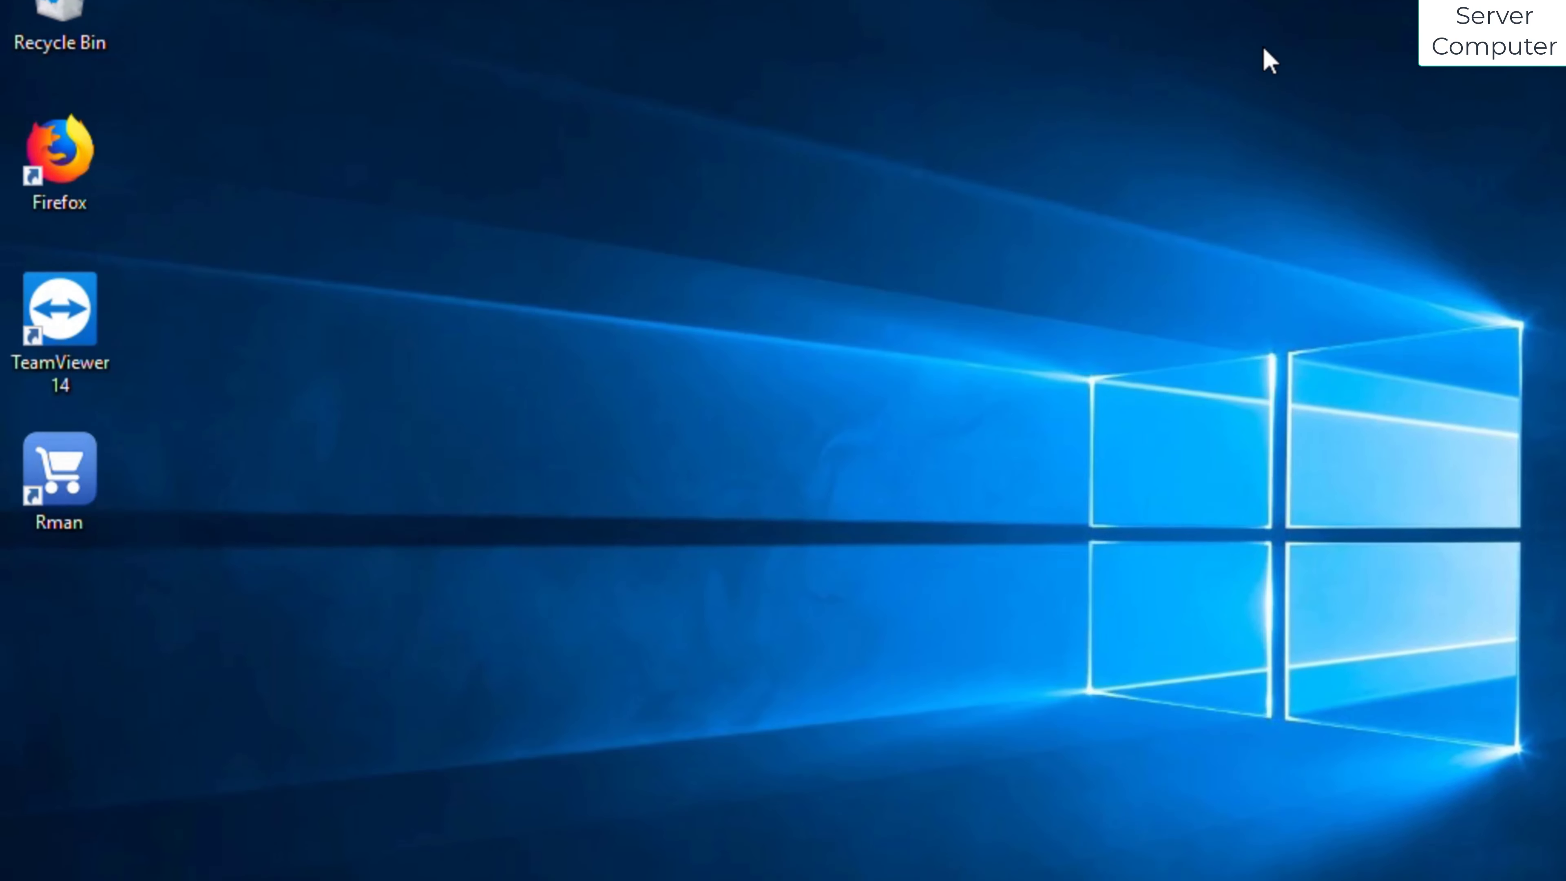
pyautogui.click(753, 863)
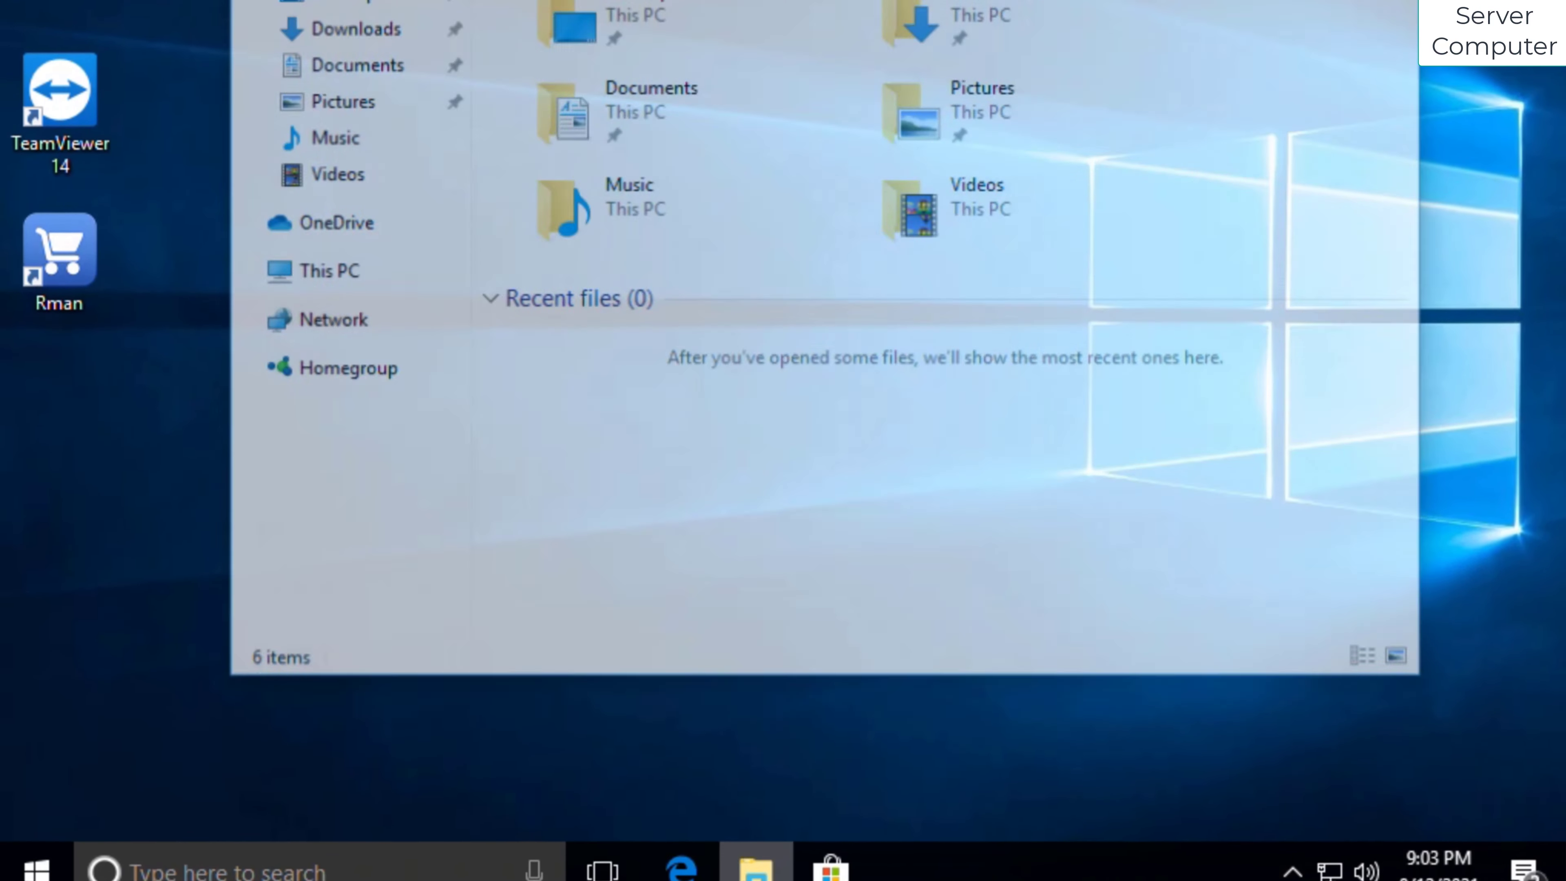
pyautogui.rightClick(314, 393)
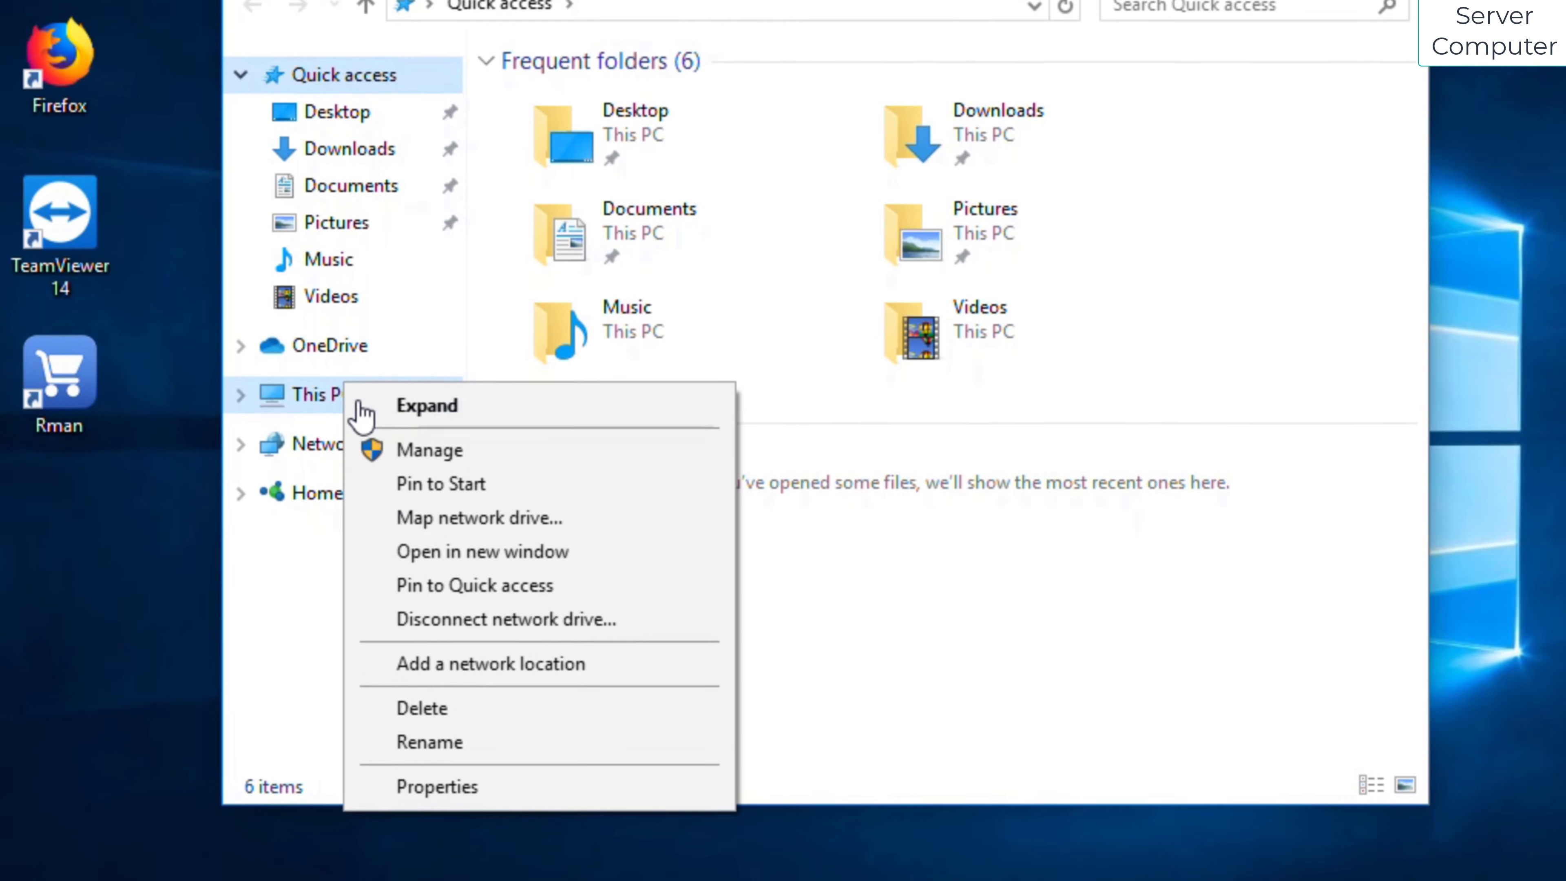
pyautogui.click(430, 449)
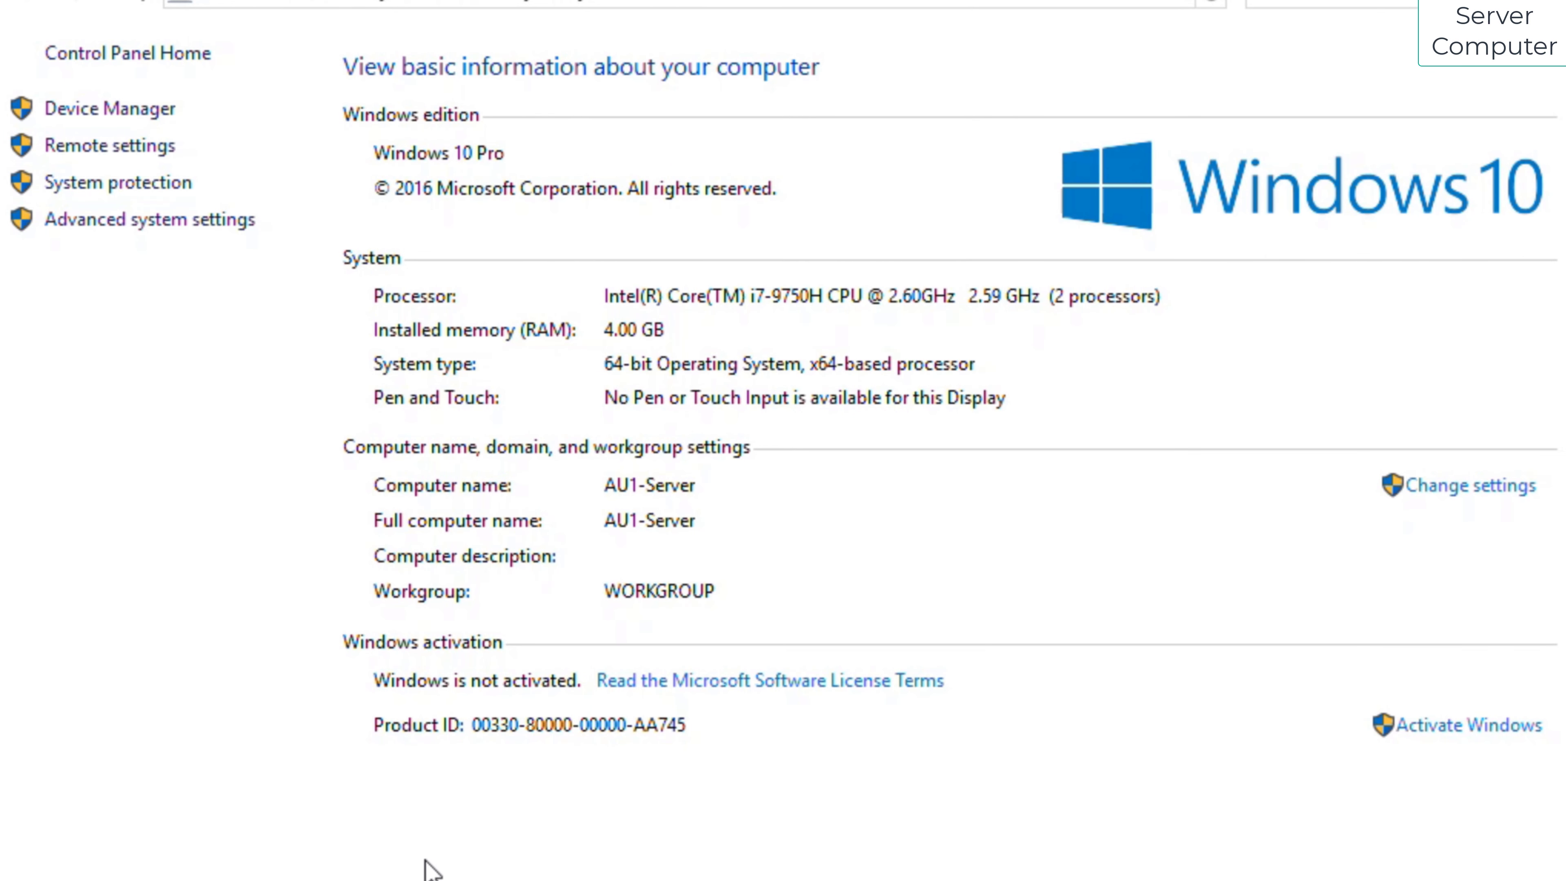
pyautogui.click(151, 218)
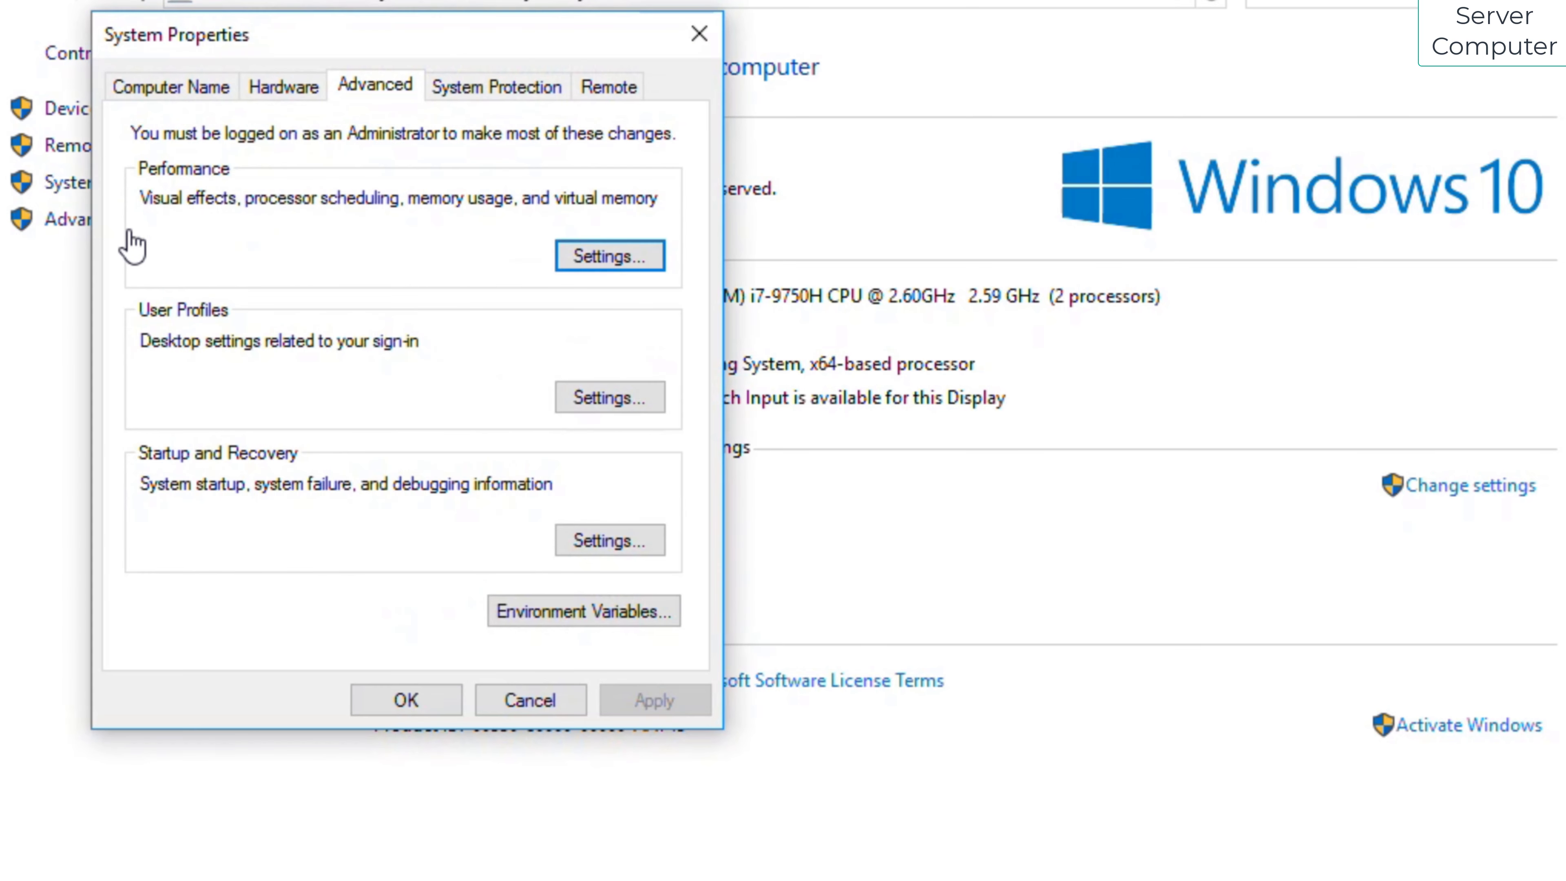
pyautogui.moveTo(175, 115)
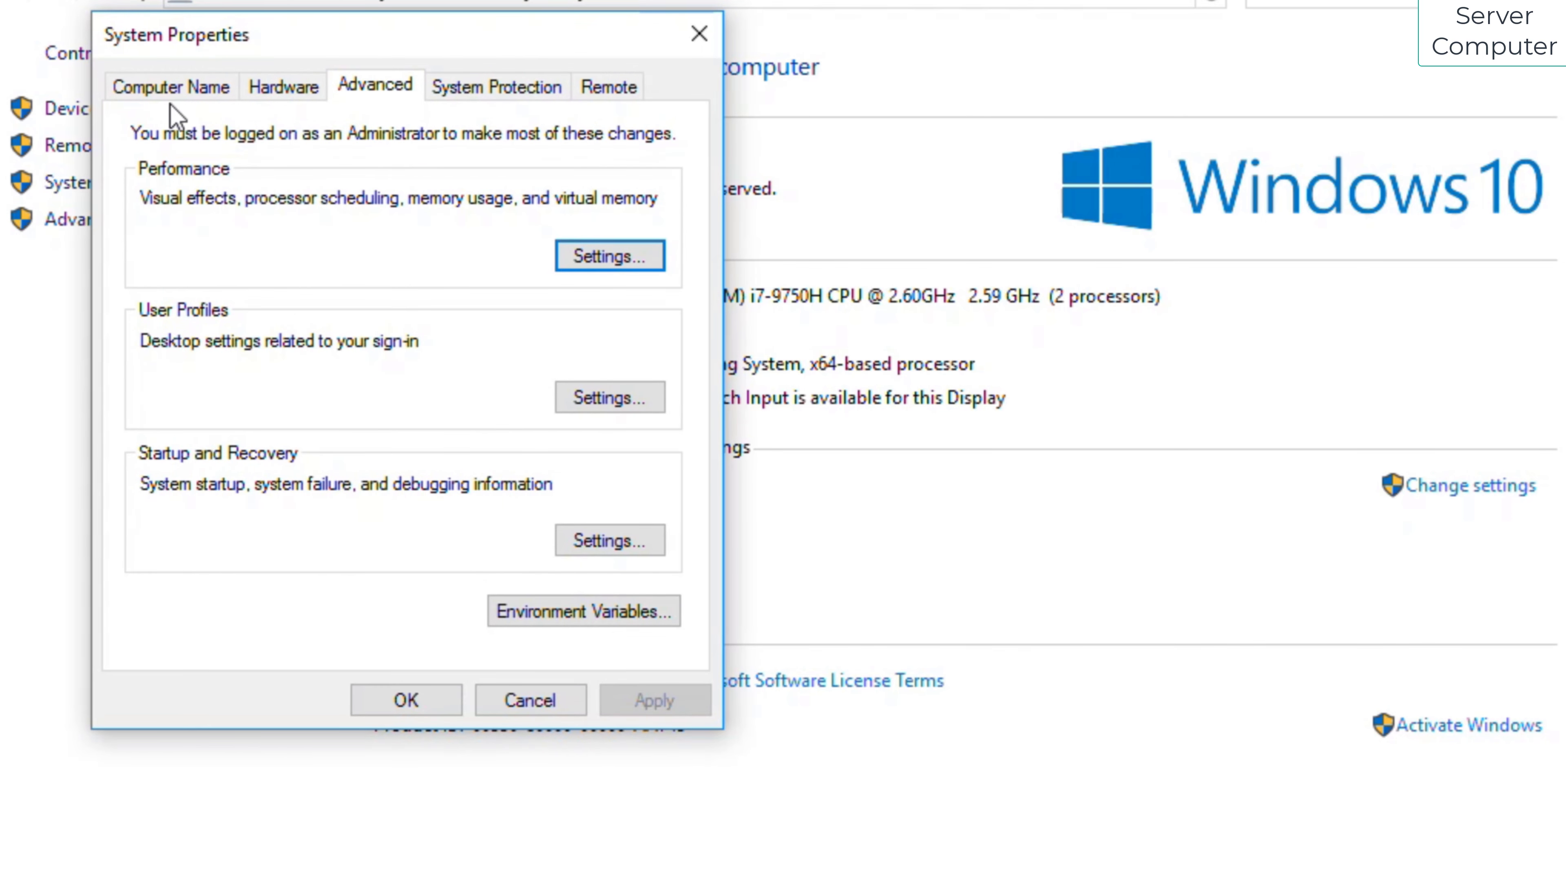
# View the computer name AU1-Server in WORKGROUP and cancel without changing it.
pyautogui.click(169, 86)
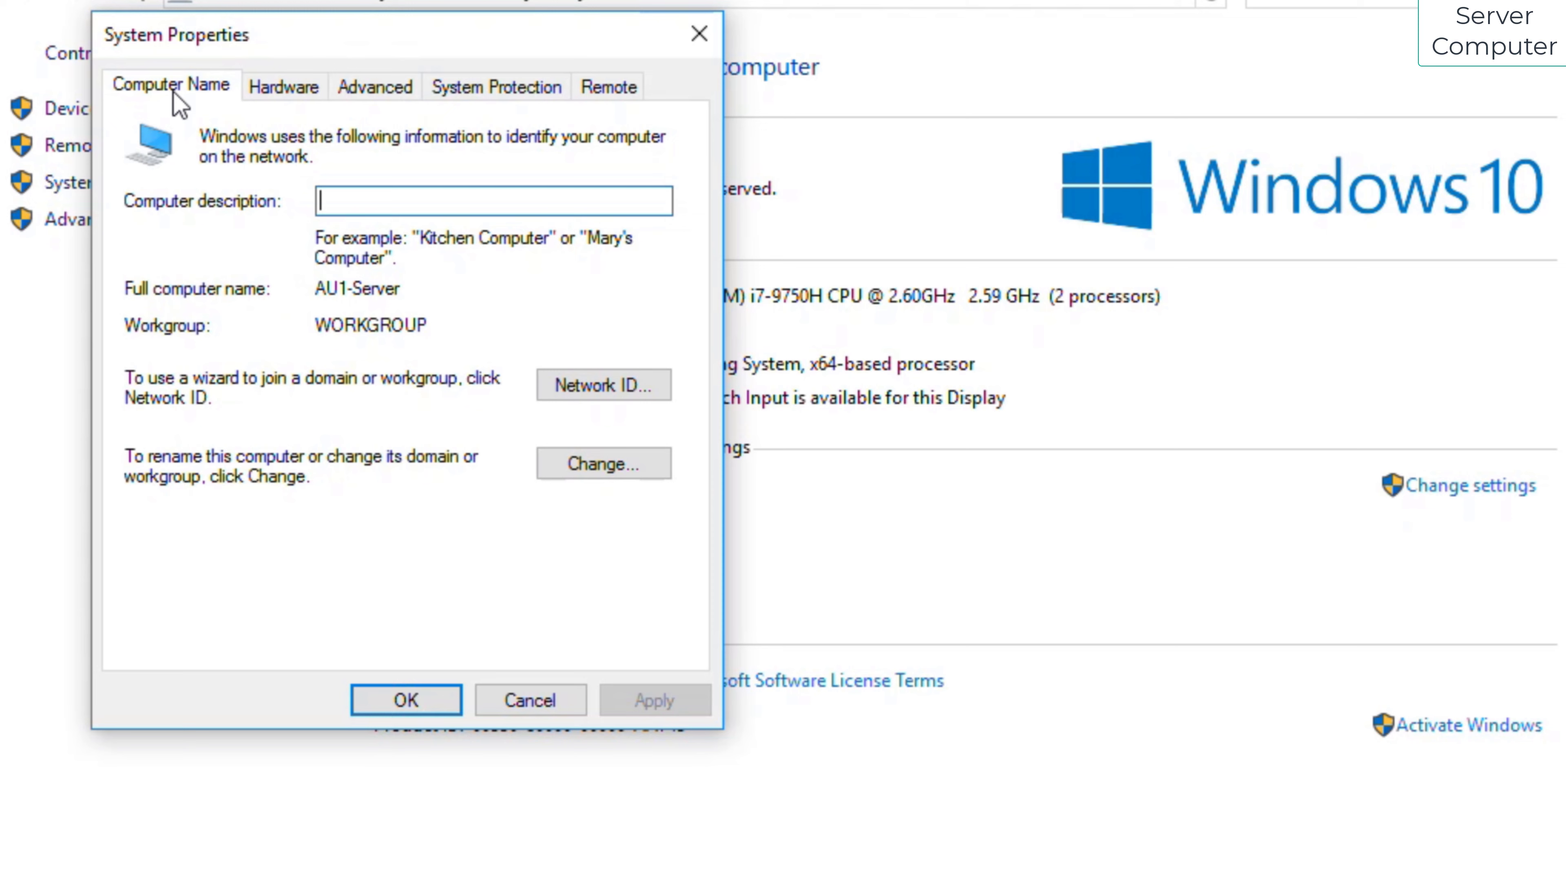
pyautogui.moveTo(581, 462)
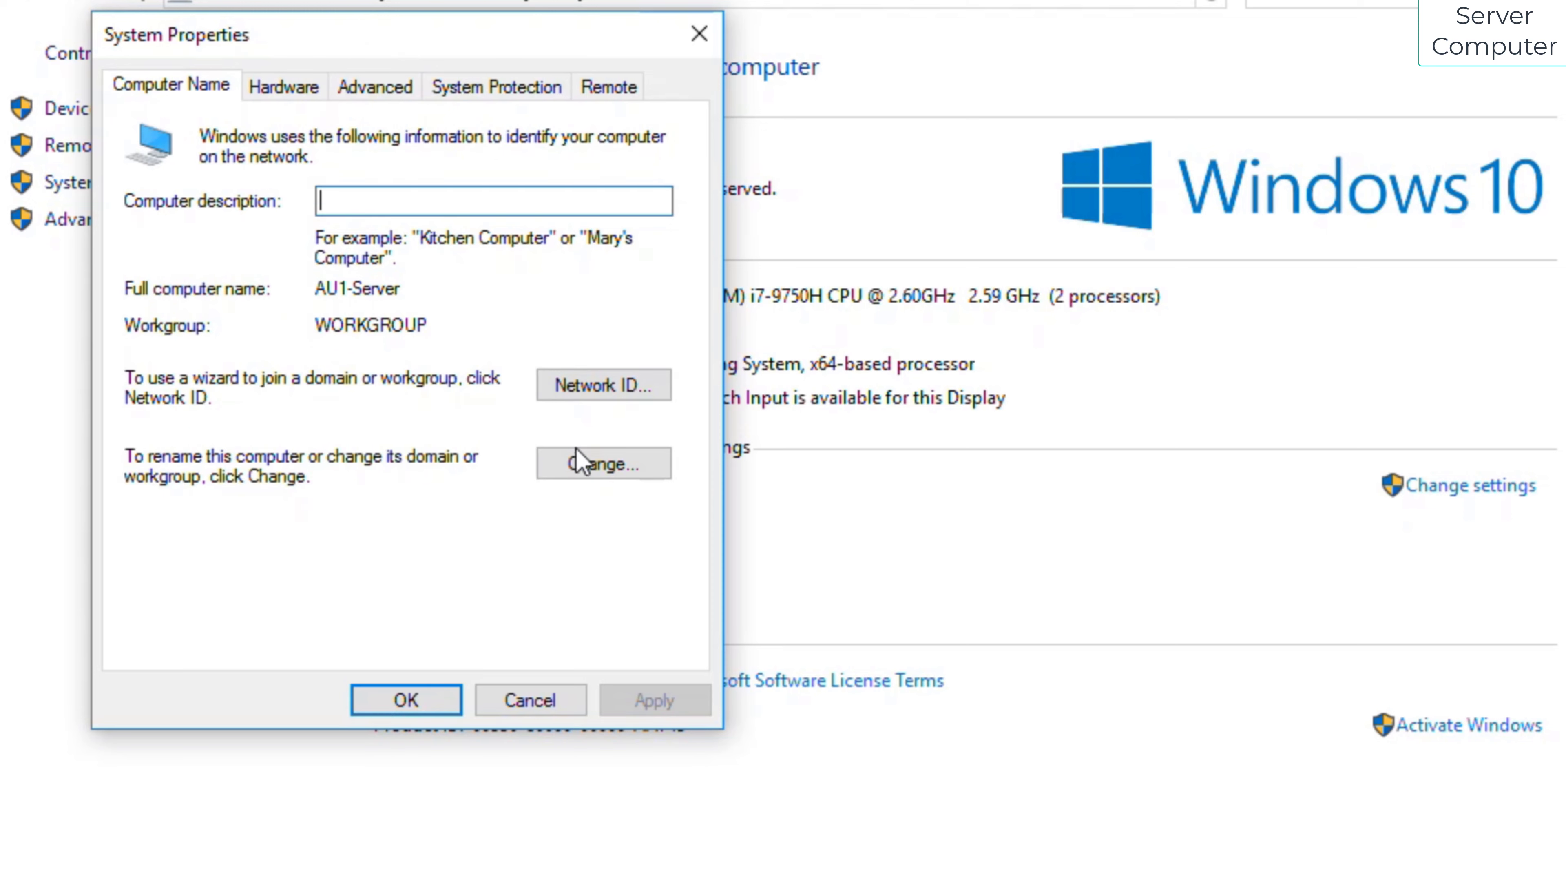
pyautogui.click(603, 463)
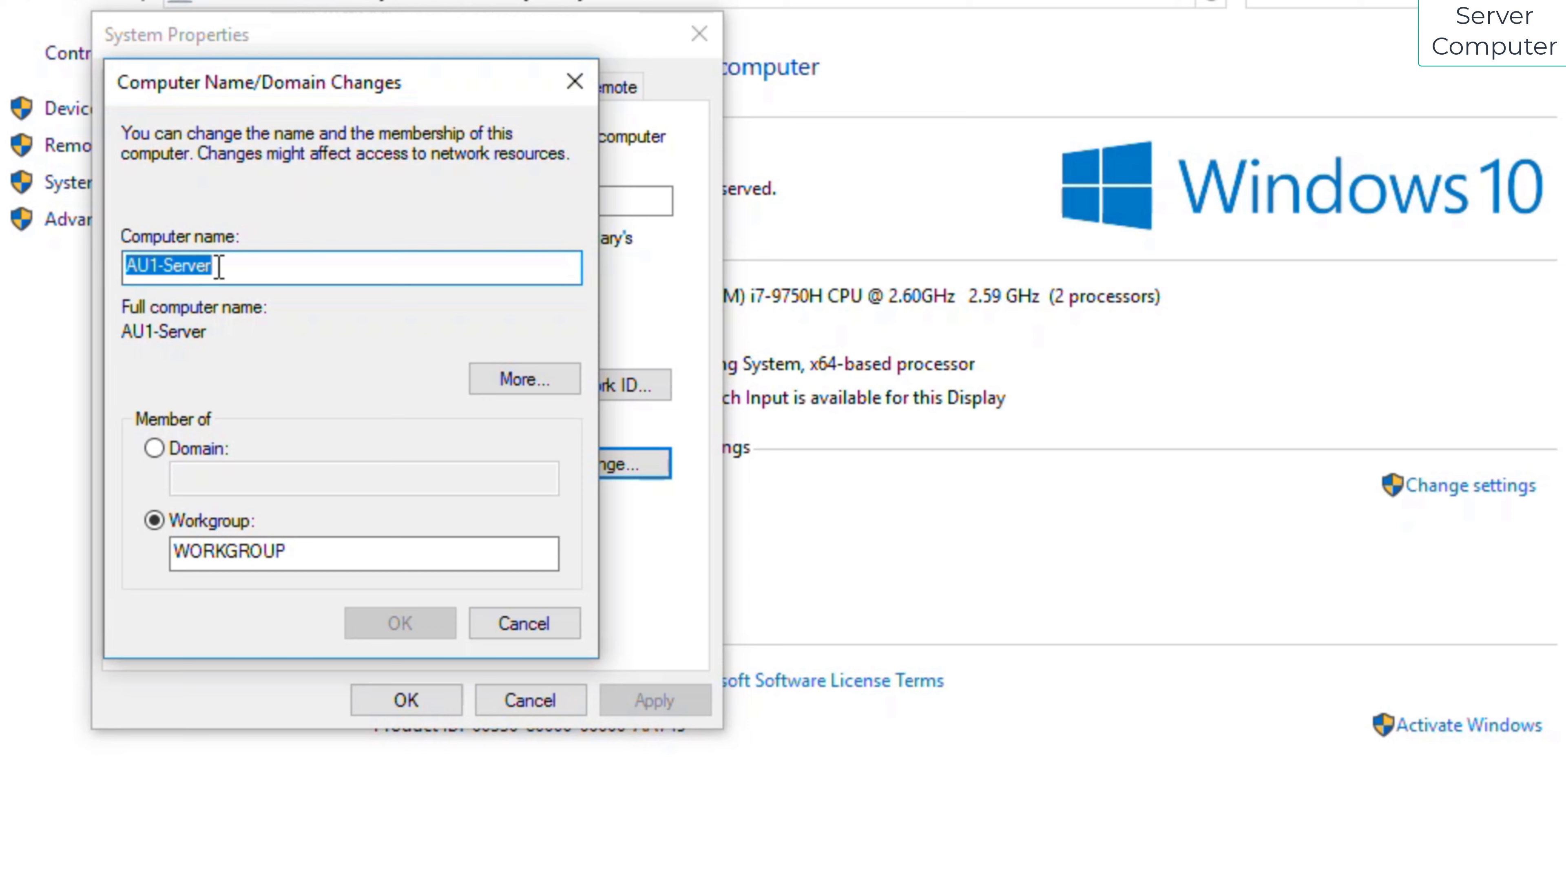
pyautogui.moveTo(458, 554)
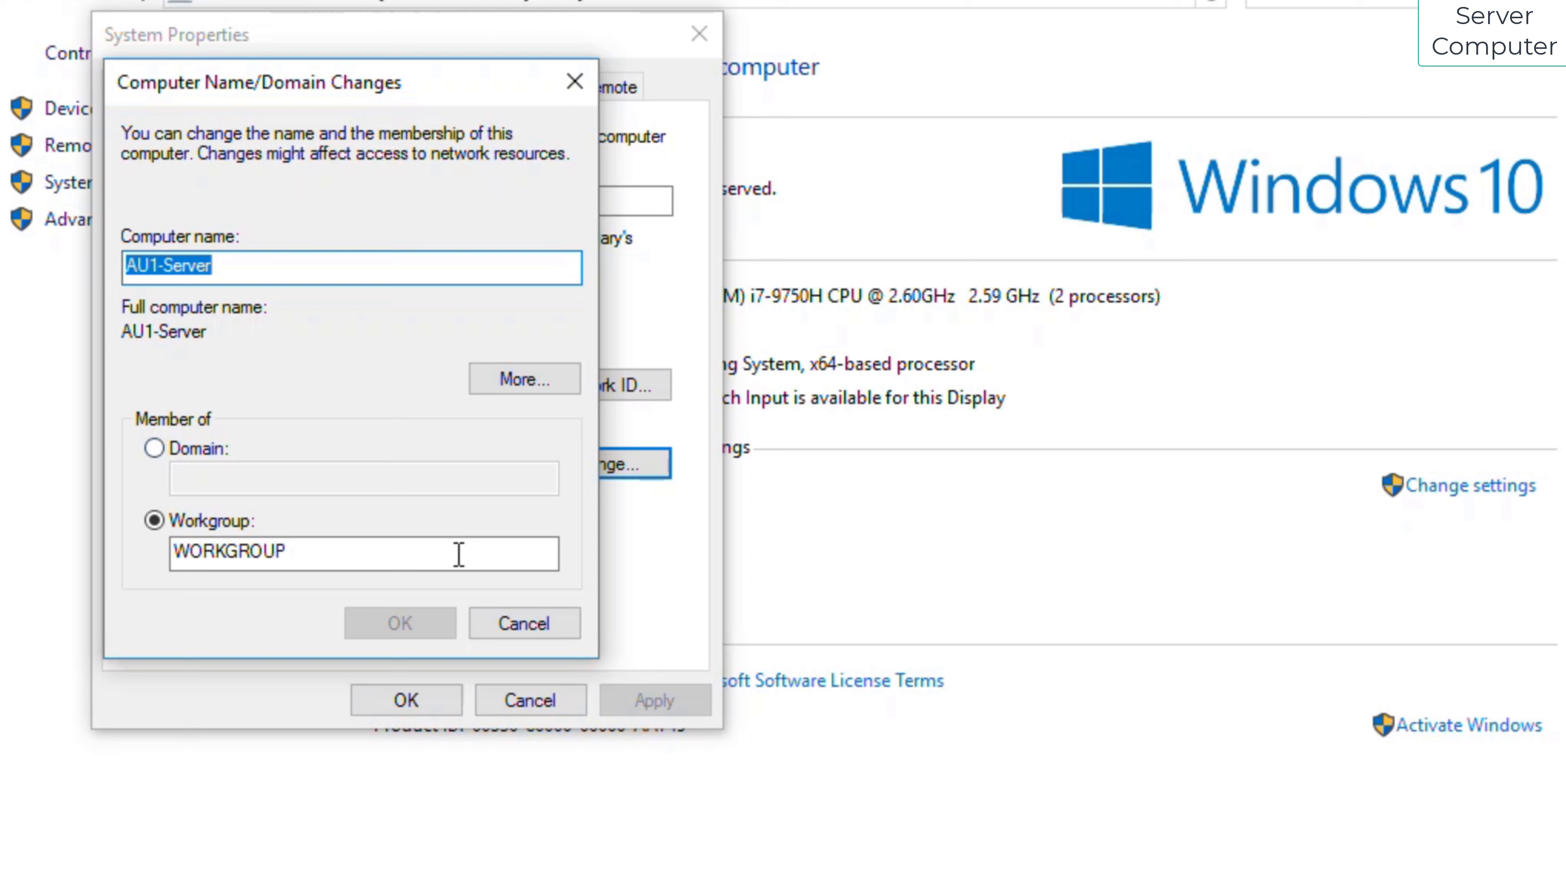
pyautogui.click(523, 623)
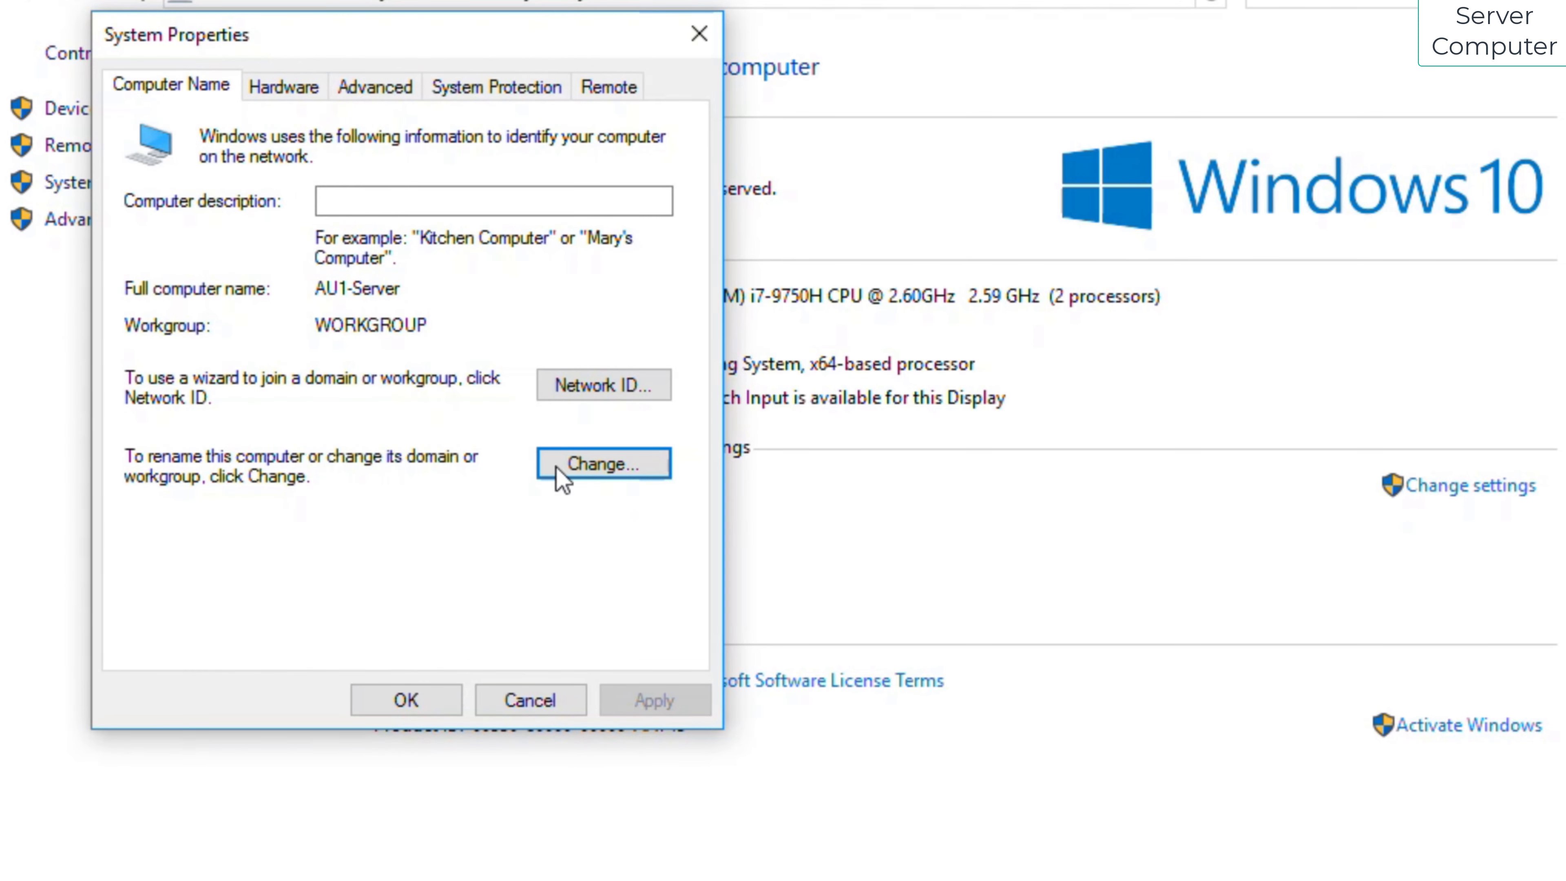
# On the Remote tab, allow remote connections to this computer, apply, and close File Explorer.
pyautogui.click(608, 85)
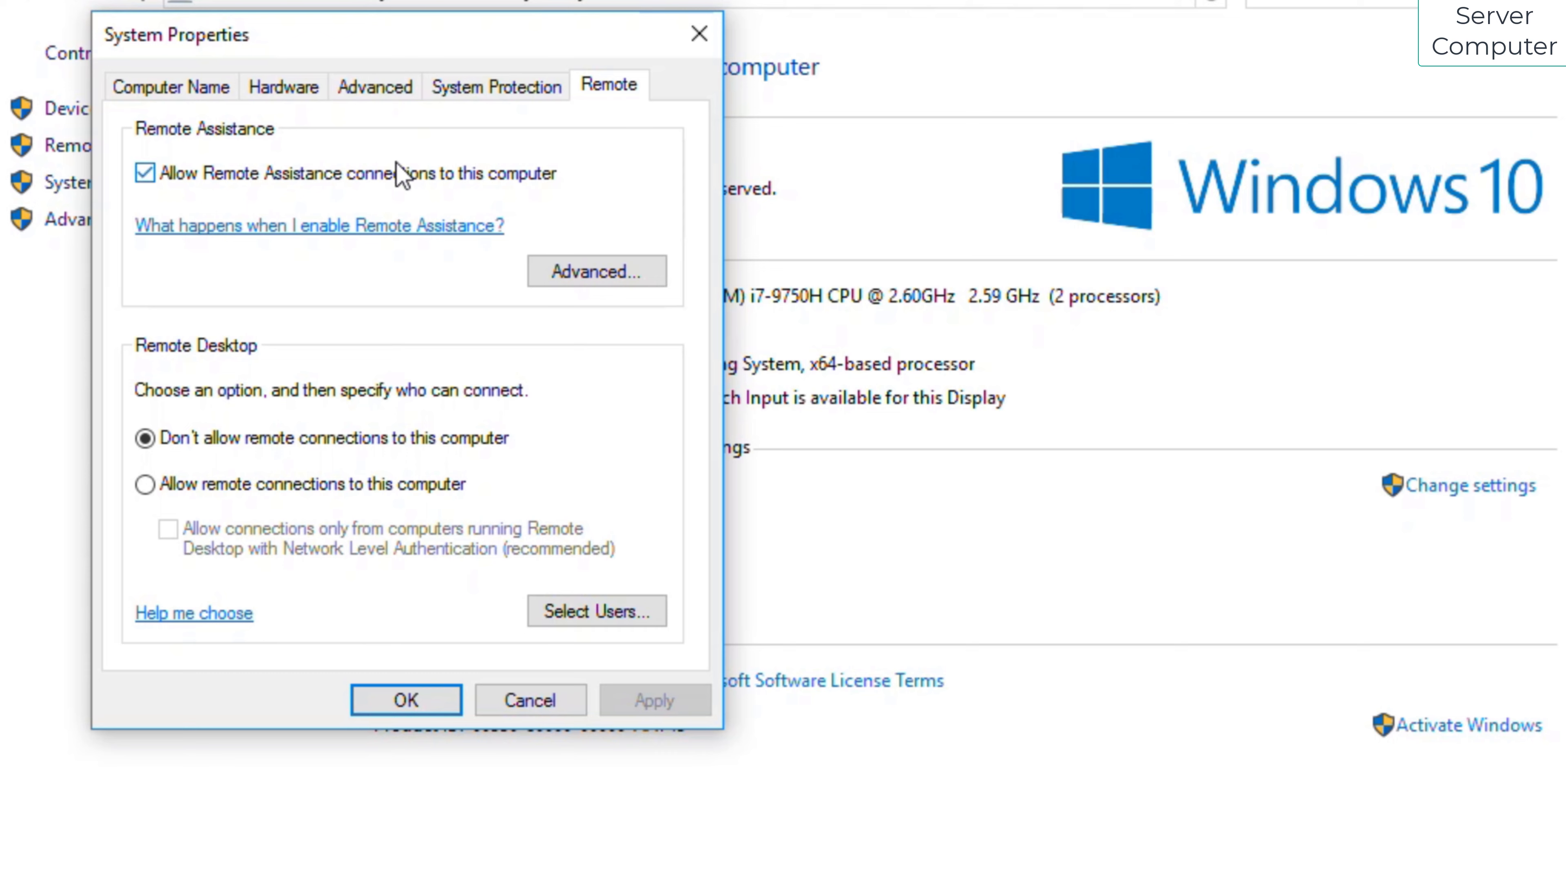
pyautogui.moveTo(145, 485)
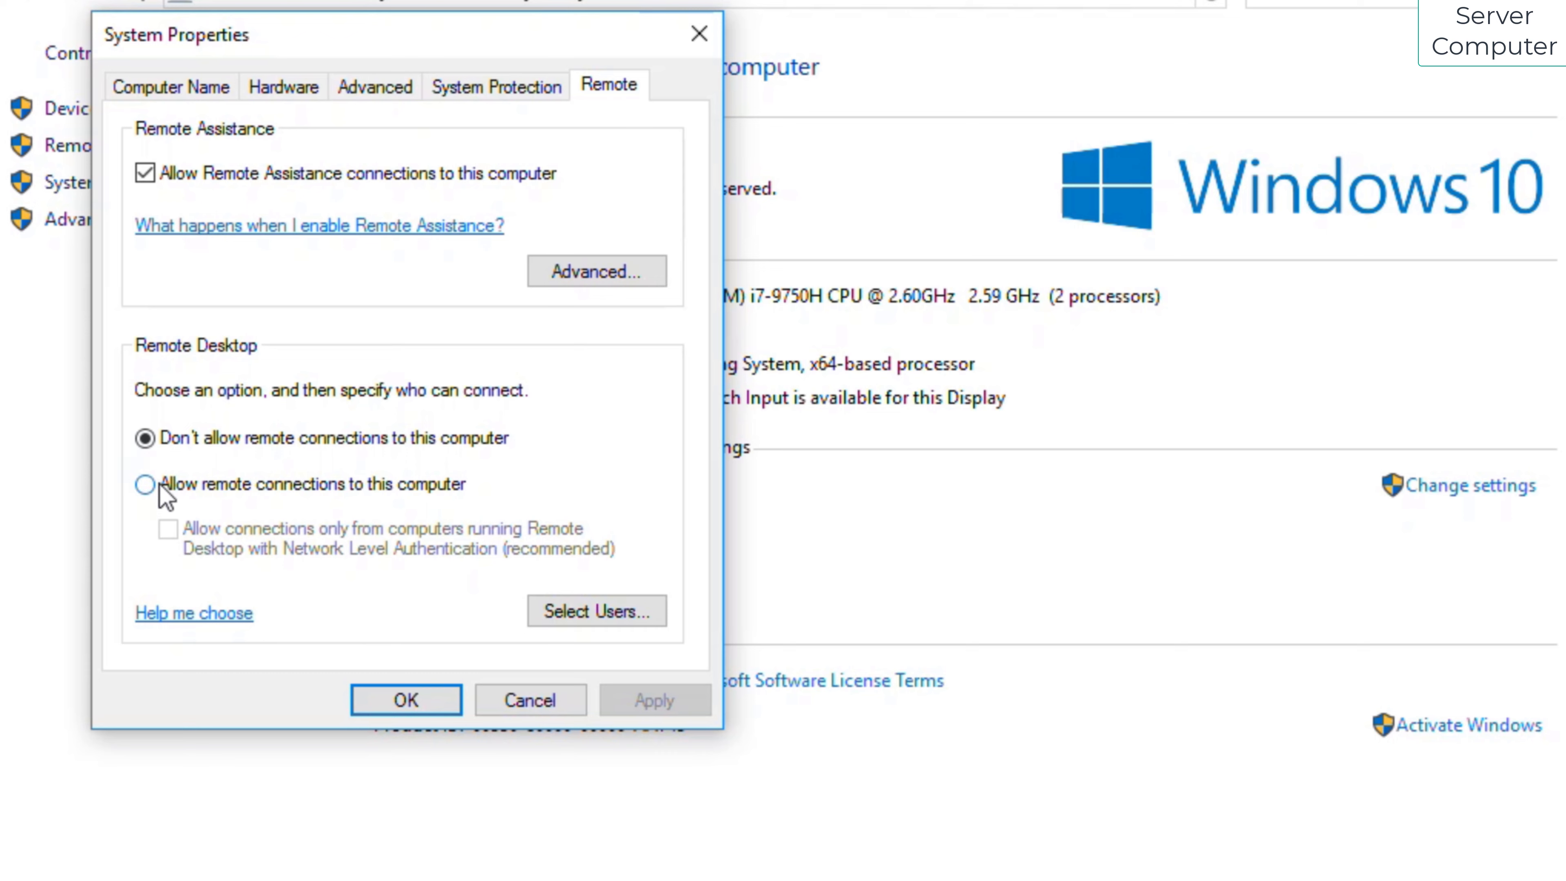
pyautogui.click(145, 484)
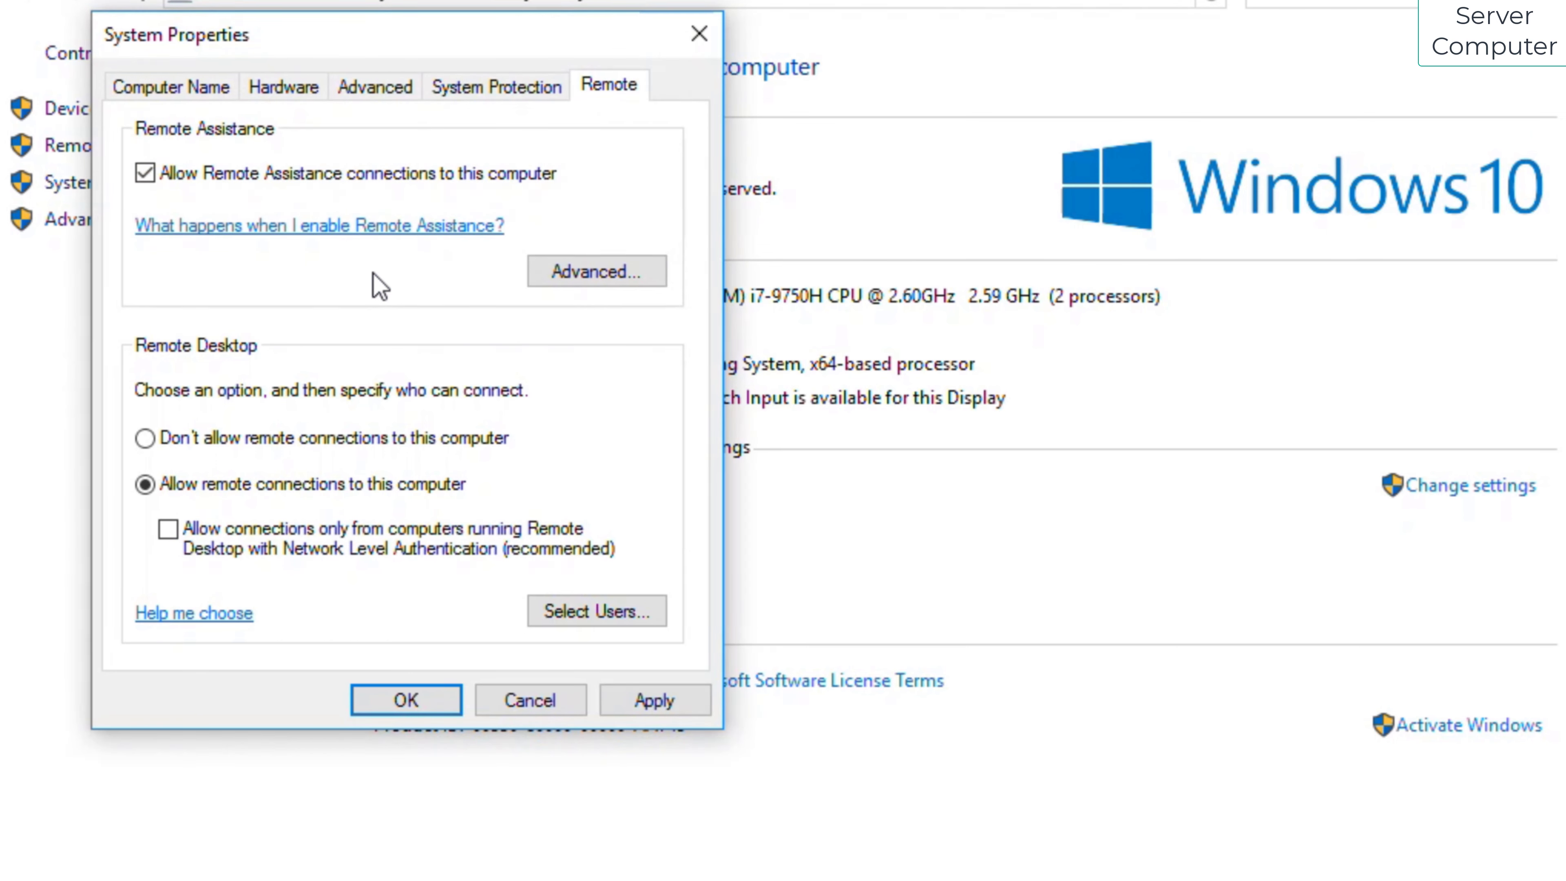
pyautogui.moveTo(405, 699)
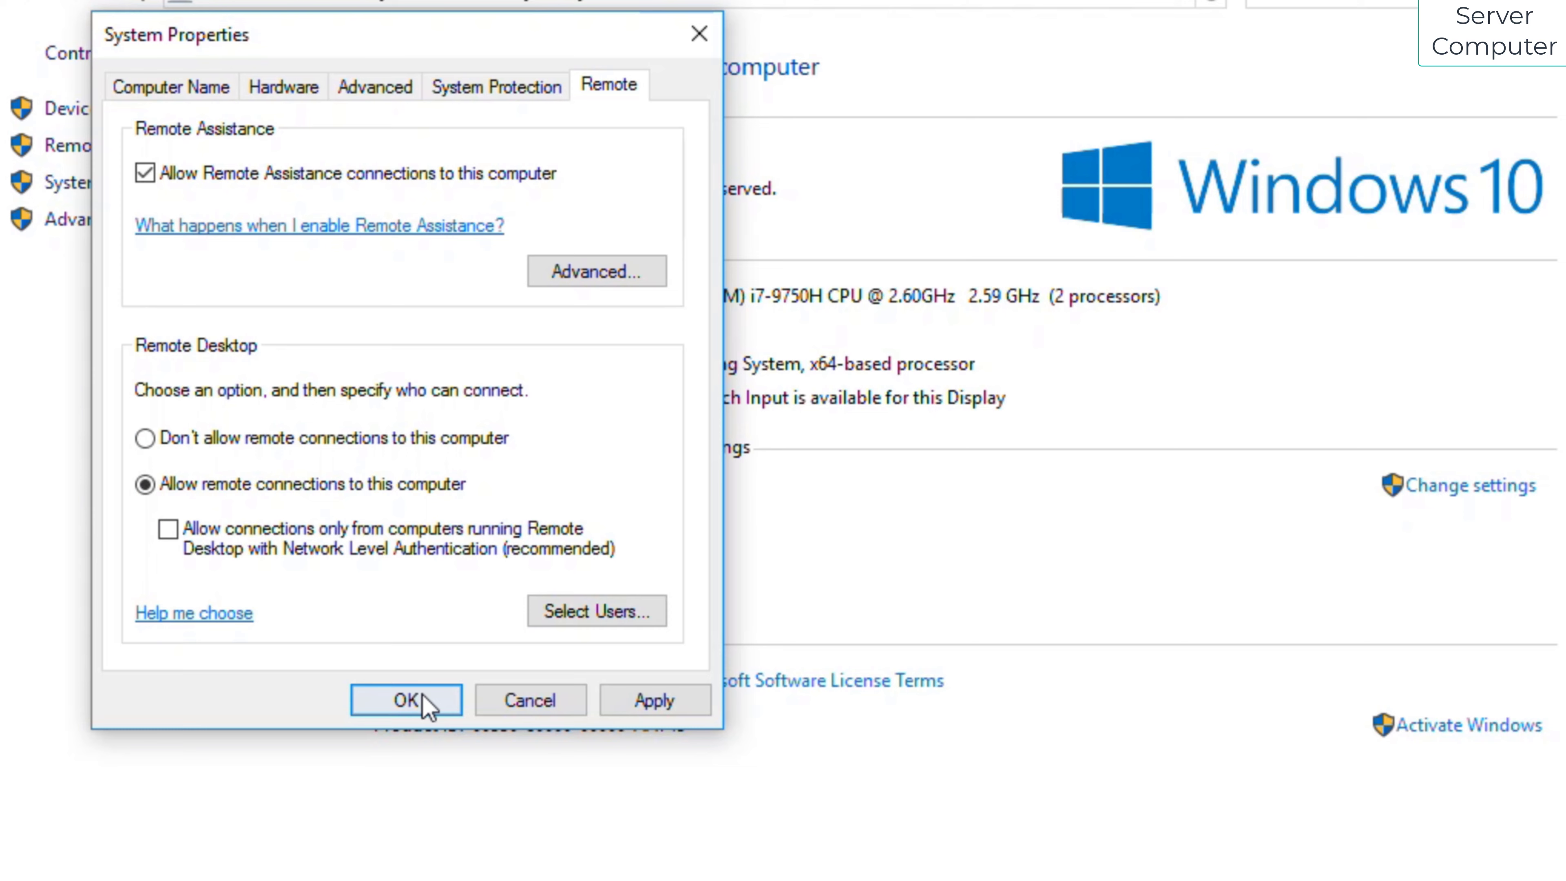
pyautogui.click(405, 699)
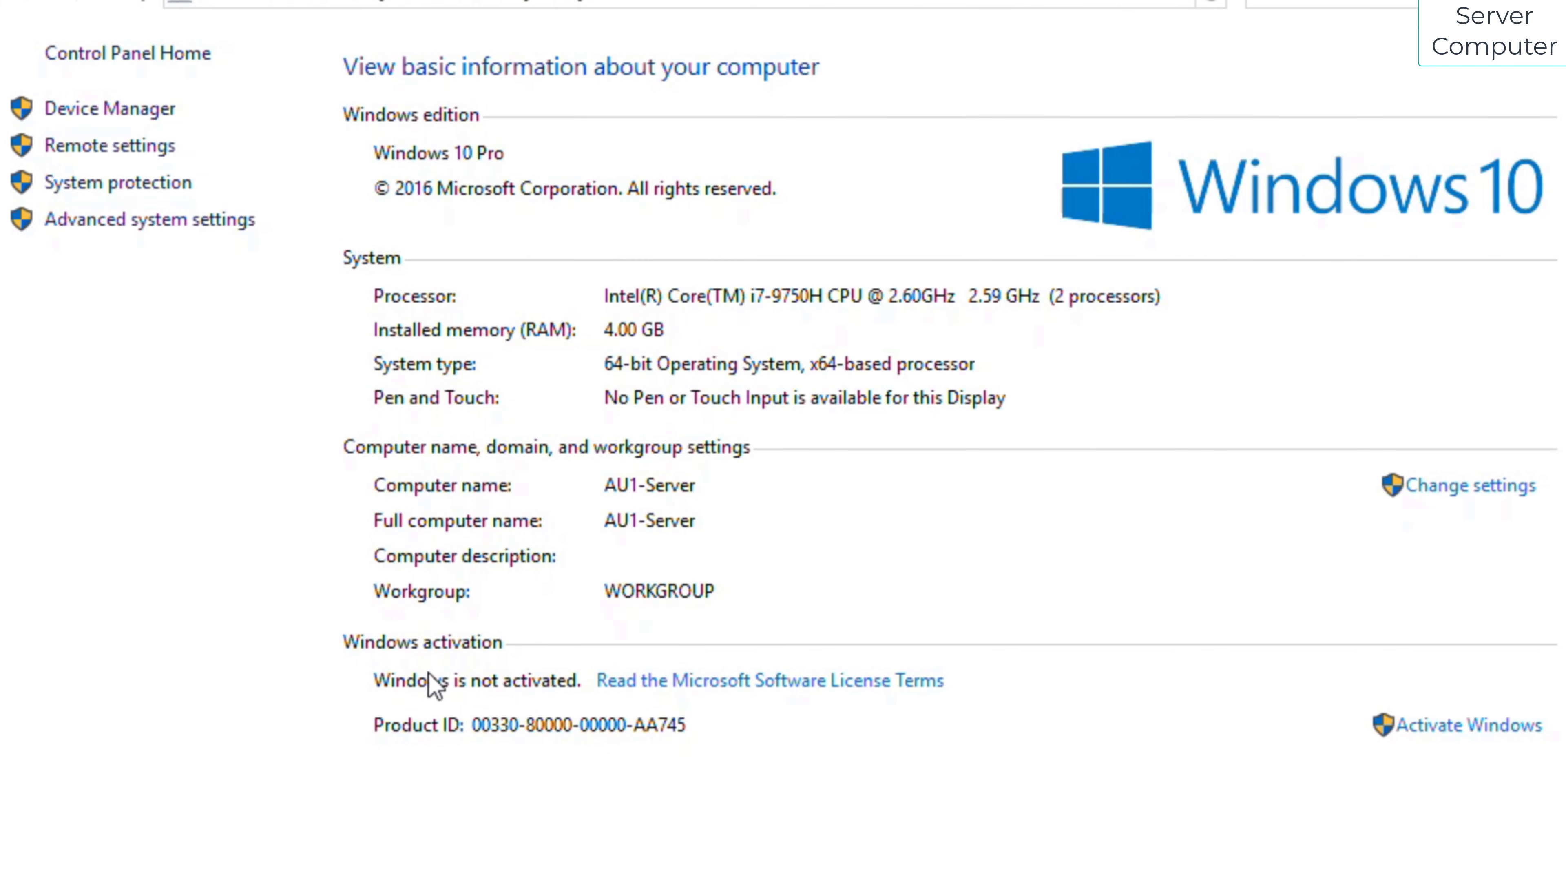
pyautogui.moveTo(1408, 32)
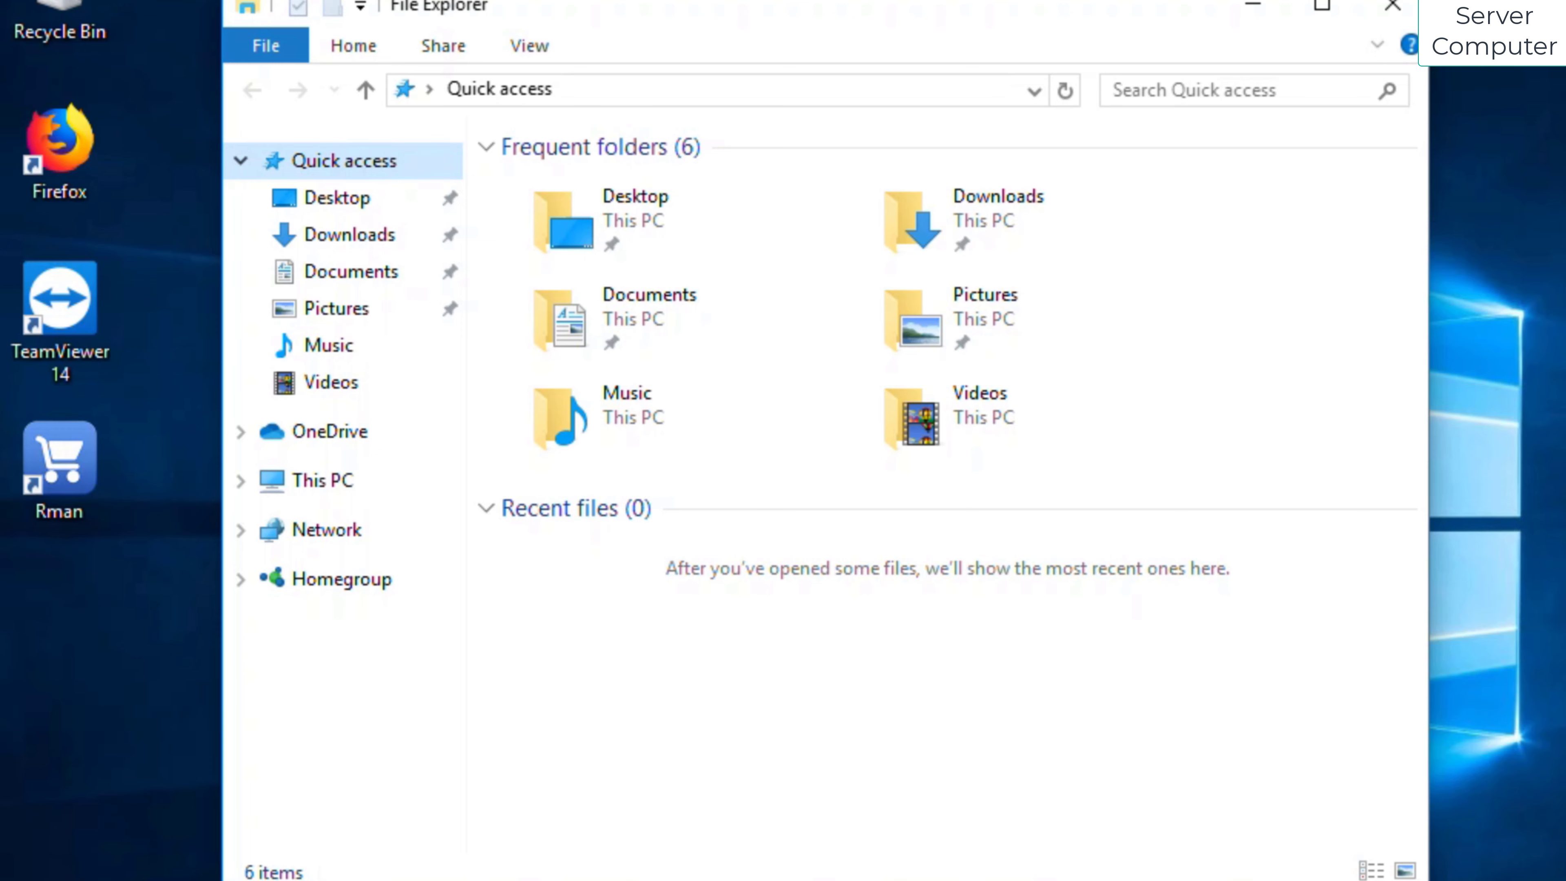
pyautogui.click(1390, 5)
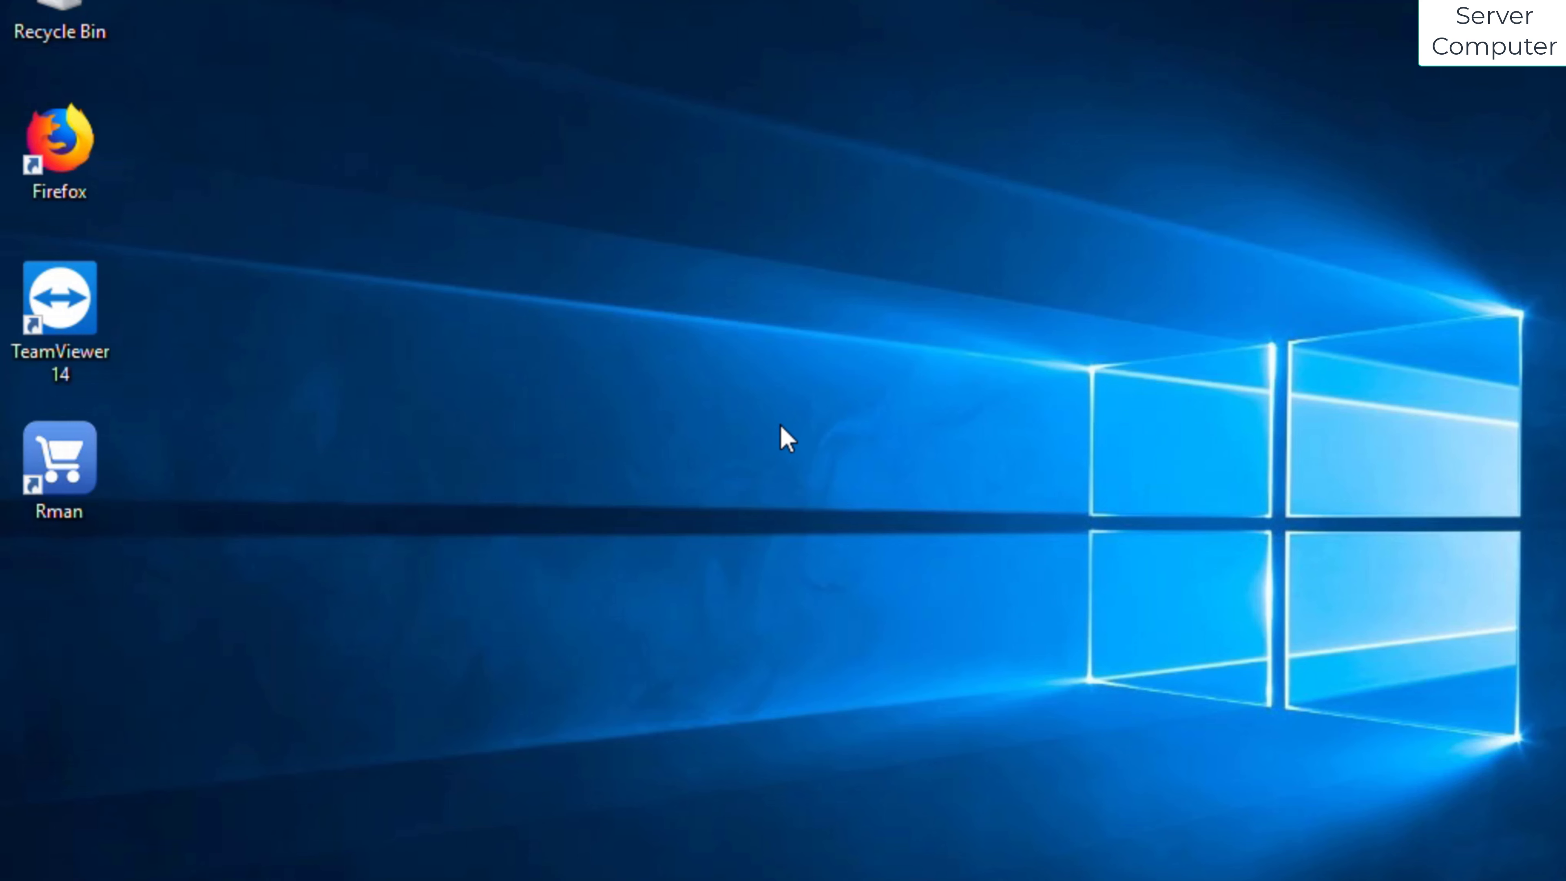
pyautogui.moveTo(760, 470)
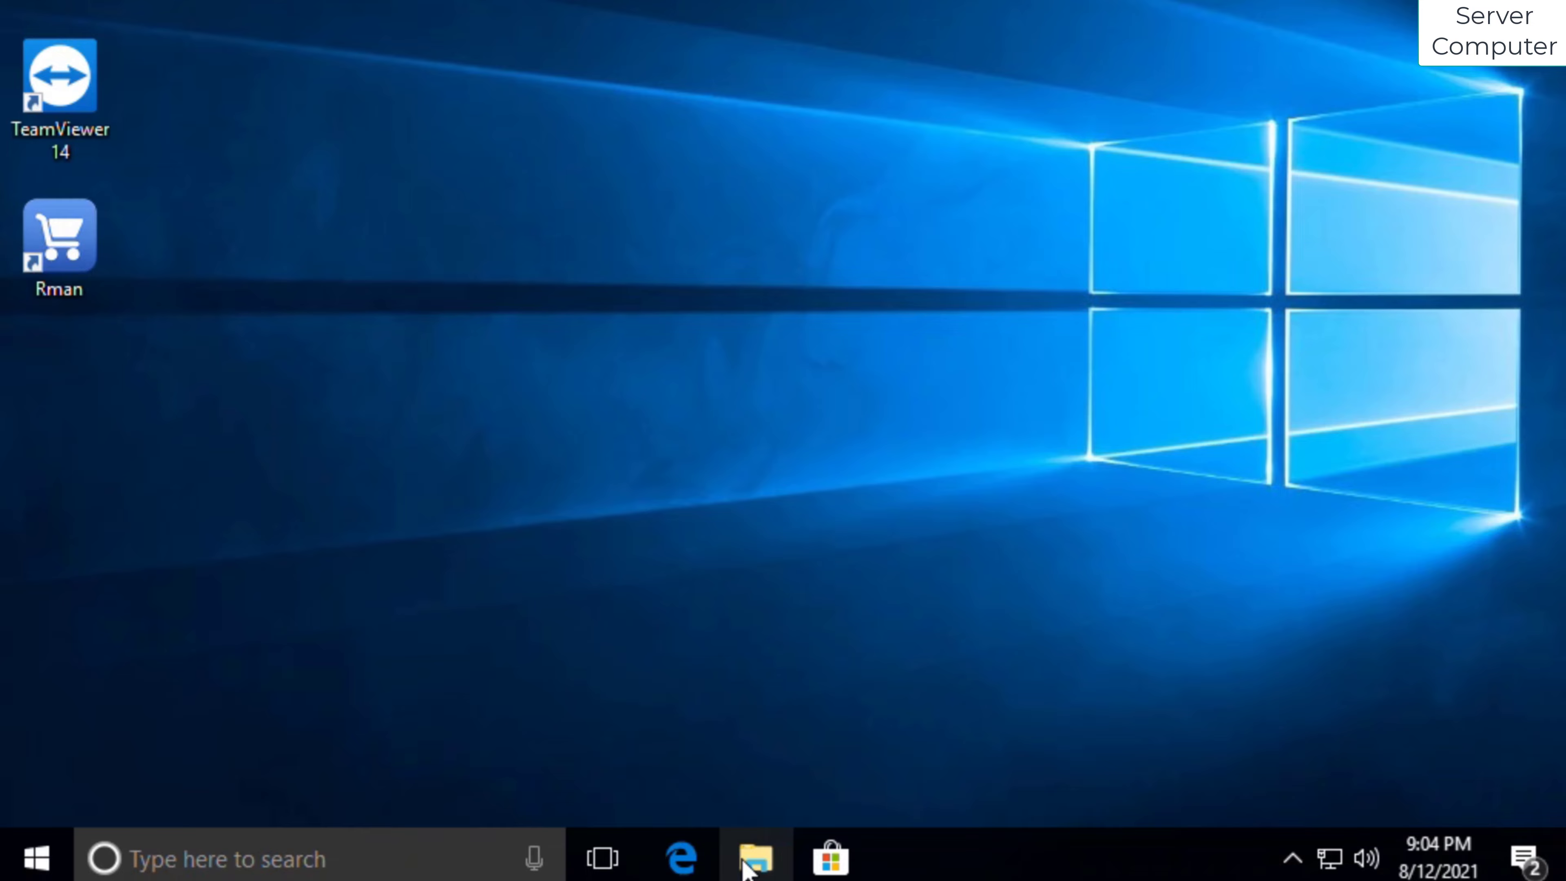
# Open Local Disk (C:) properties and enable sharing it as C under Advanced Sharing.
pyautogui.click(753, 857)
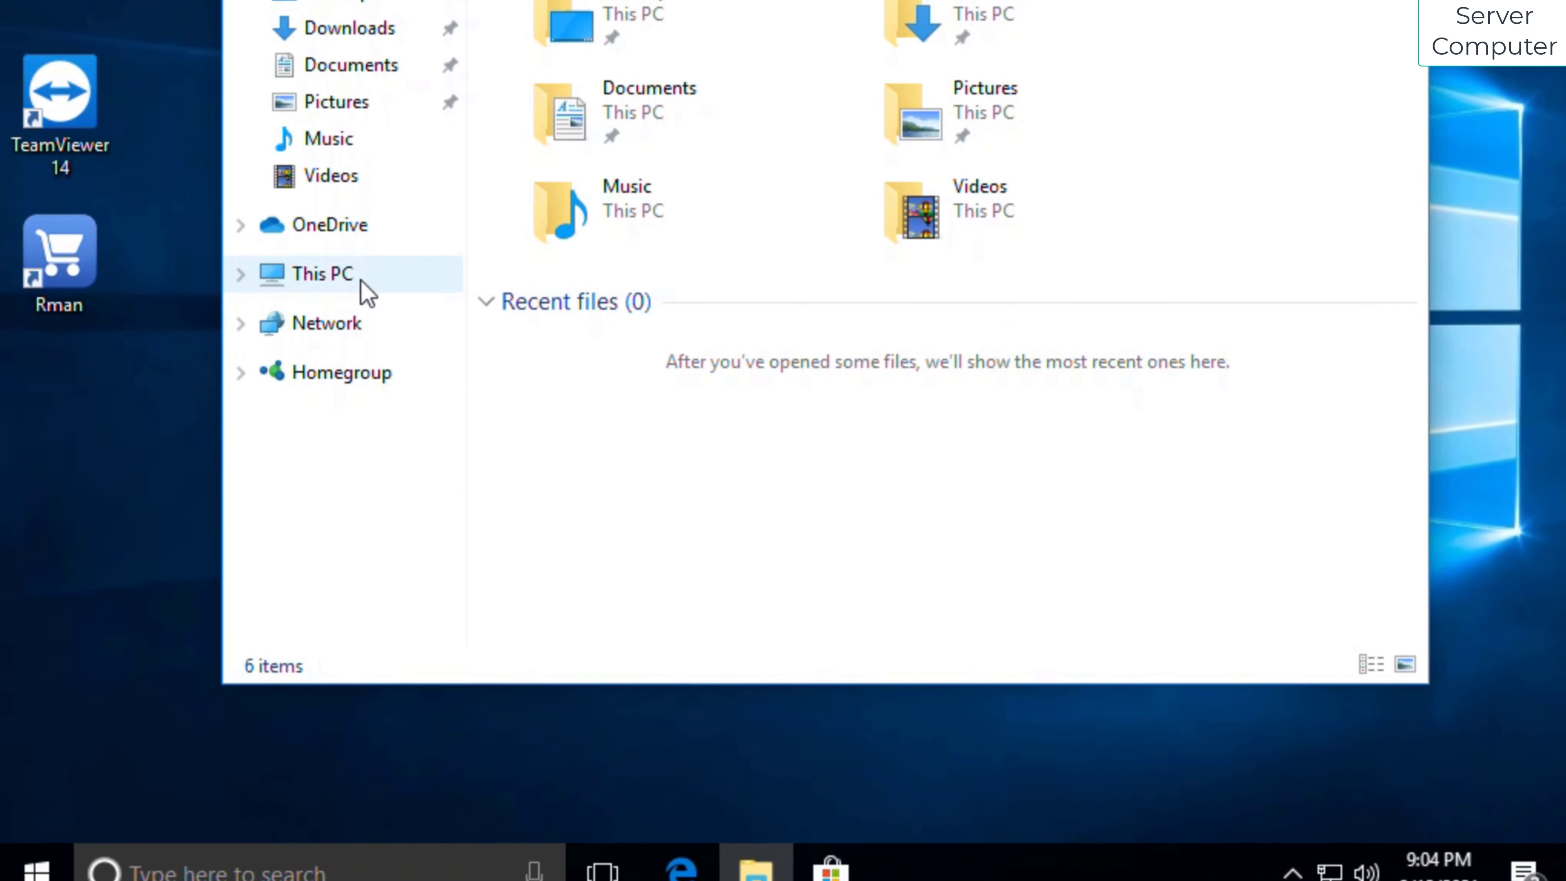
pyautogui.click(323, 274)
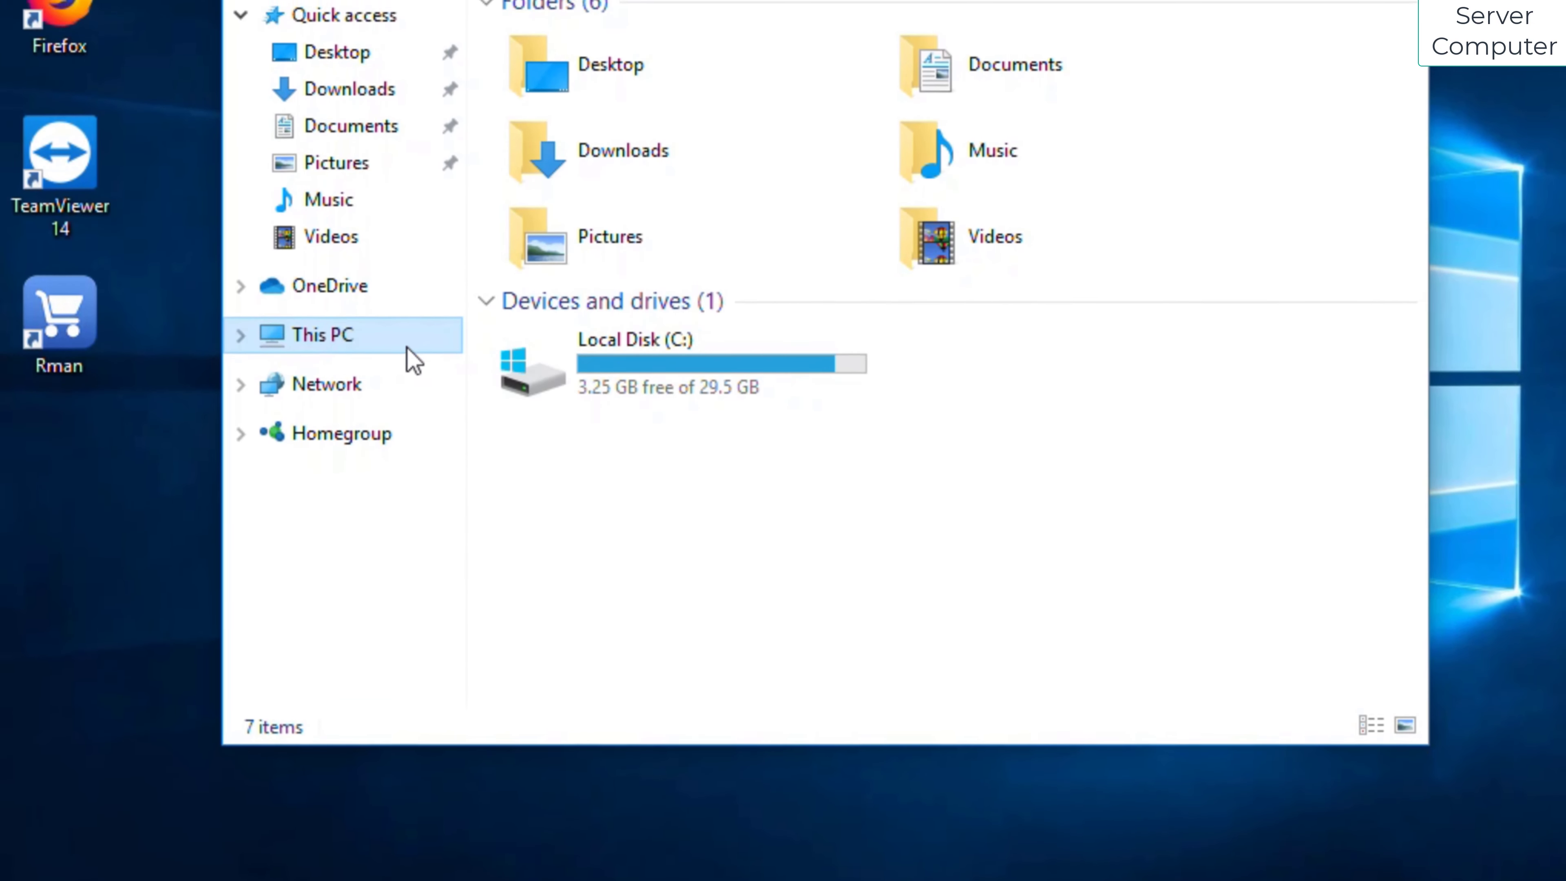
pyautogui.rightClick(635, 374)
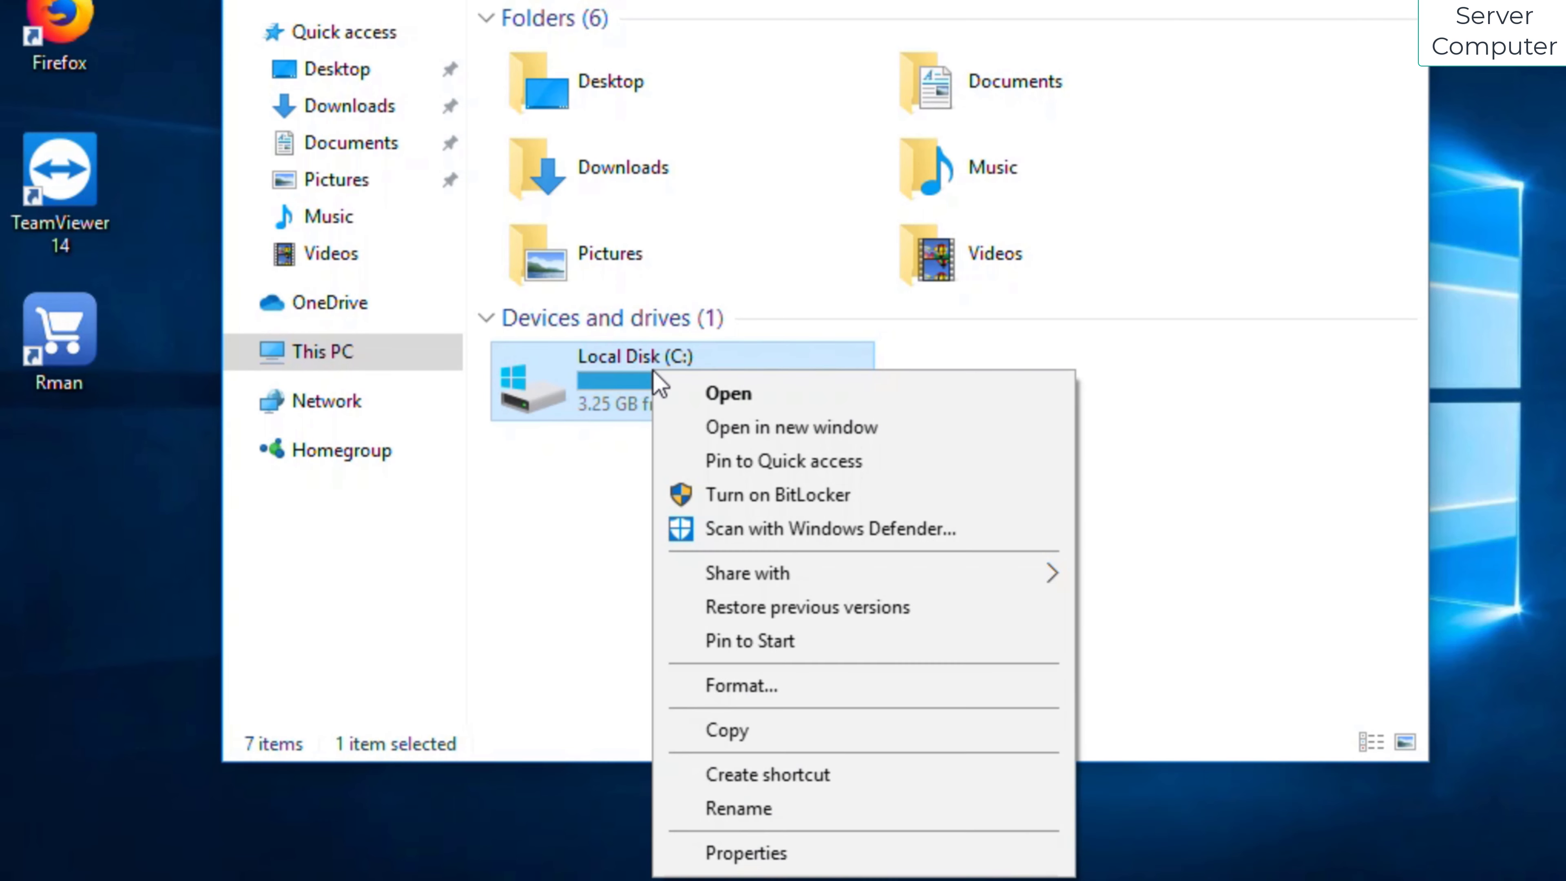
pyautogui.click(744, 853)
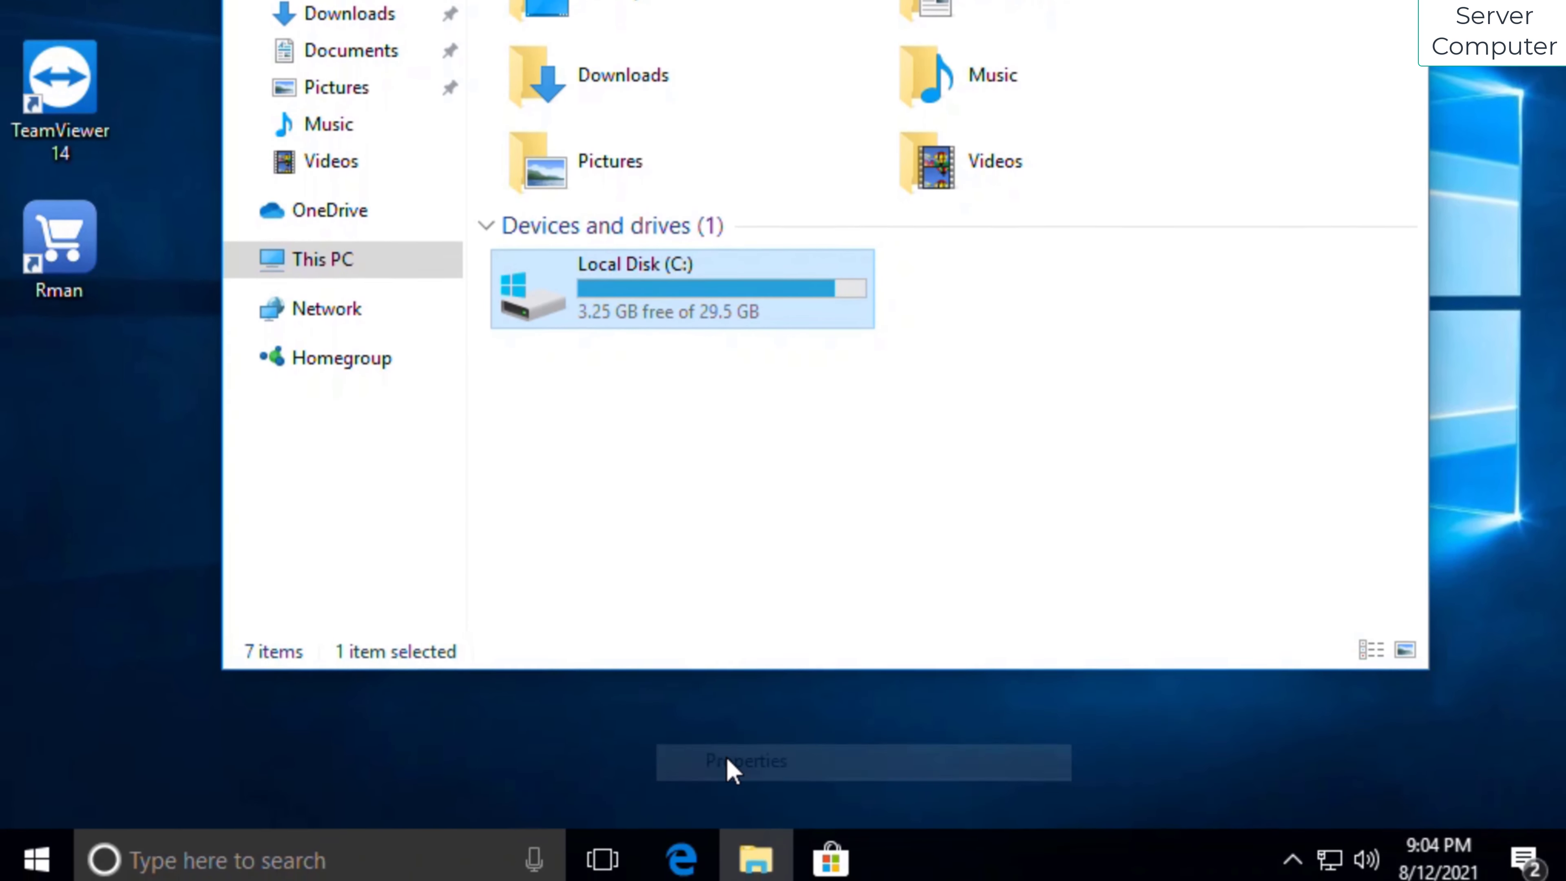
pyautogui.click(743, 761)
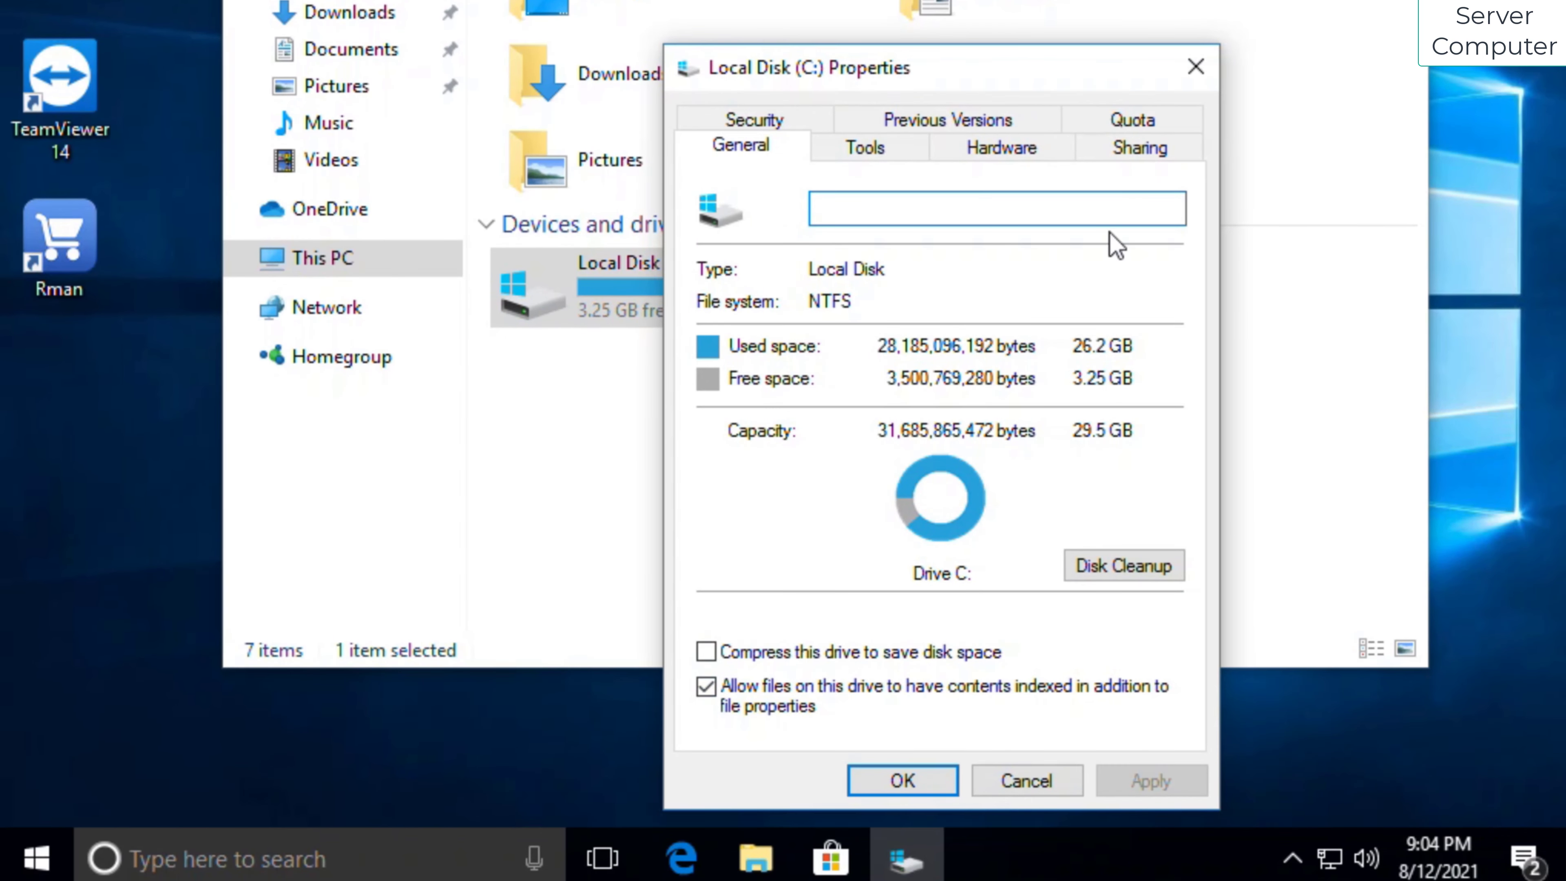
pyautogui.click(1137, 147)
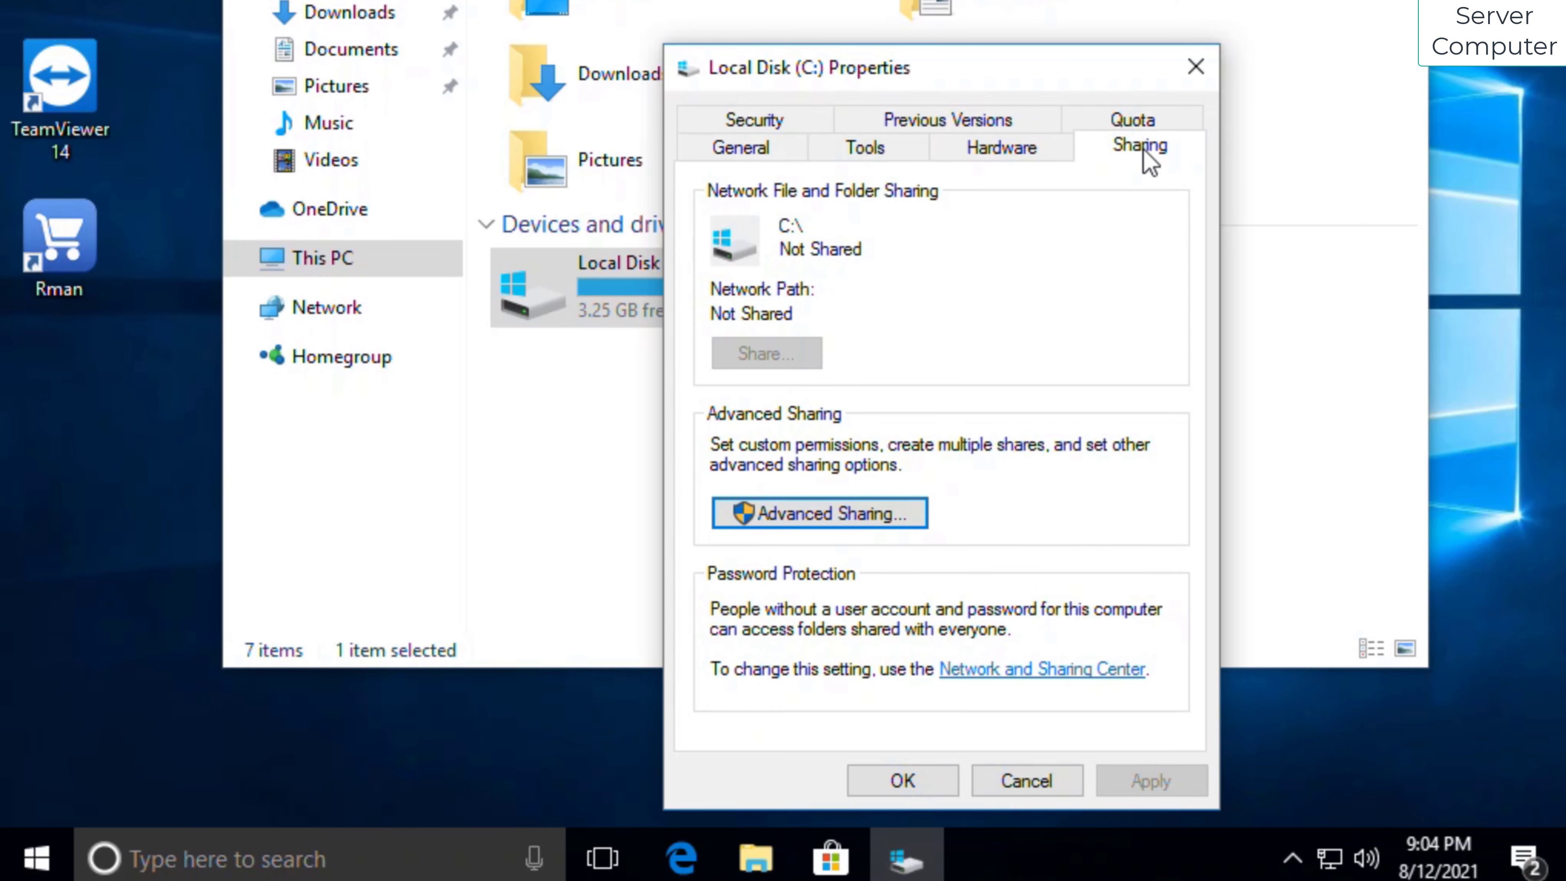
pyautogui.moveTo(818, 512)
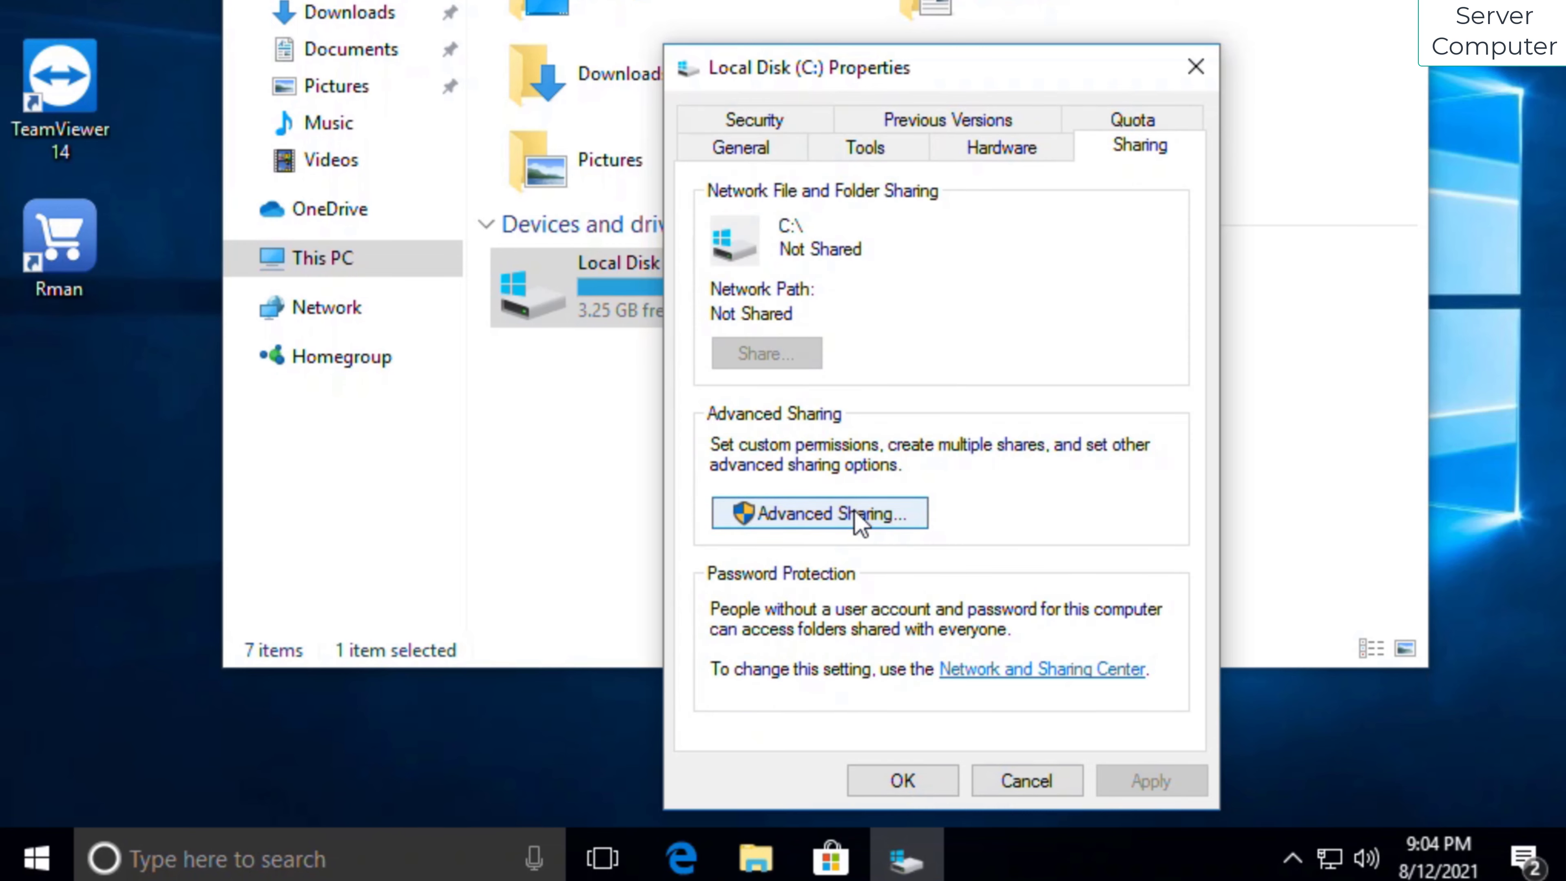
pyautogui.click(818, 512)
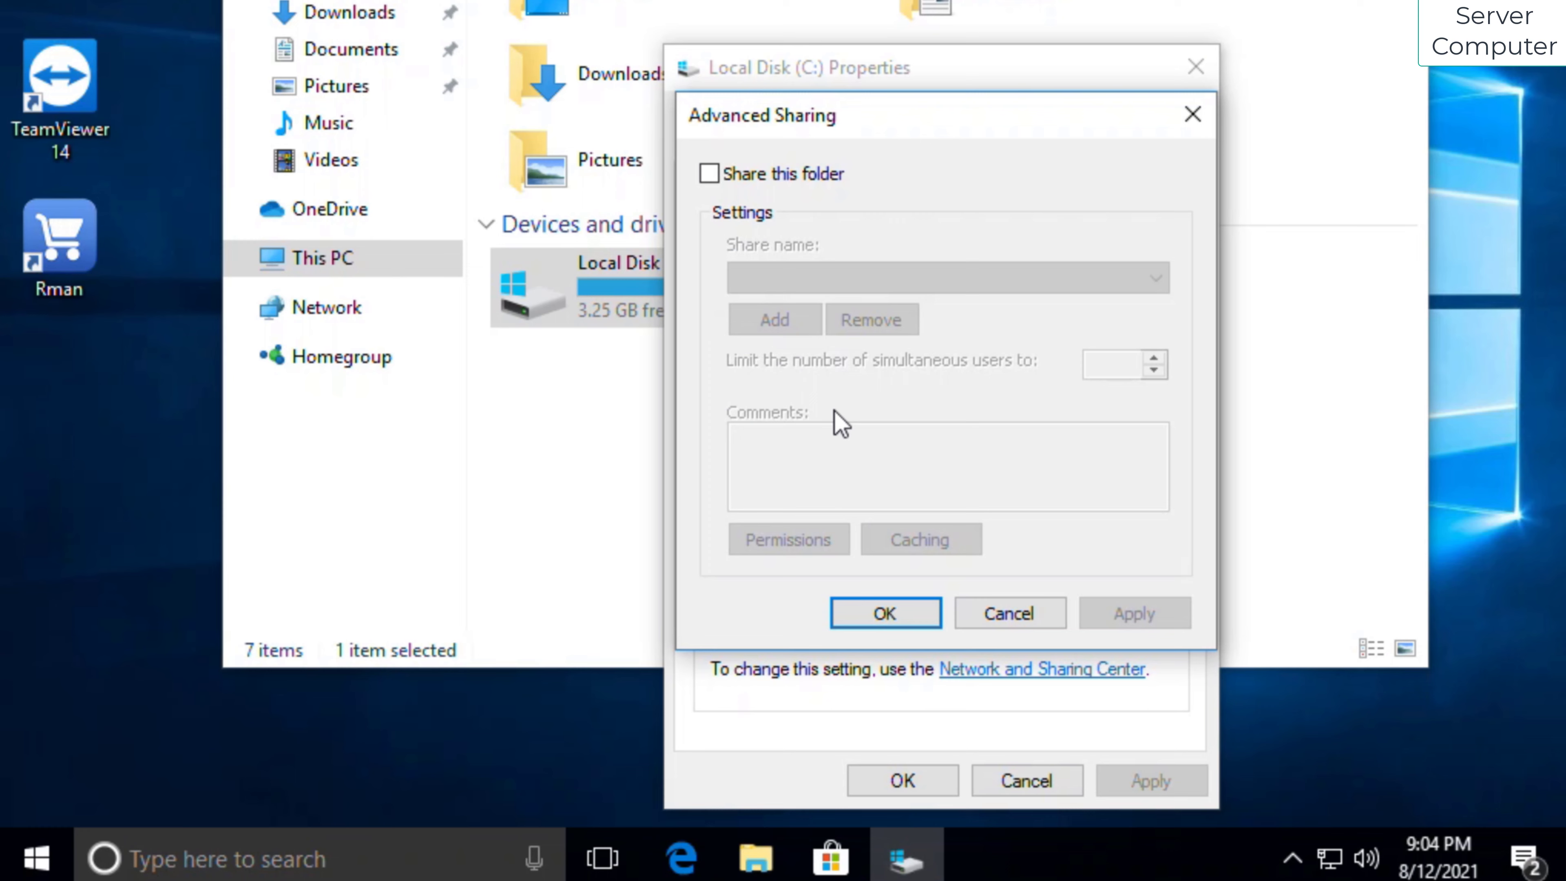
pyautogui.click(709, 173)
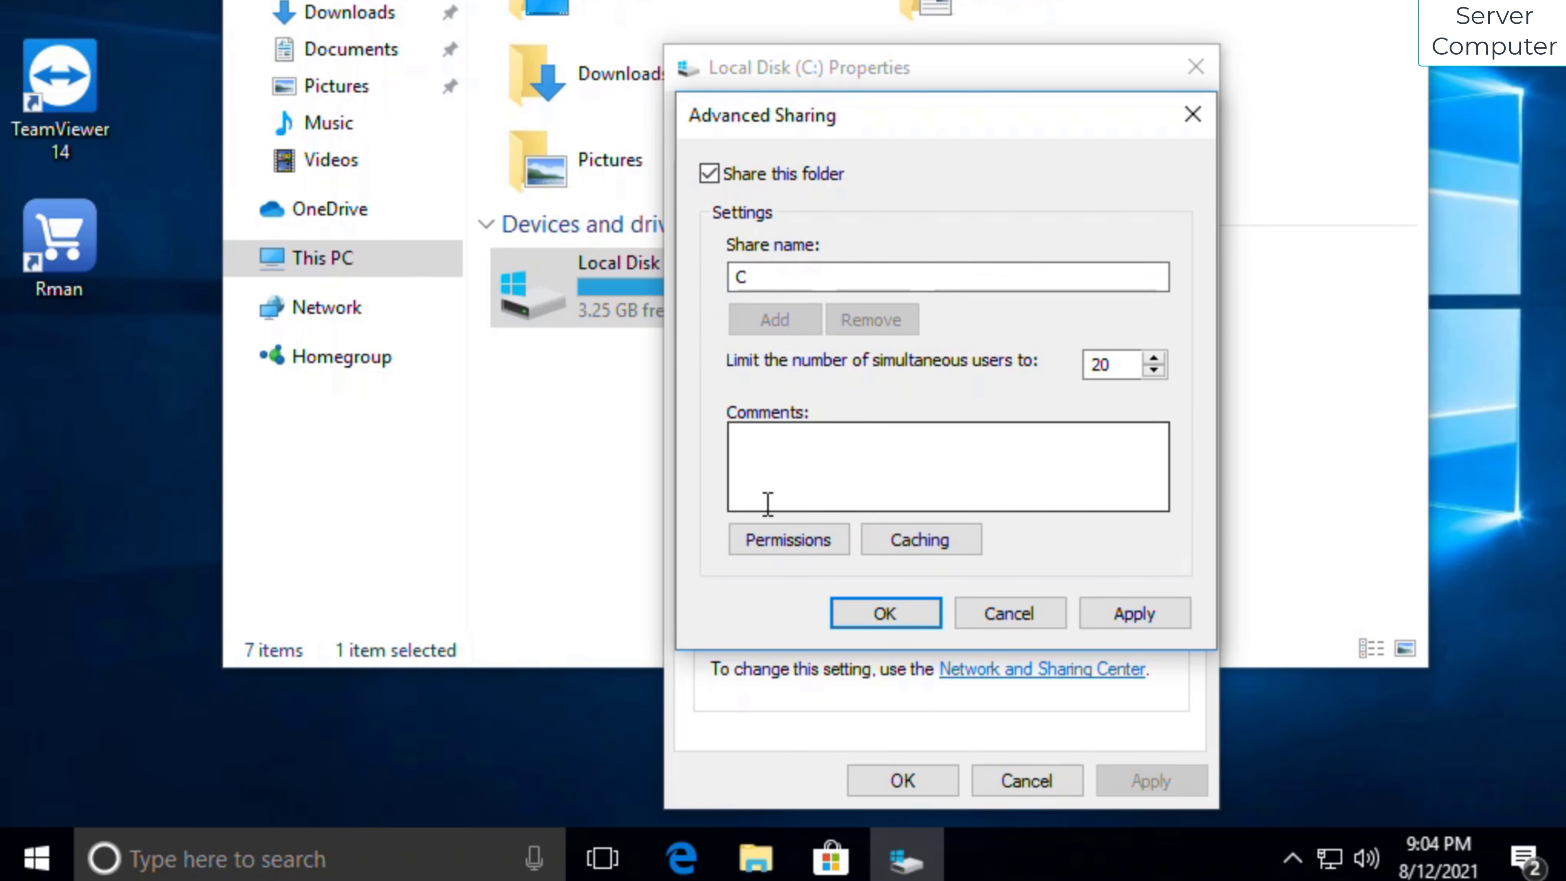
# Allow Full Control for Everyone on the C share and confirm all dialogs.
pyautogui.click(786, 539)
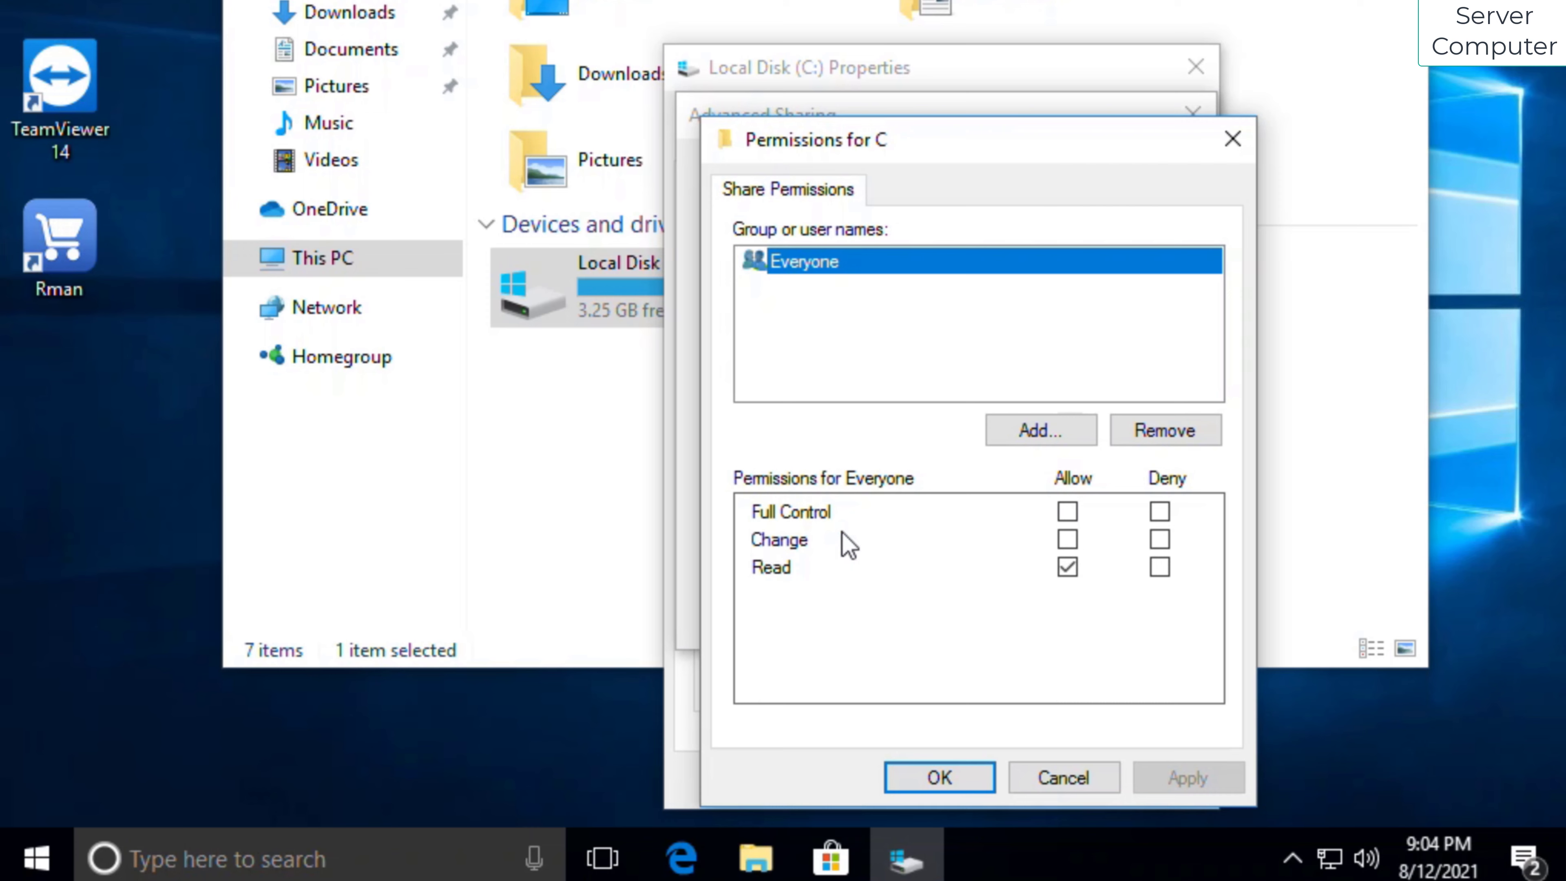
pyautogui.click(1066, 511)
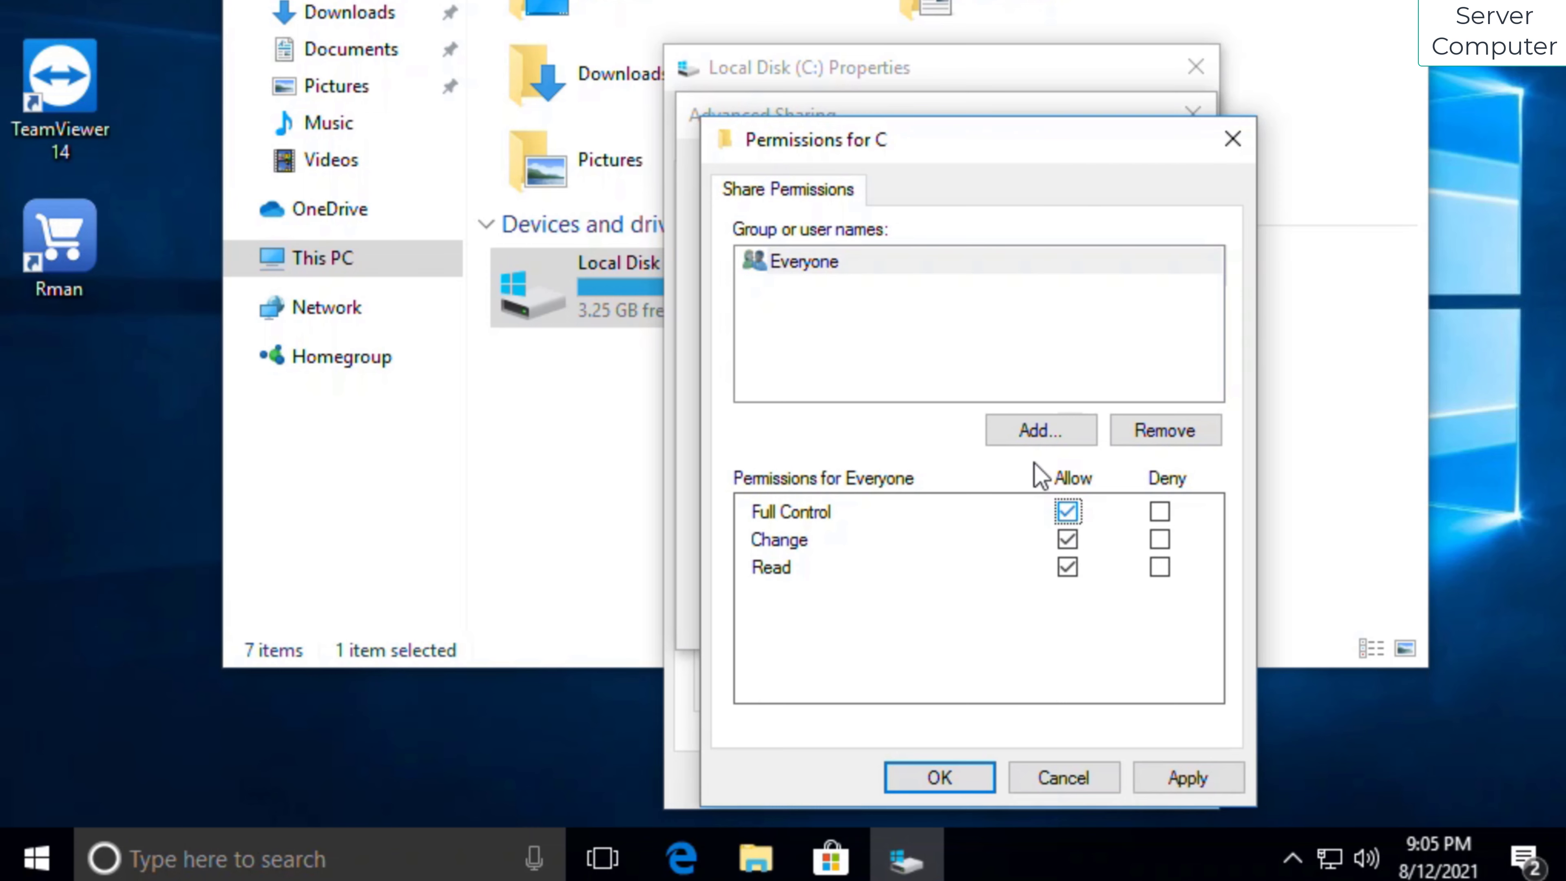
pyautogui.moveTo(844, 278)
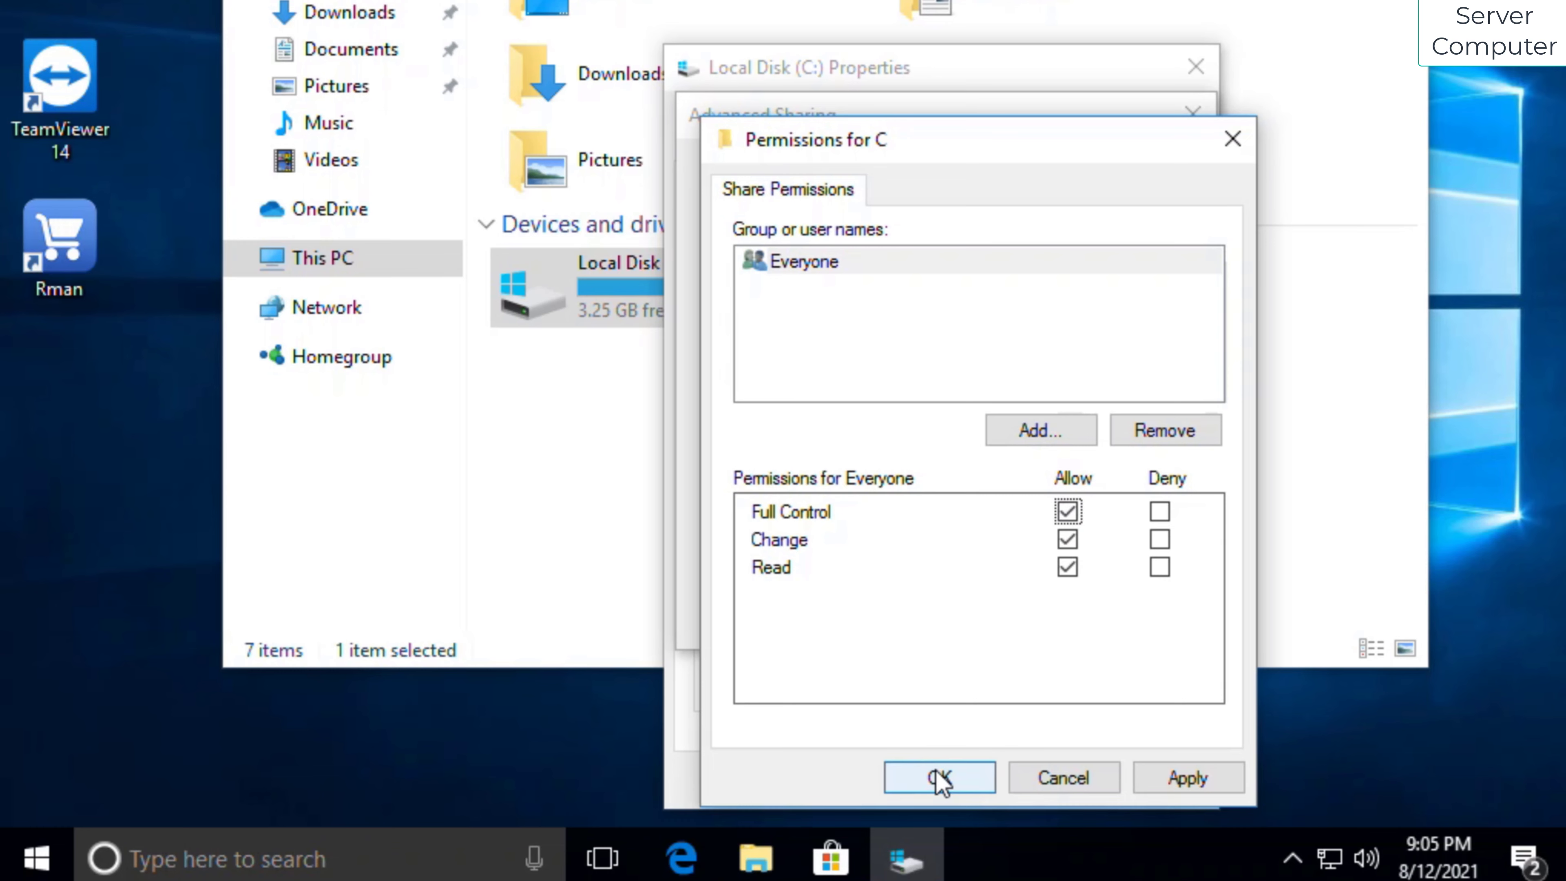
pyautogui.click(937, 777)
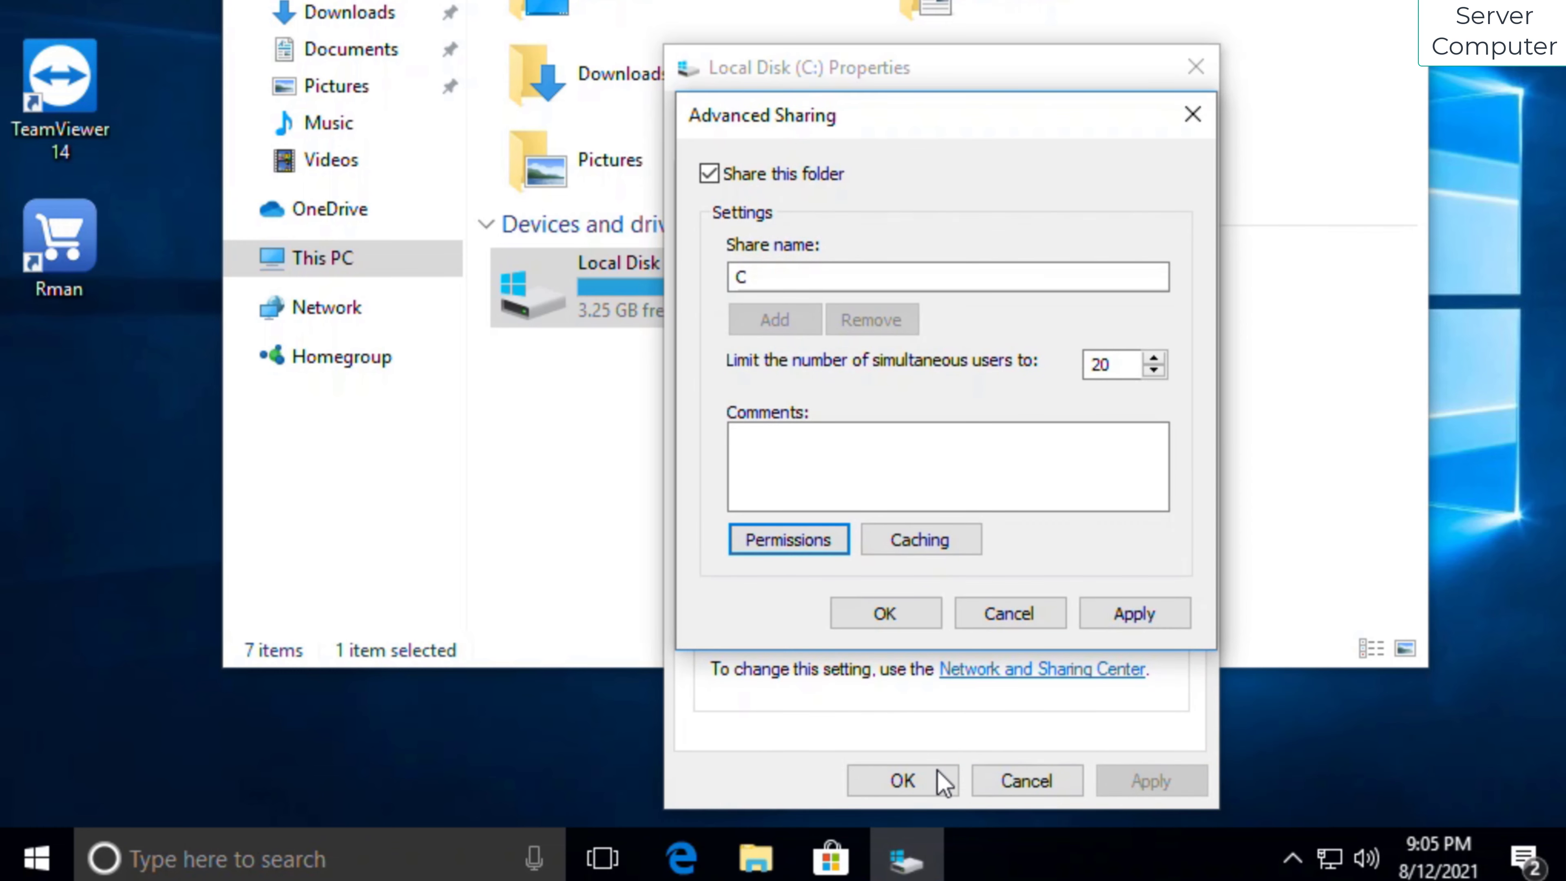
pyautogui.moveTo(901, 647)
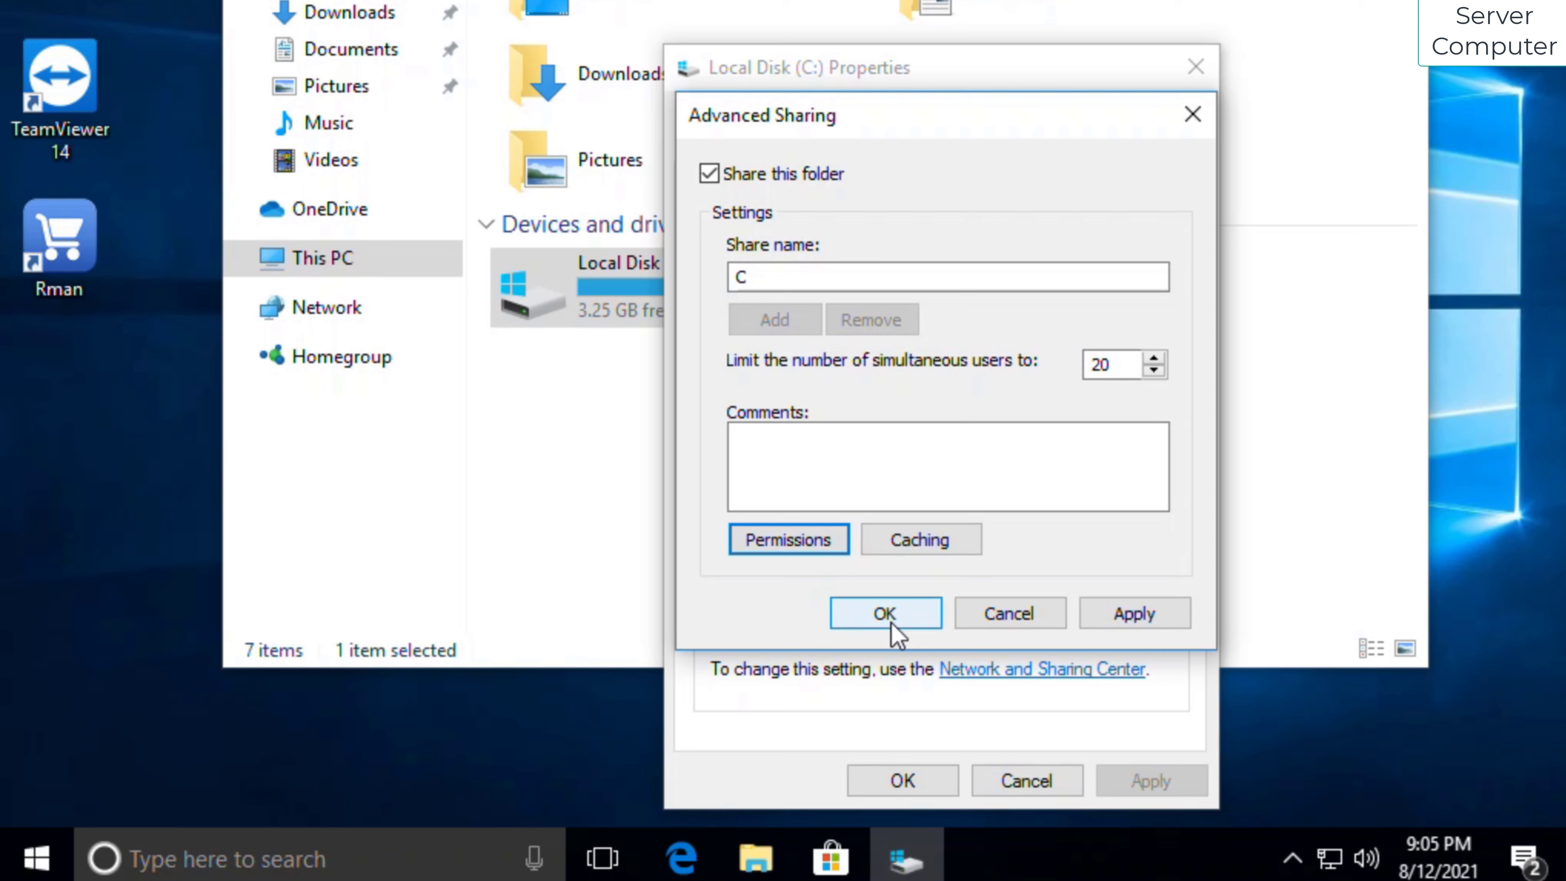
pyautogui.click(882, 612)
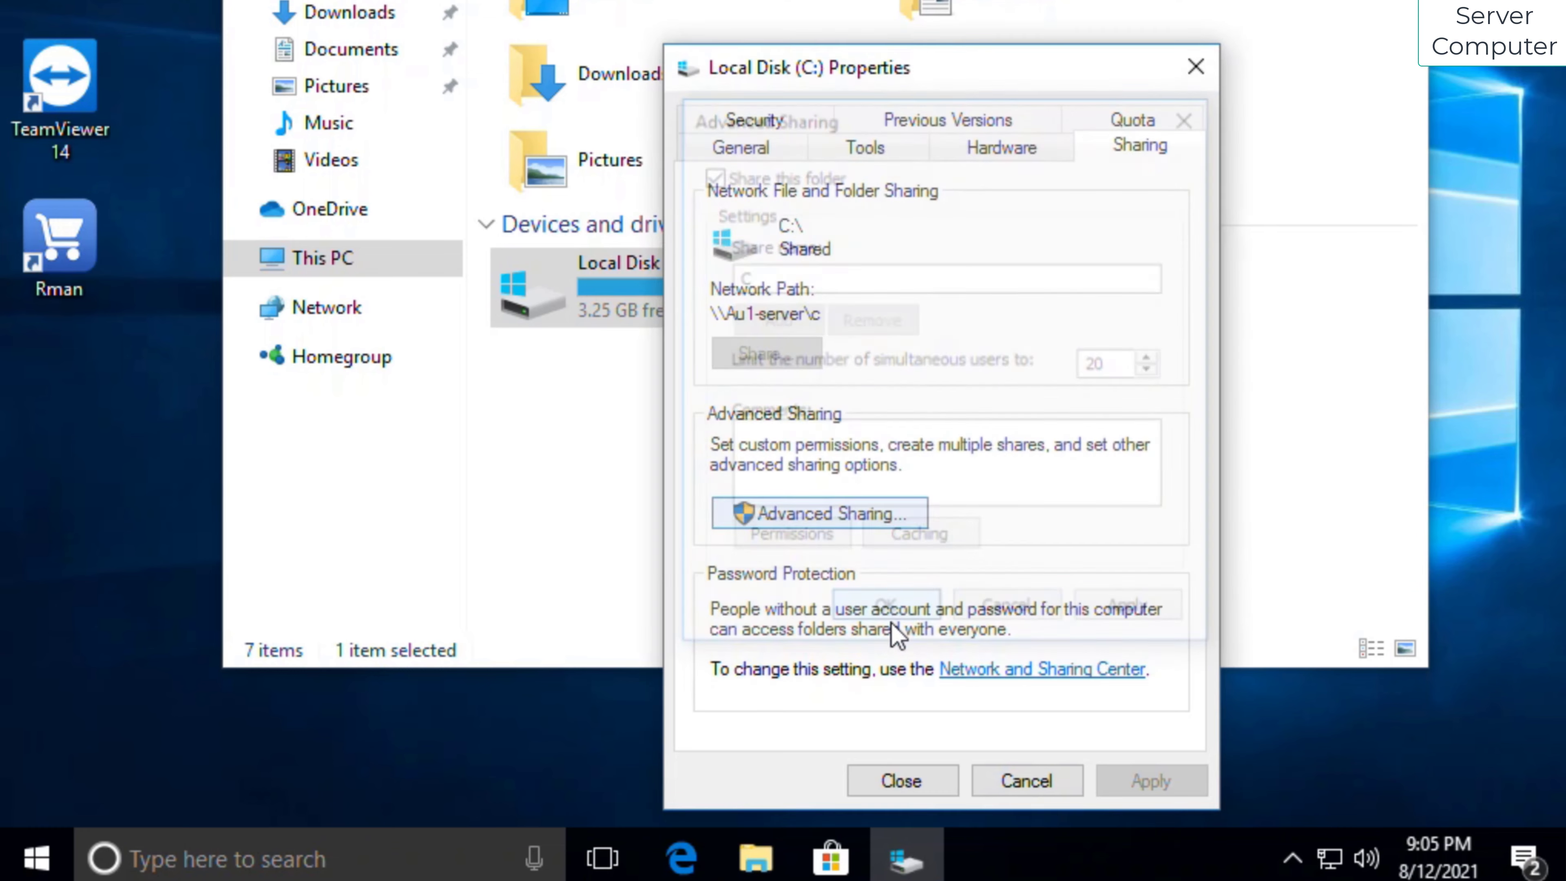
pyautogui.click(898, 779)
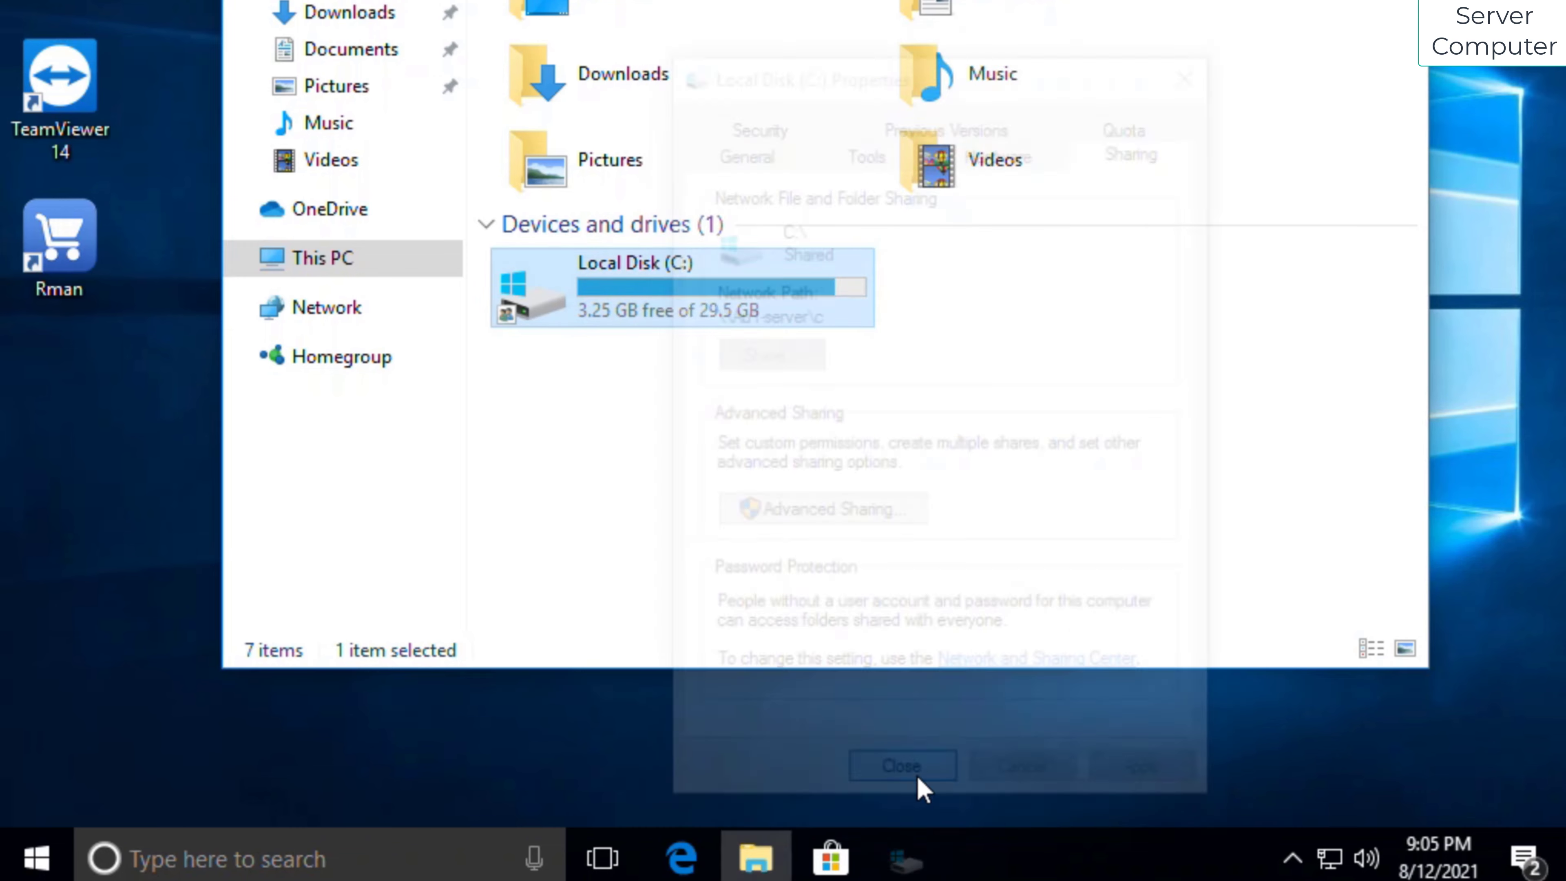
pyautogui.click(899, 766)
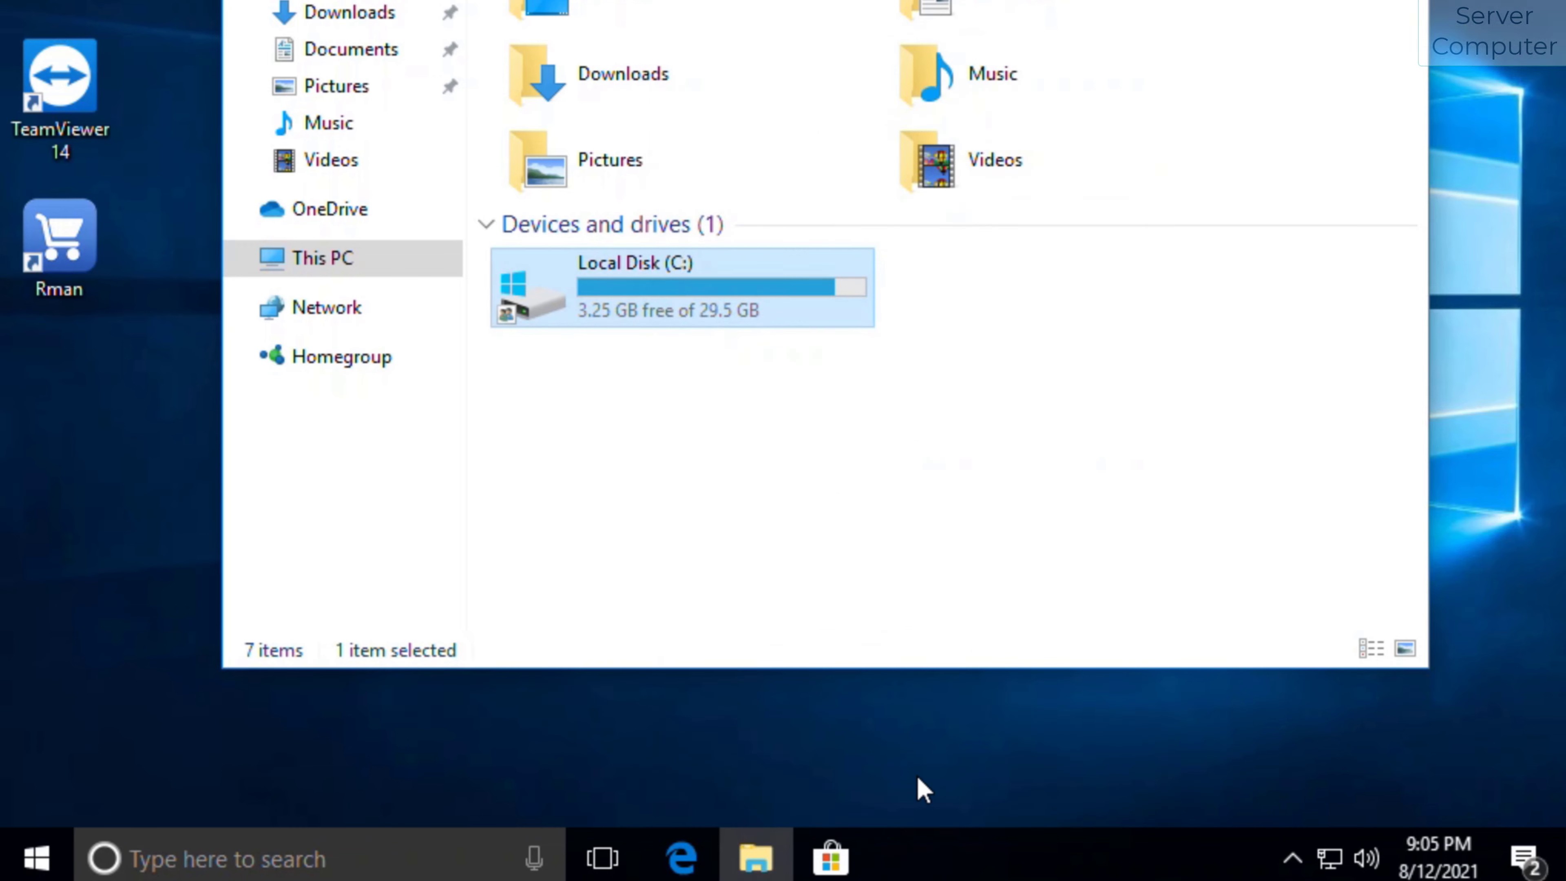
# Browse Network to AU1-SERVER, open the c share and its RMan folder.
pyautogui.click(746, 857)
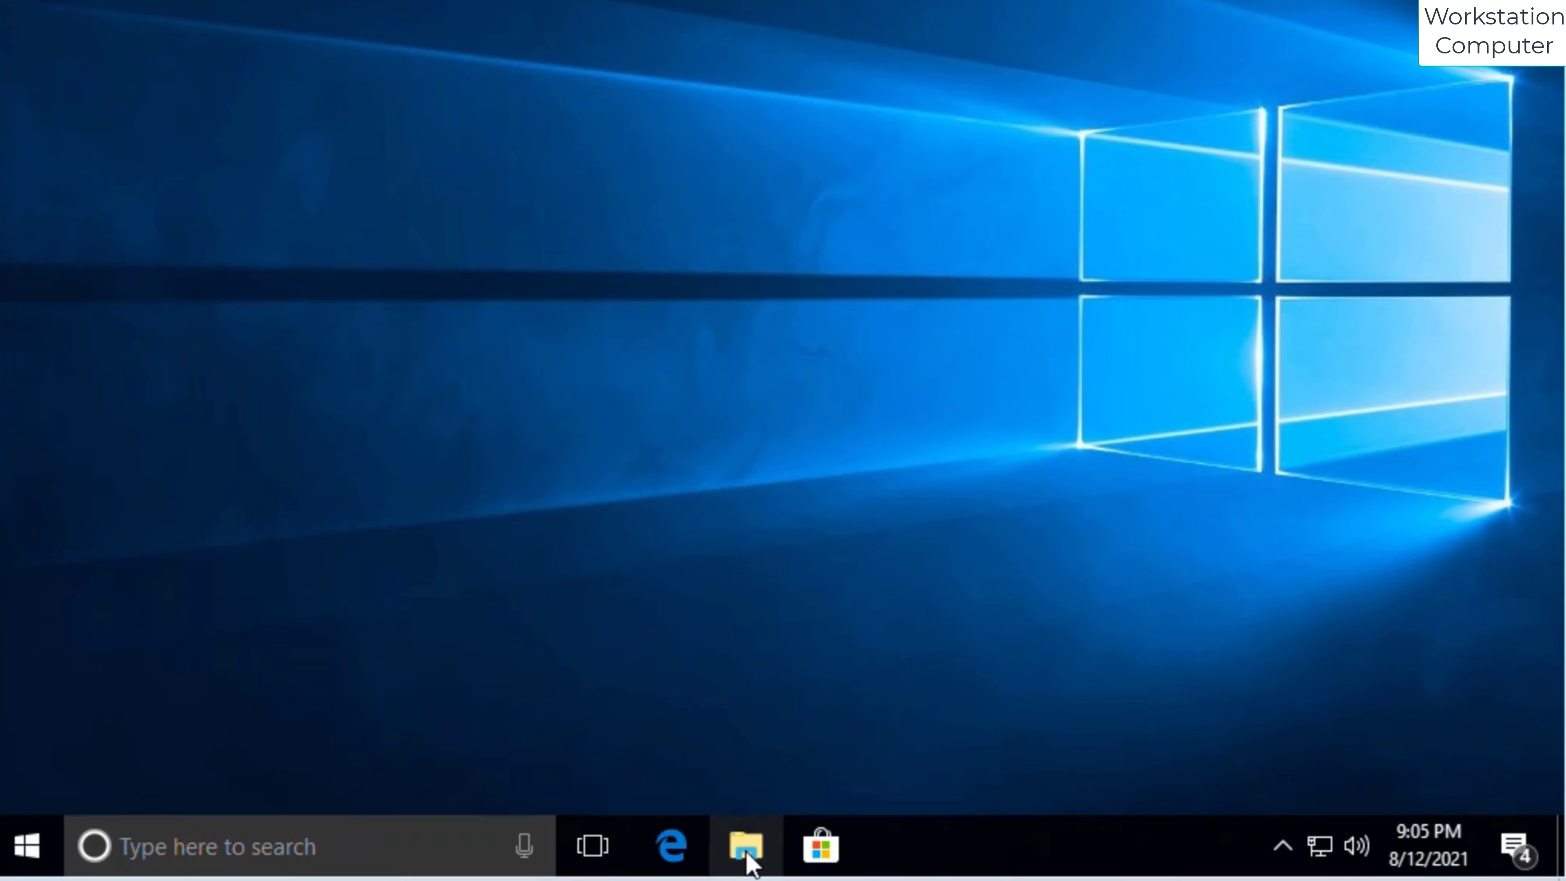
pyautogui.click(744, 846)
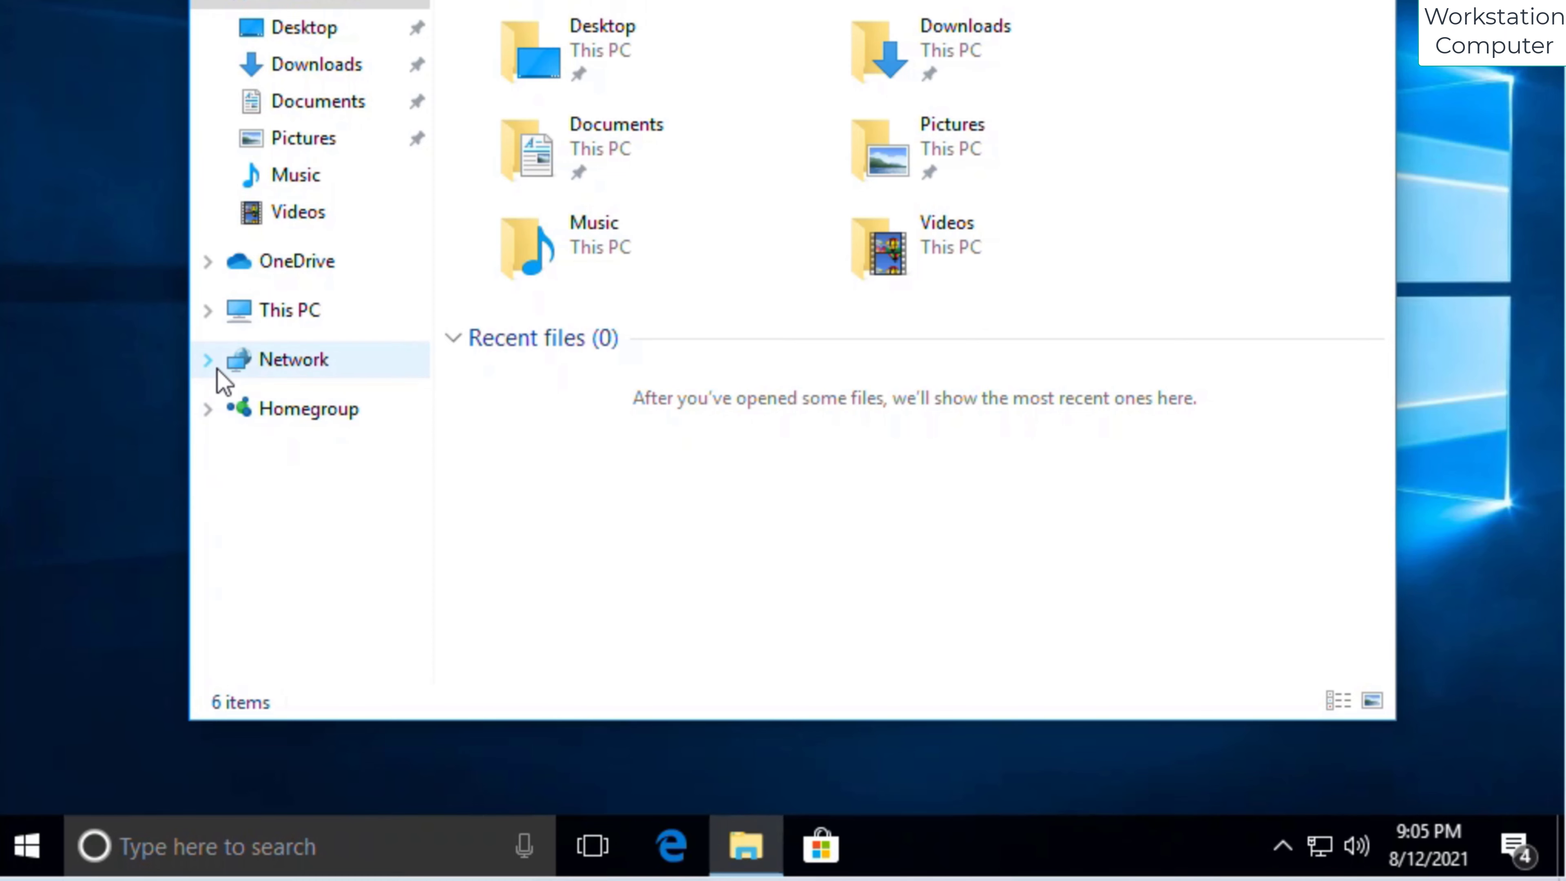
pyautogui.click(206, 360)
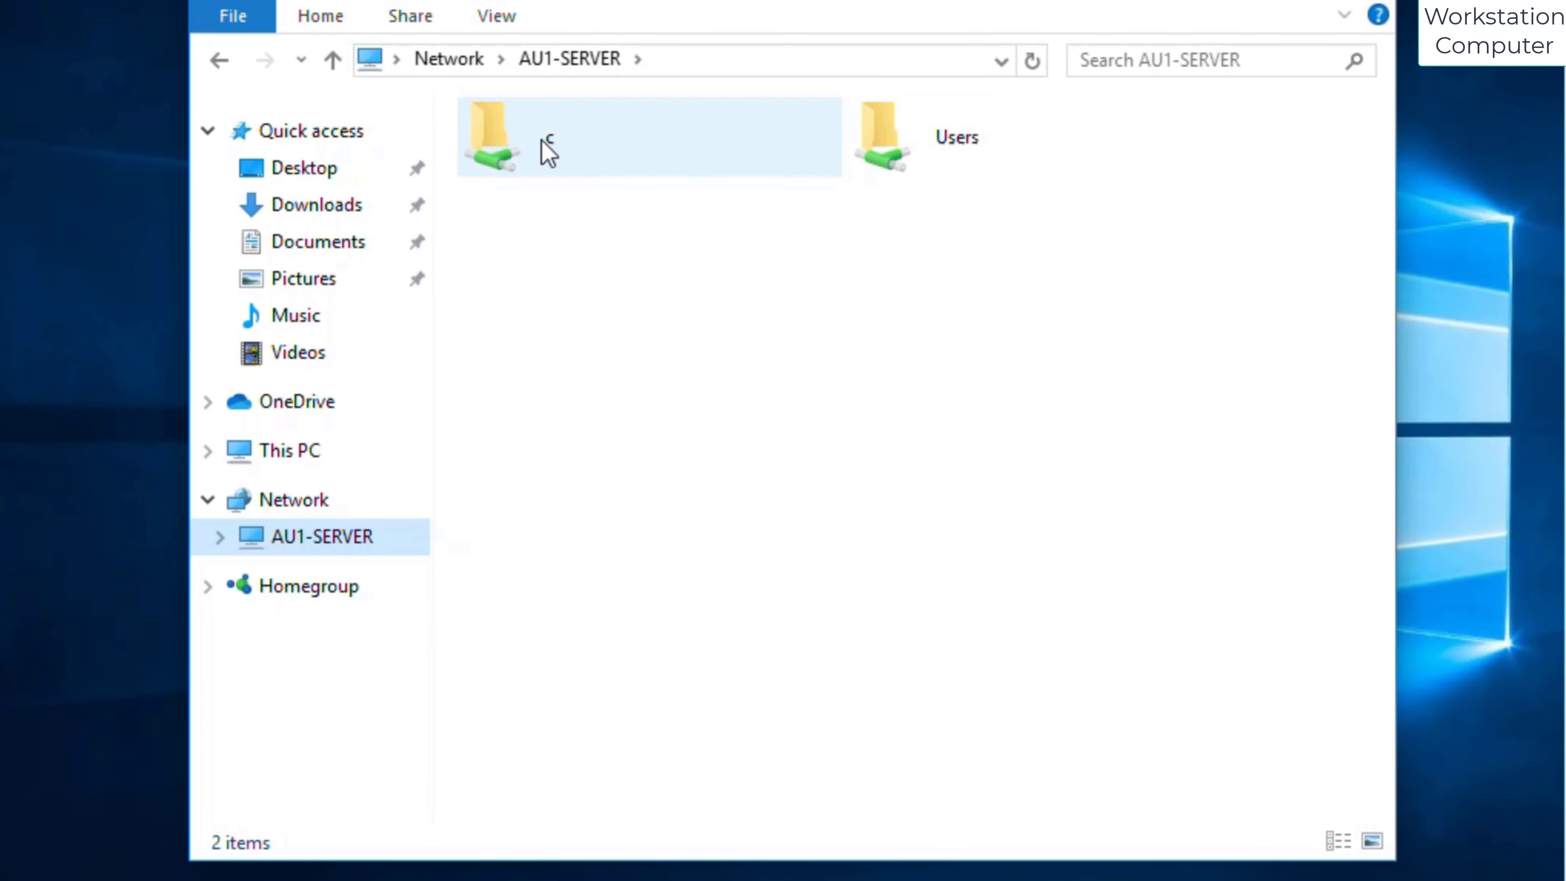
pyautogui.moveTo(574, 146)
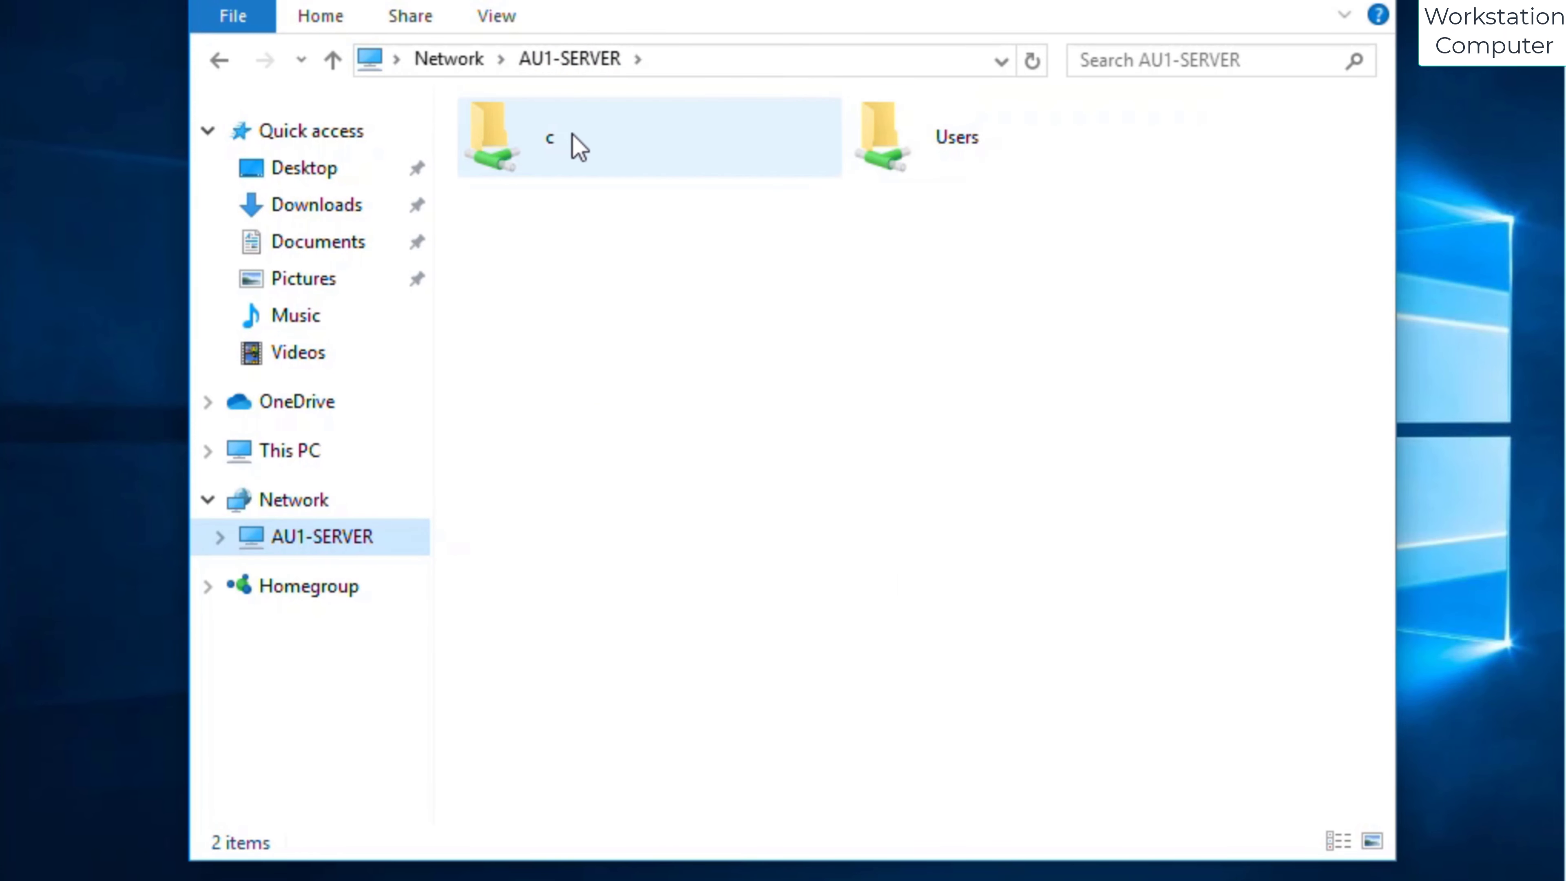
pyautogui.doubleClick(489, 137)
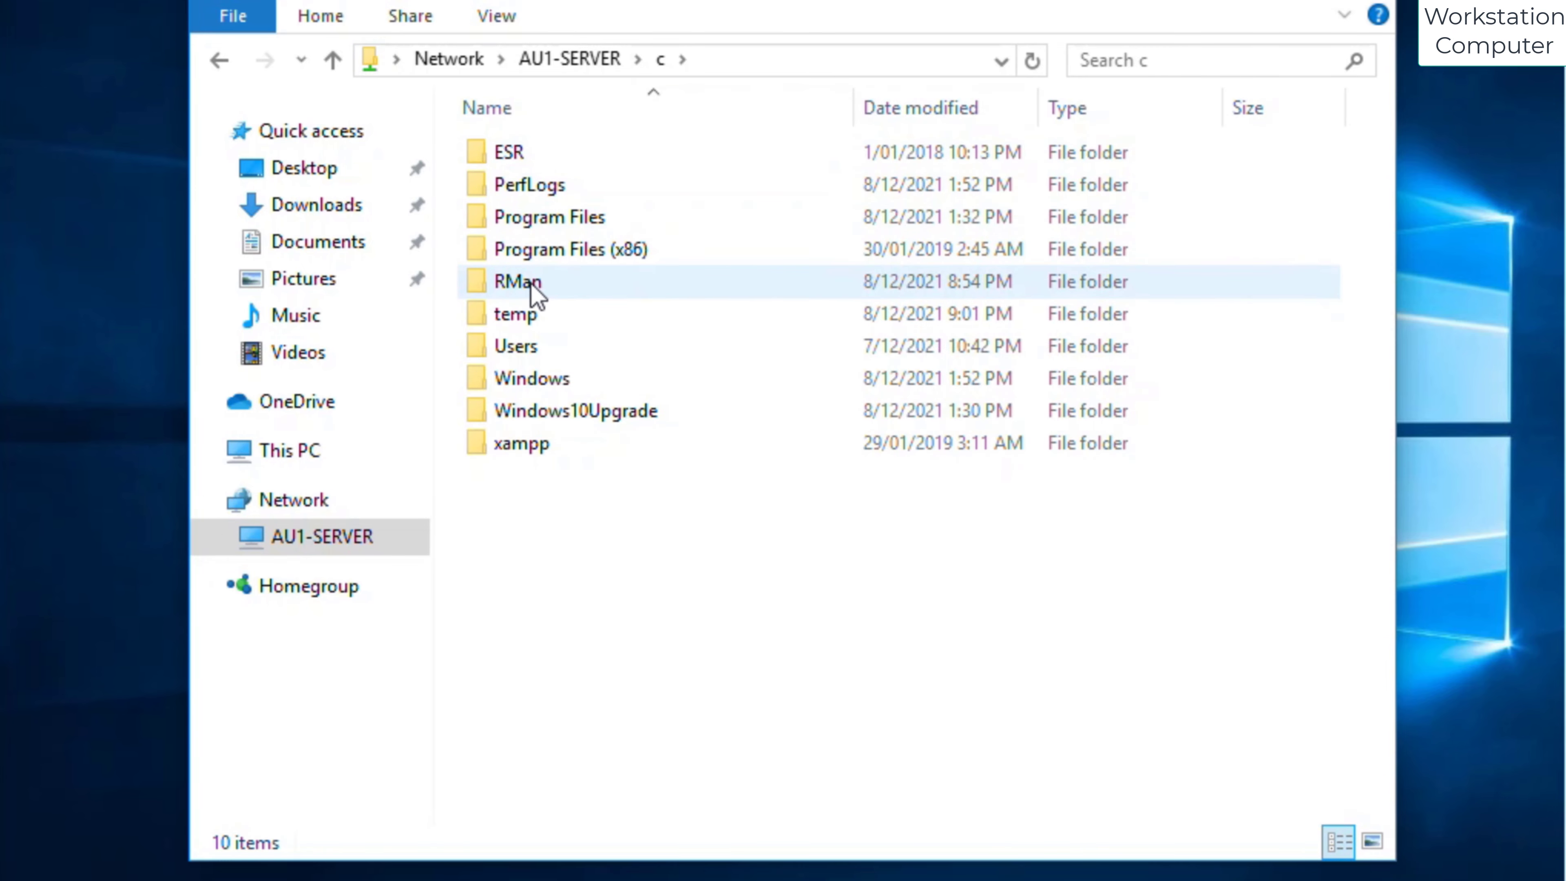
pyautogui.doubleClick(517, 280)
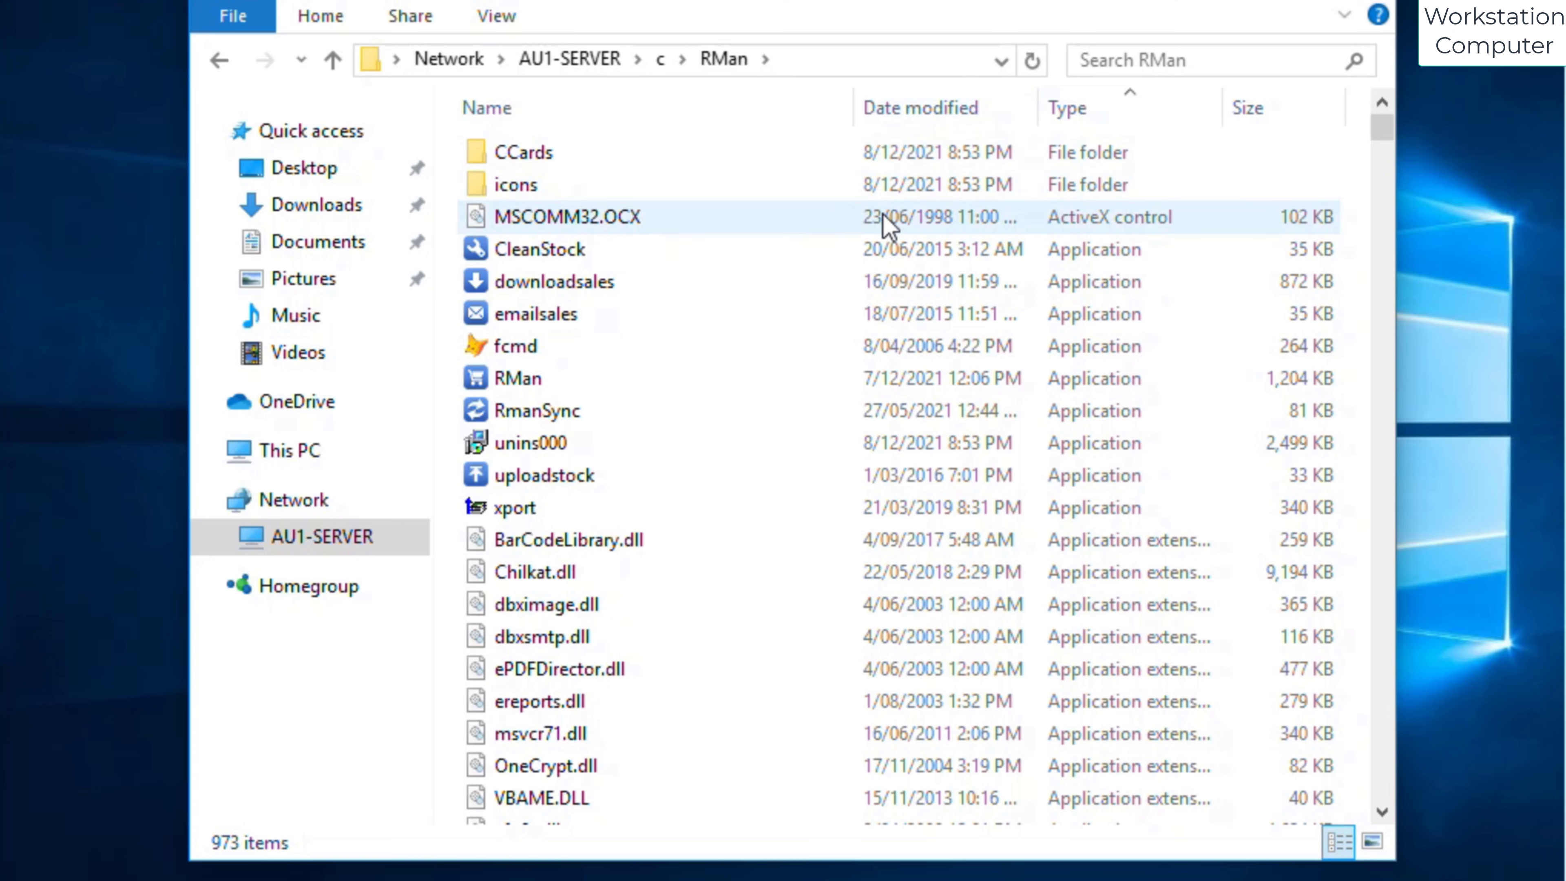
pyautogui.moveTo(539, 377)
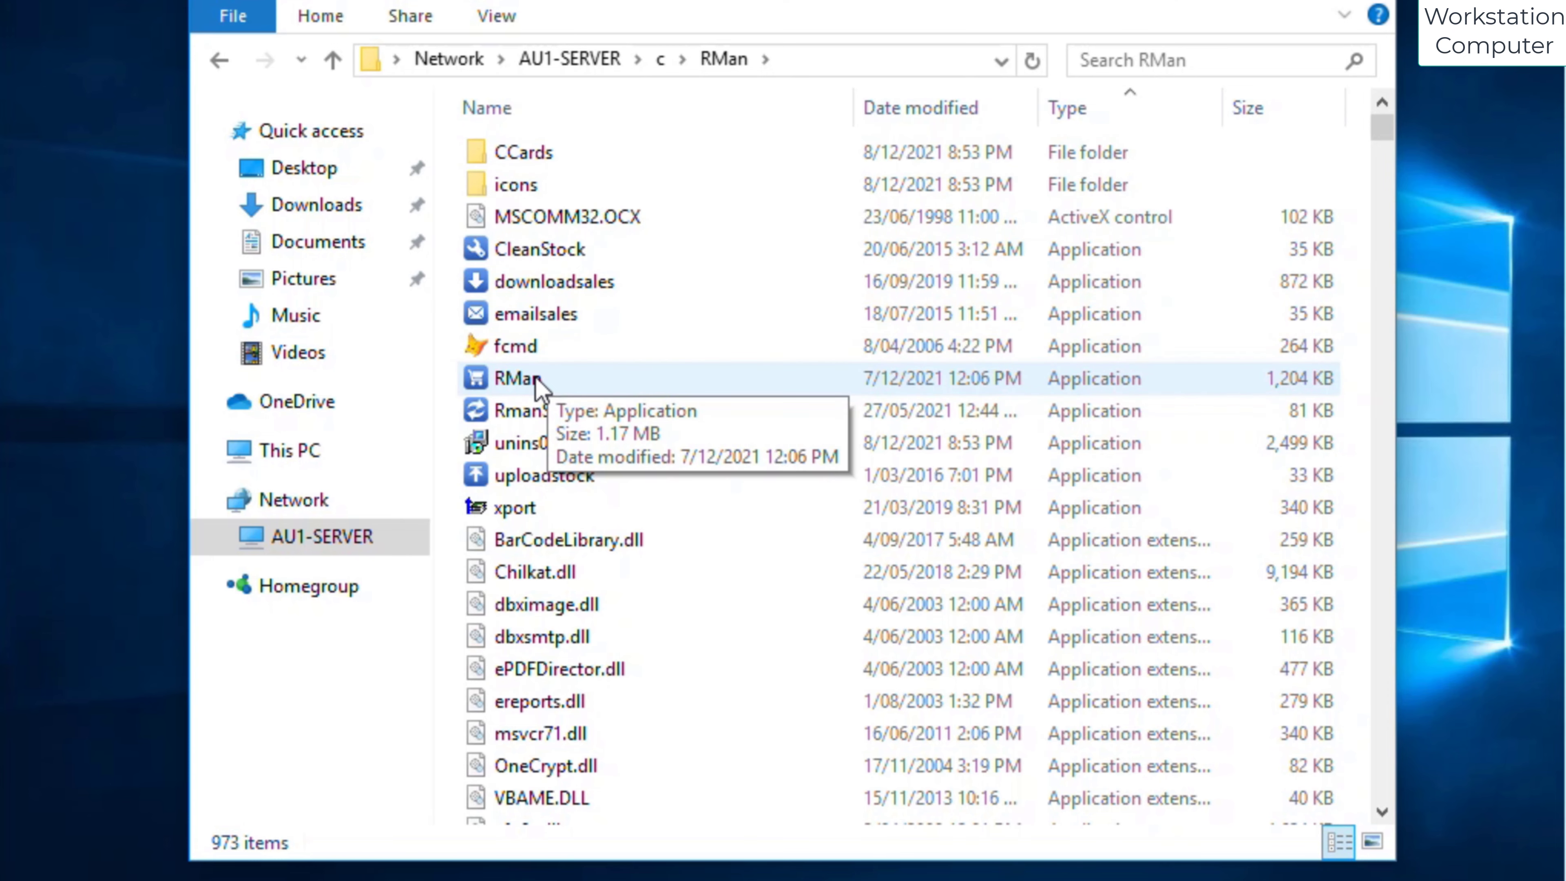
# Select the RMan application and bring up its actions to send a shortcut to the desktop.
pyautogui.click(519, 378)
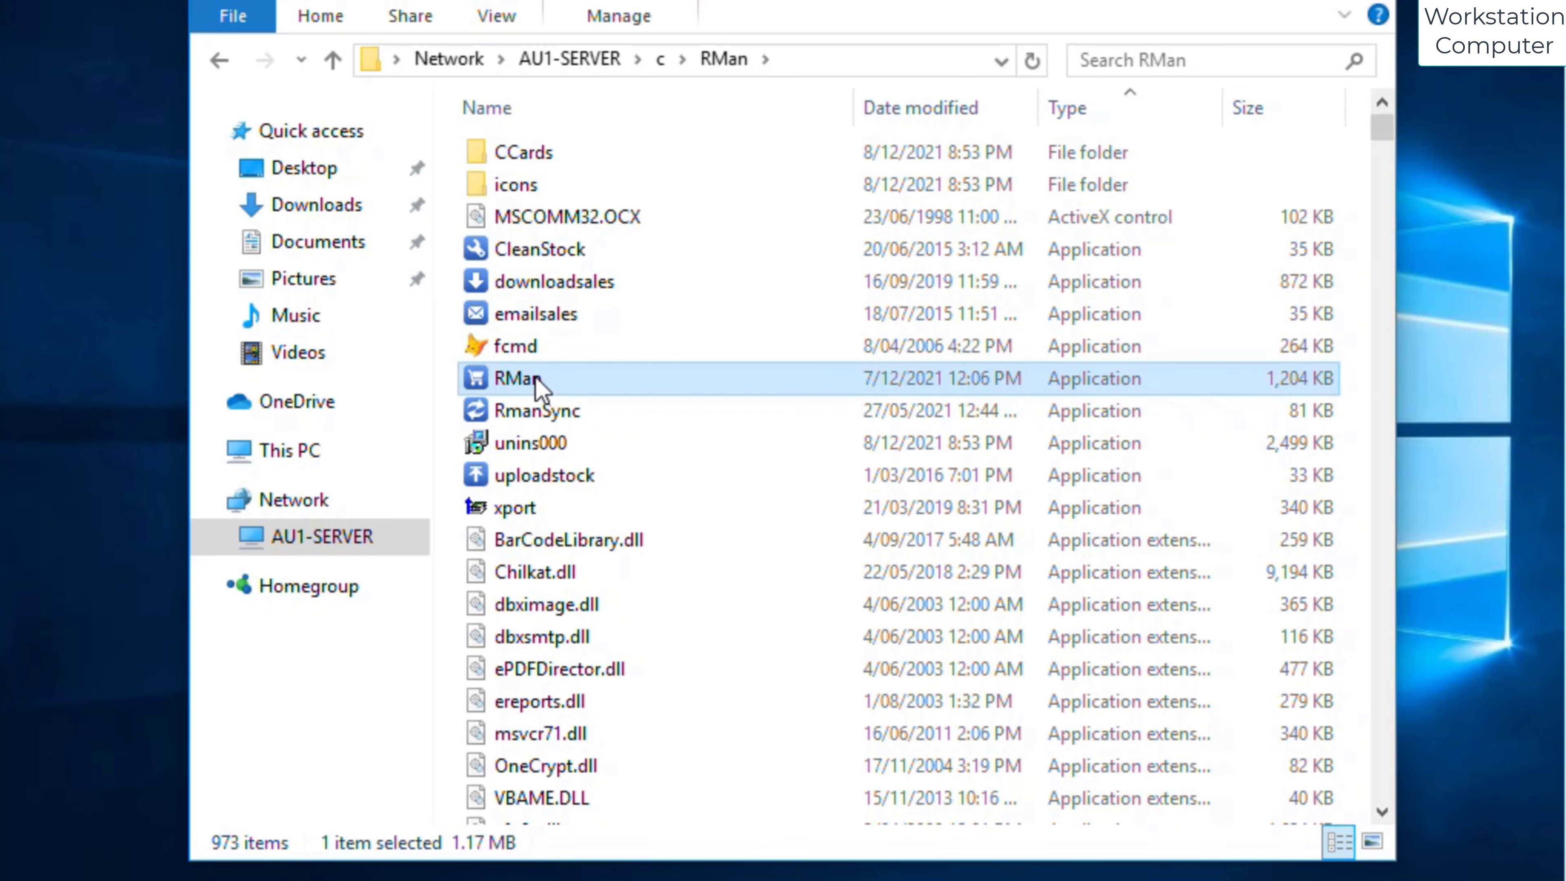
pyautogui.rightClick(519, 378)
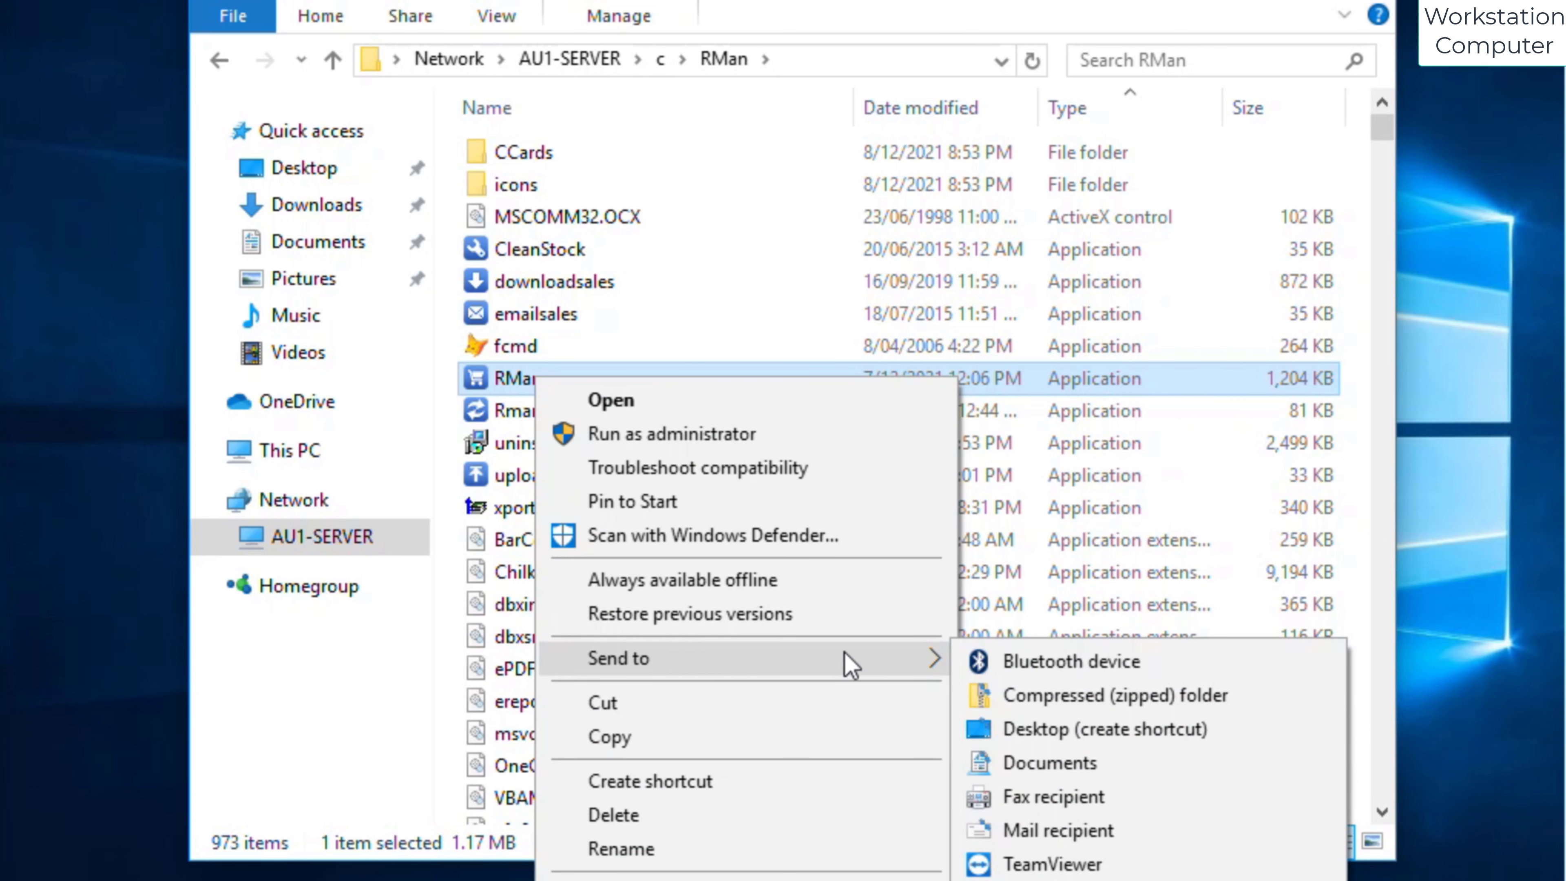
pyautogui.moveTo(1028, 743)
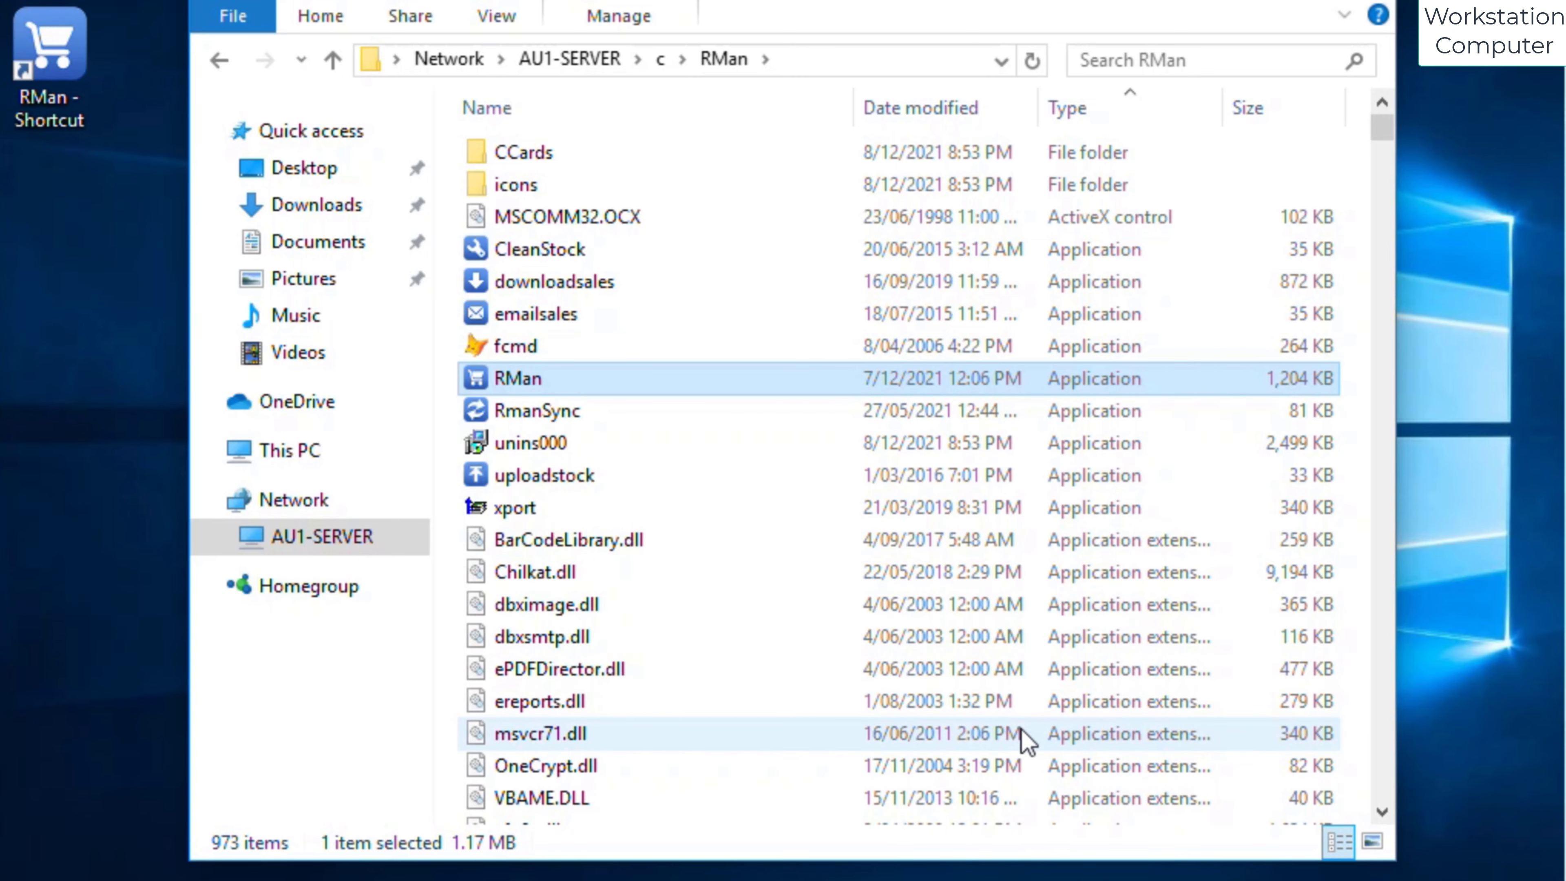
pyautogui.moveTo(1026, 719)
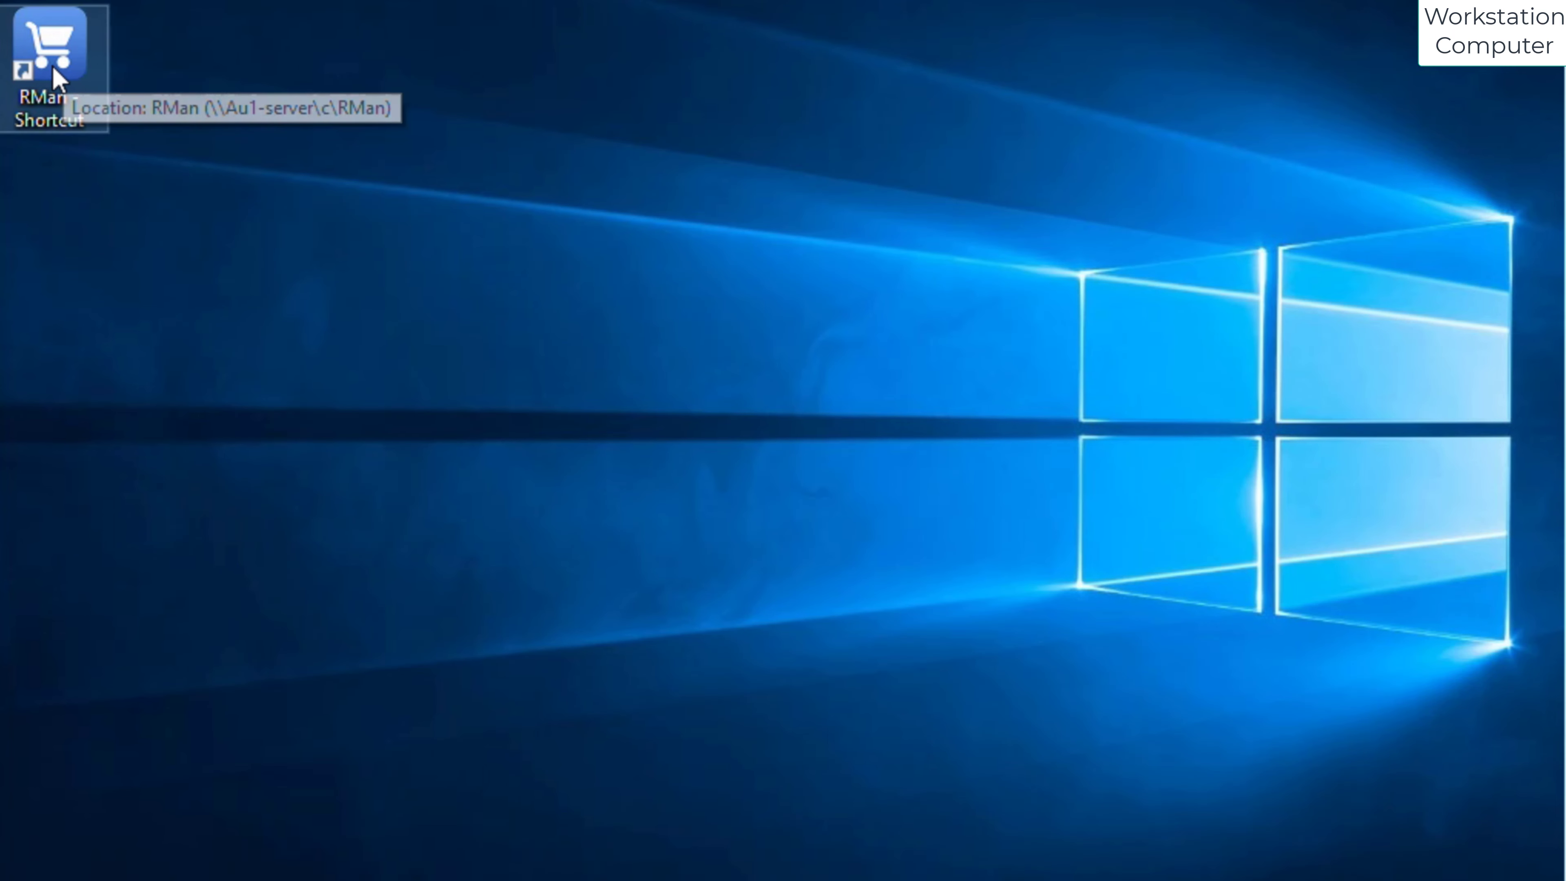
# Set the RMan desktop shortcut to Run as administrator in its Advanced properties and save.
pyautogui.rightClick(50, 60)
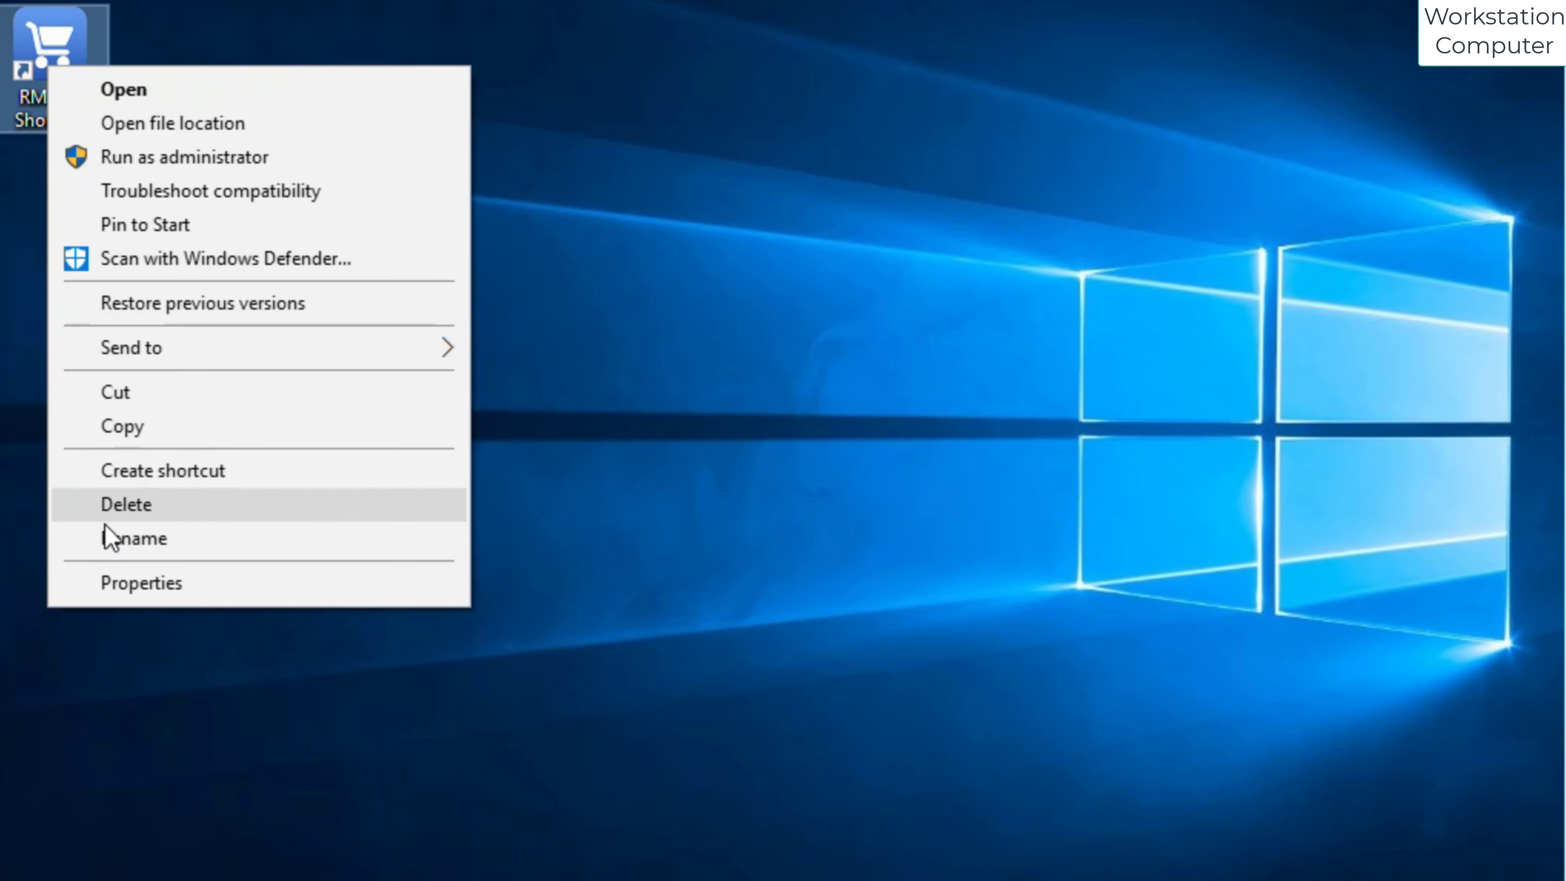
pyautogui.moveTo(141, 582)
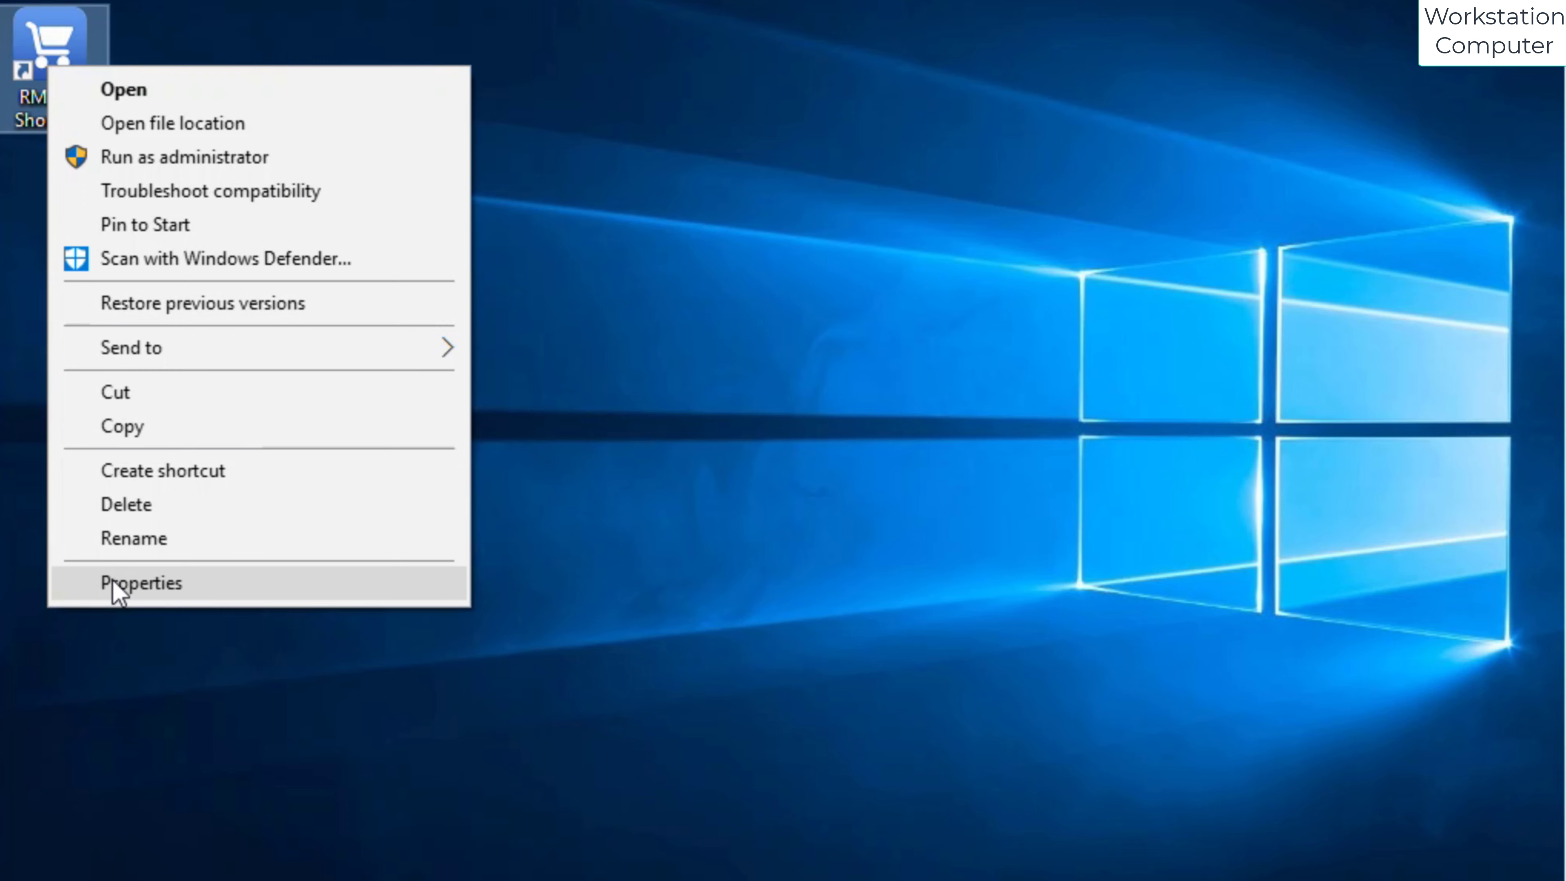
pyautogui.click(141, 582)
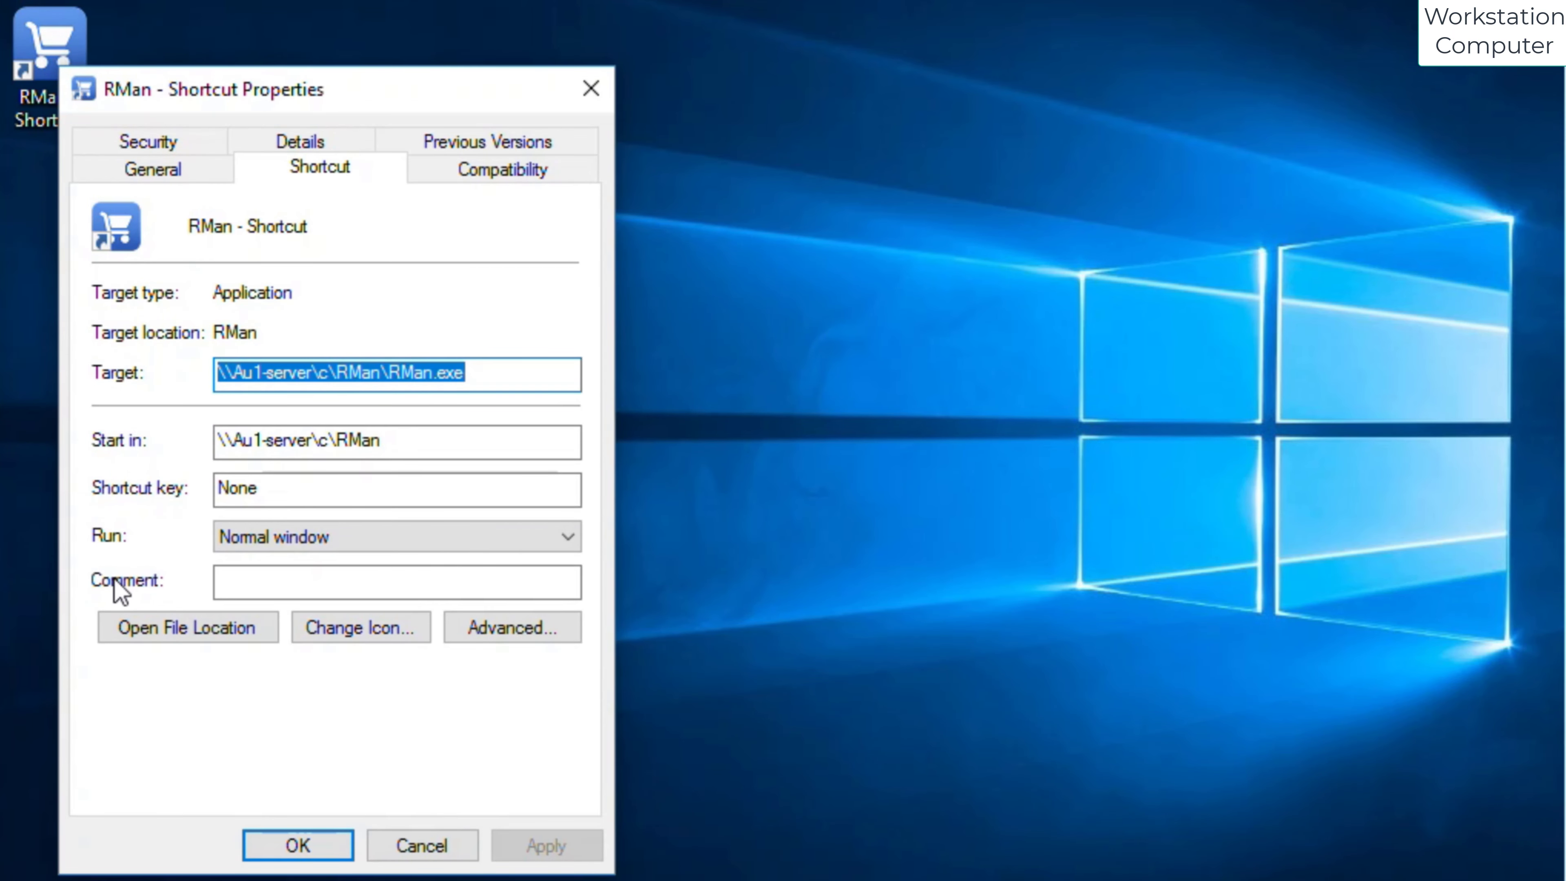
pyautogui.click(511, 627)
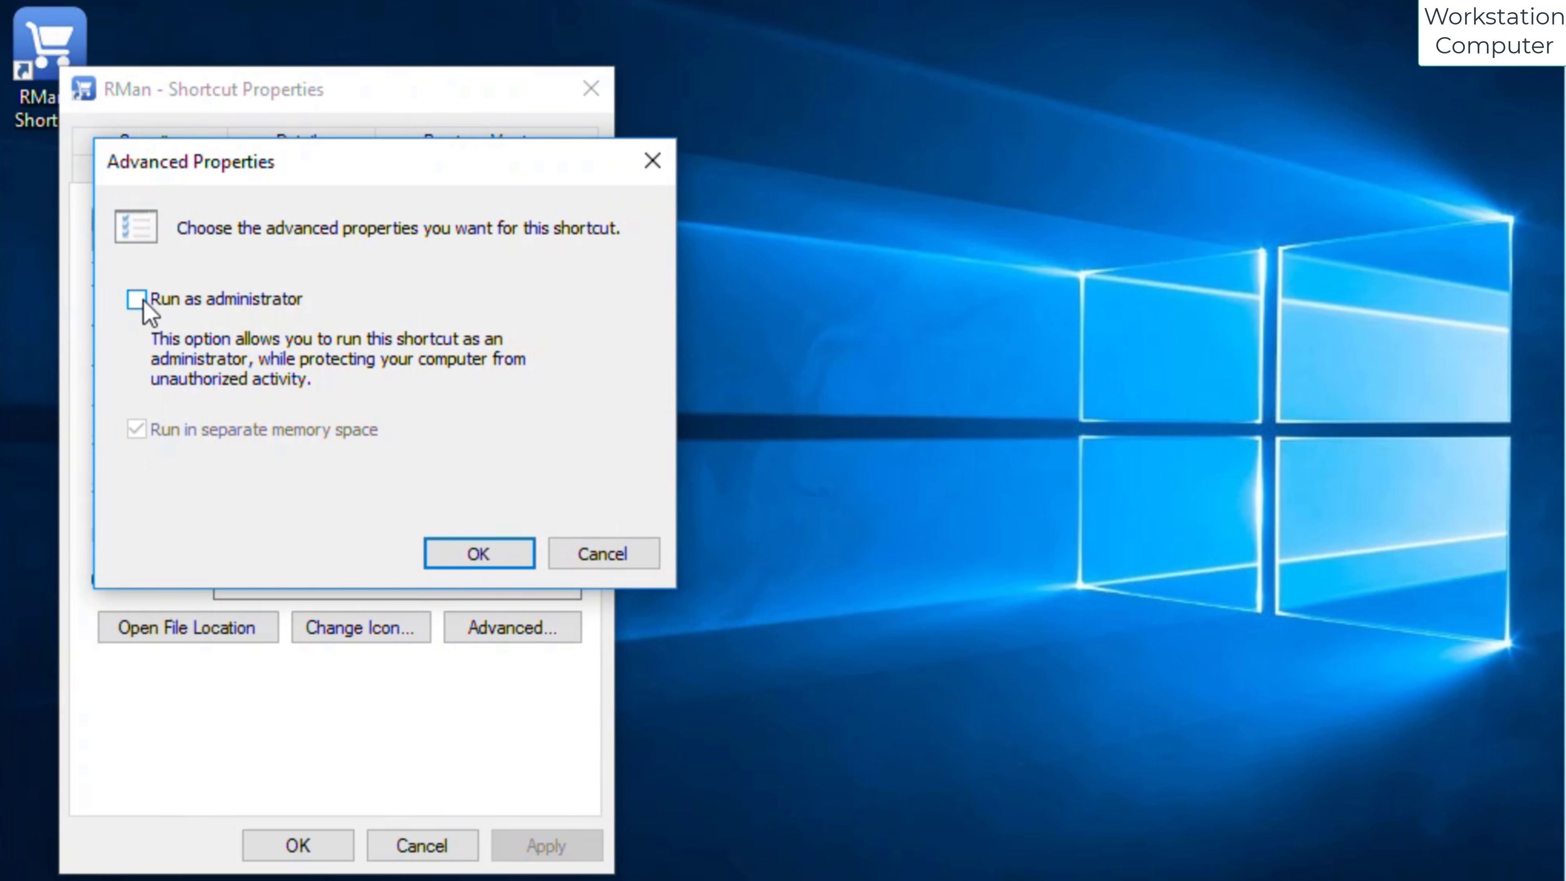
pyautogui.click(137, 298)
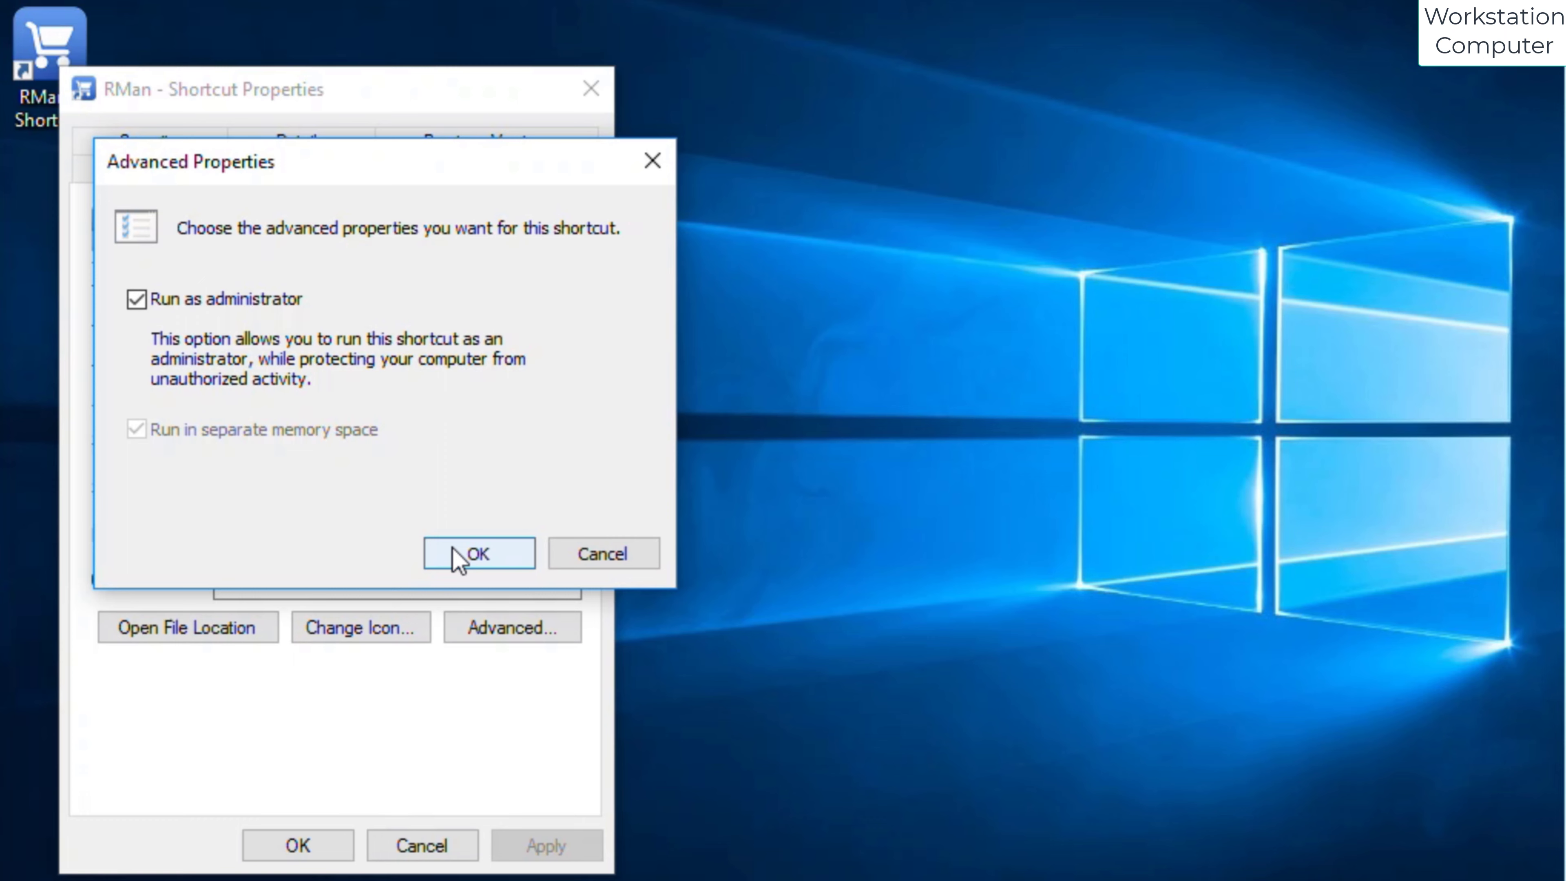
pyautogui.click(479, 552)
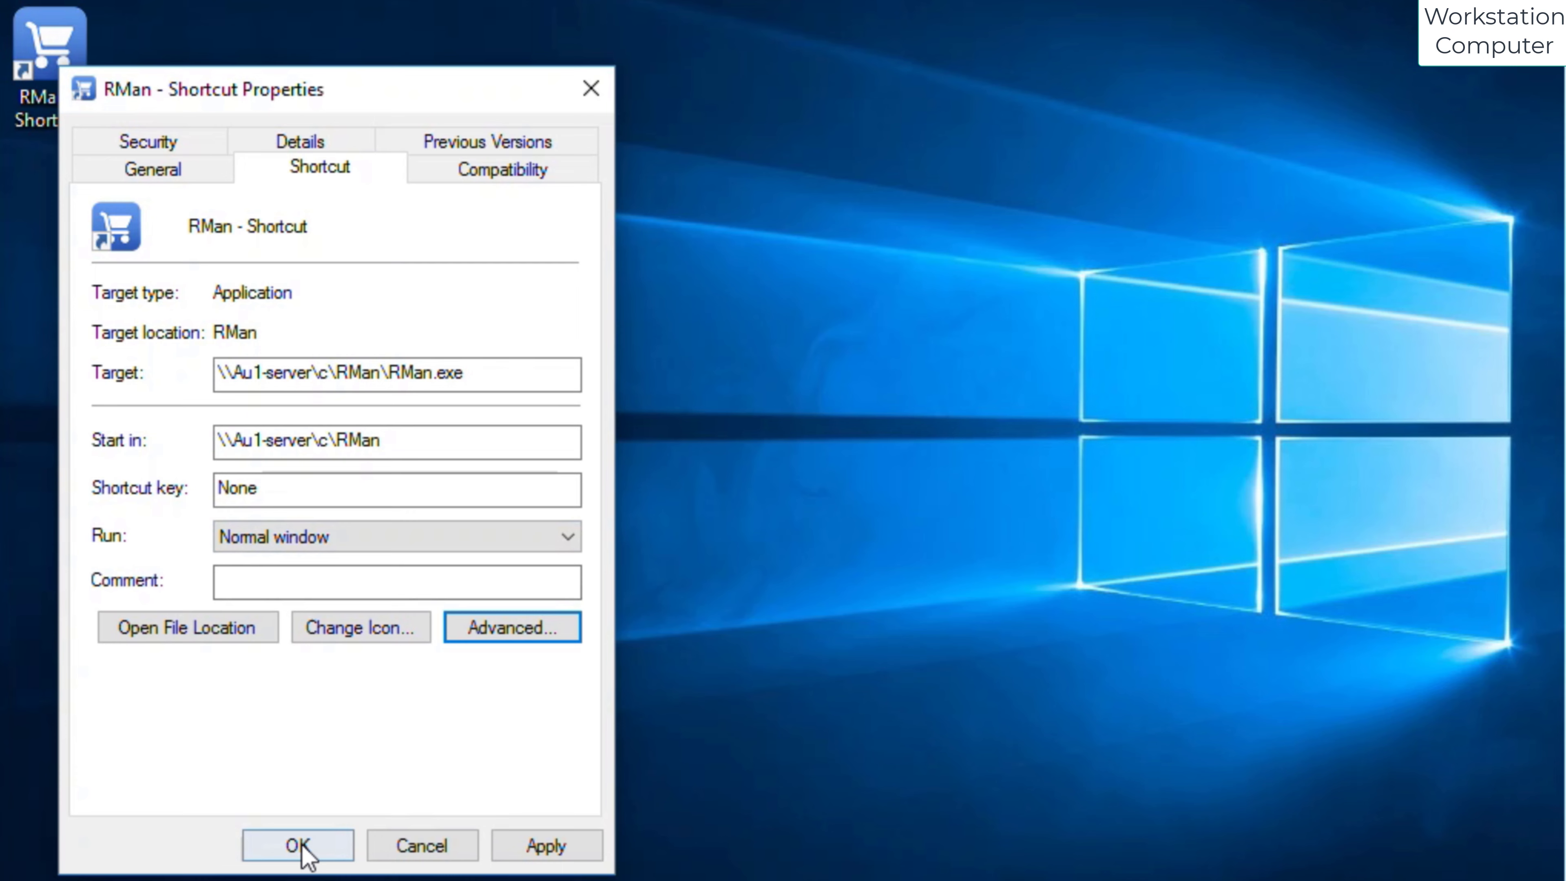
pyautogui.click(297, 845)
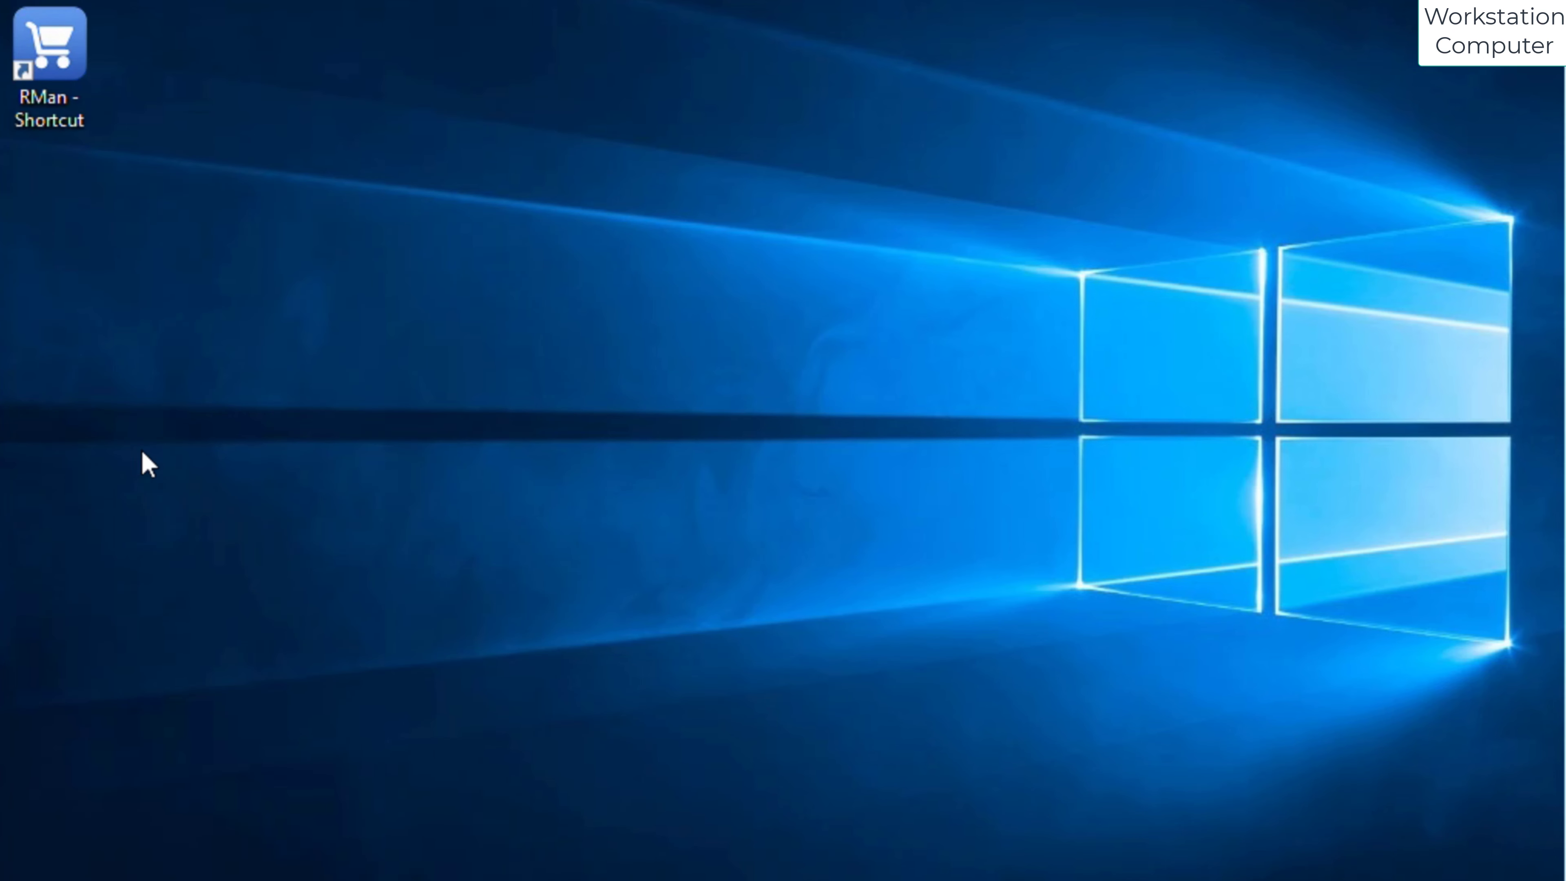
# Launch Retailman POS from the RMan shortcut, allowing UAC and continuing the trial.
pyautogui.doubleClick(48, 46)
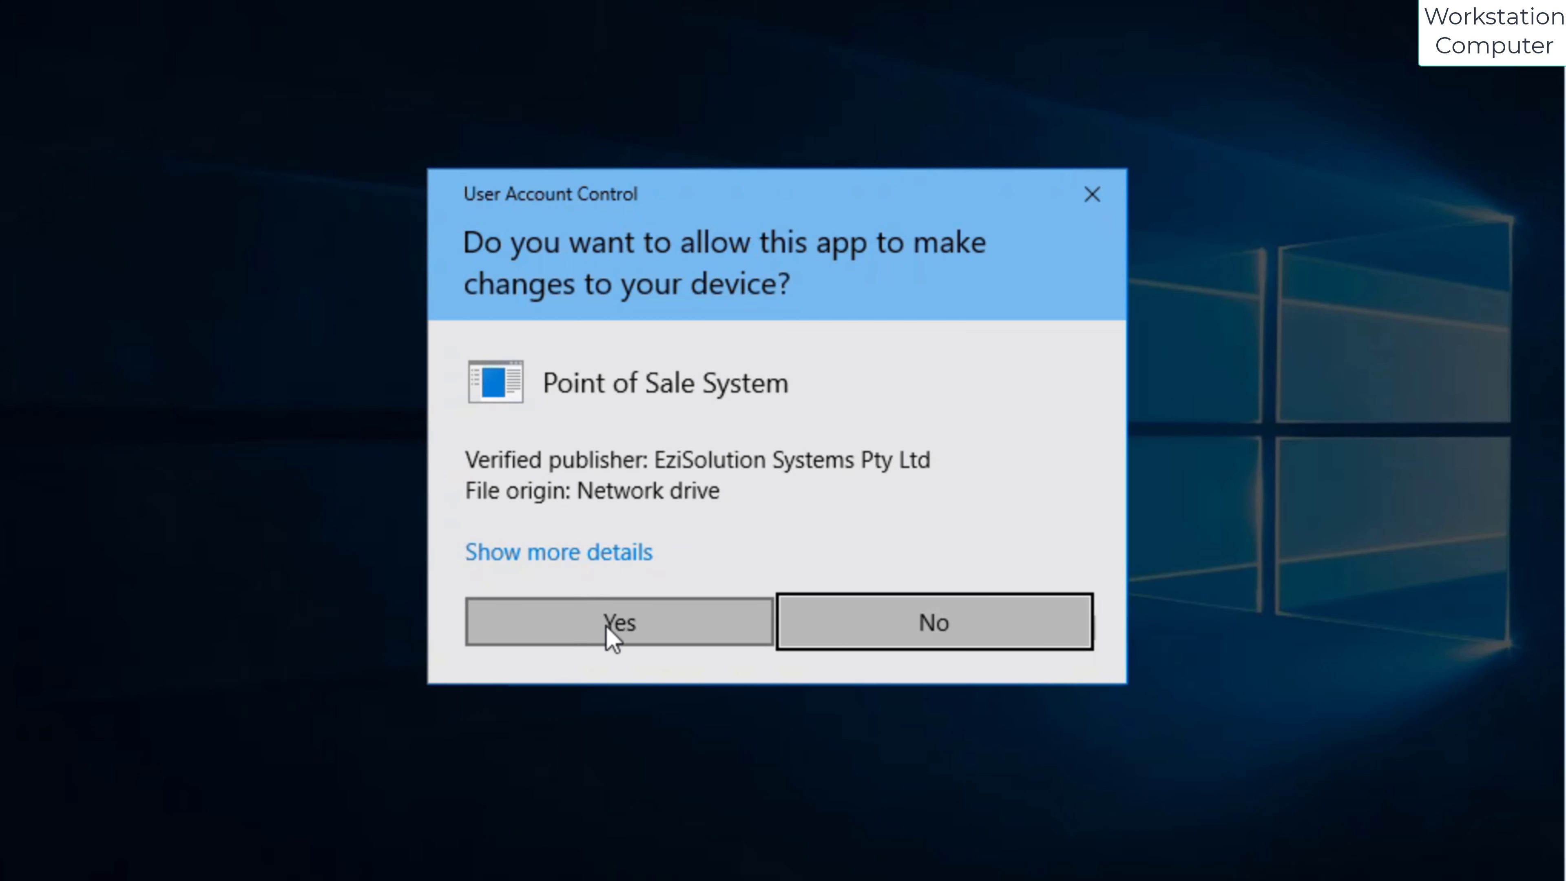
pyautogui.click(618, 621)
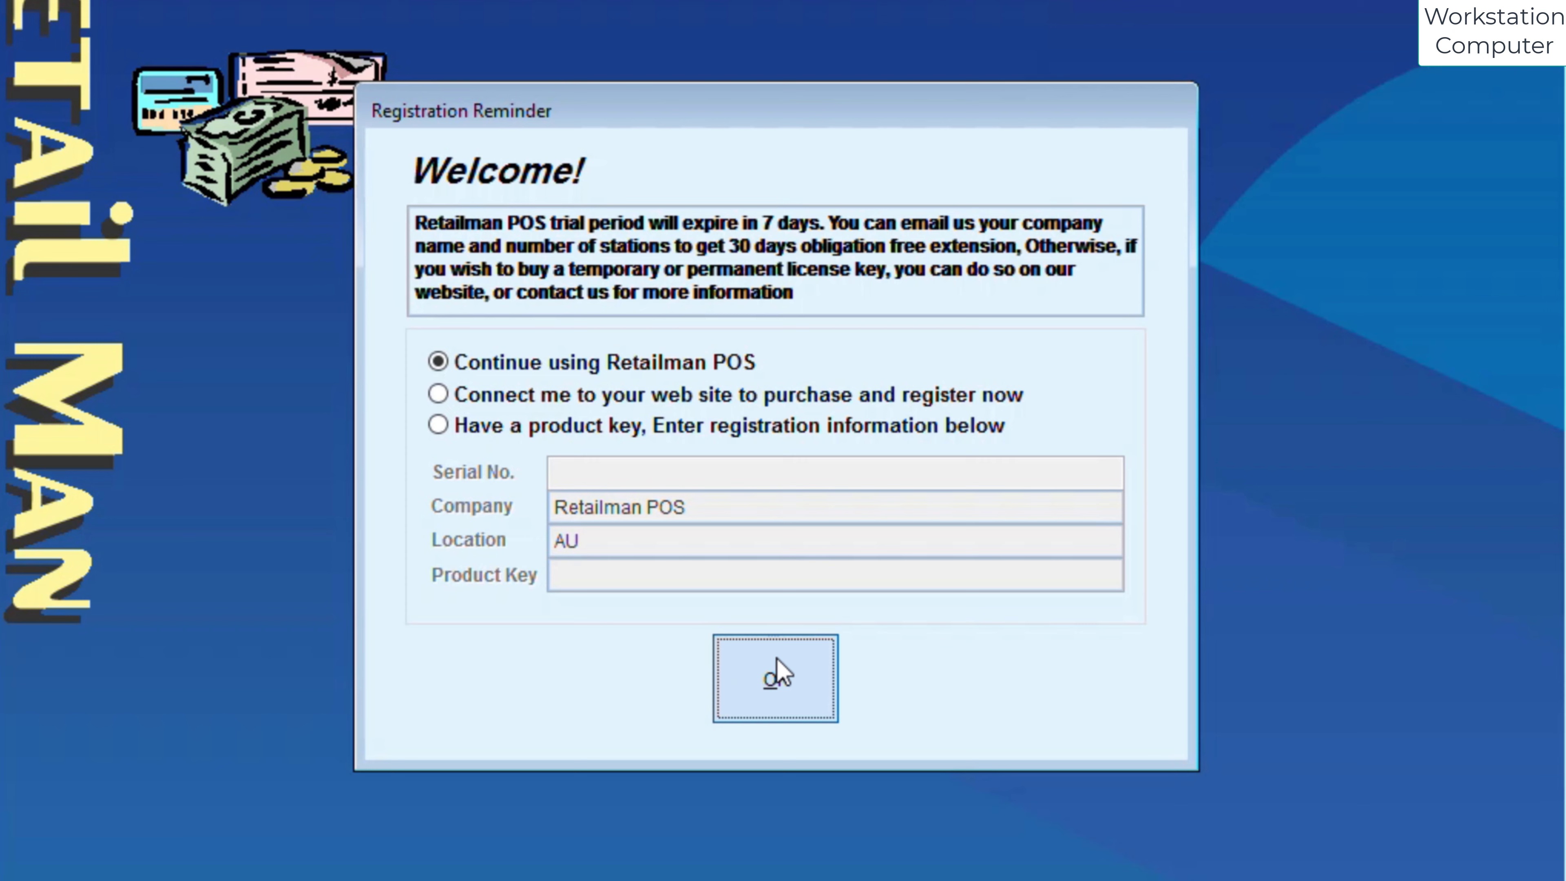
pyautogui.click(775, 678)
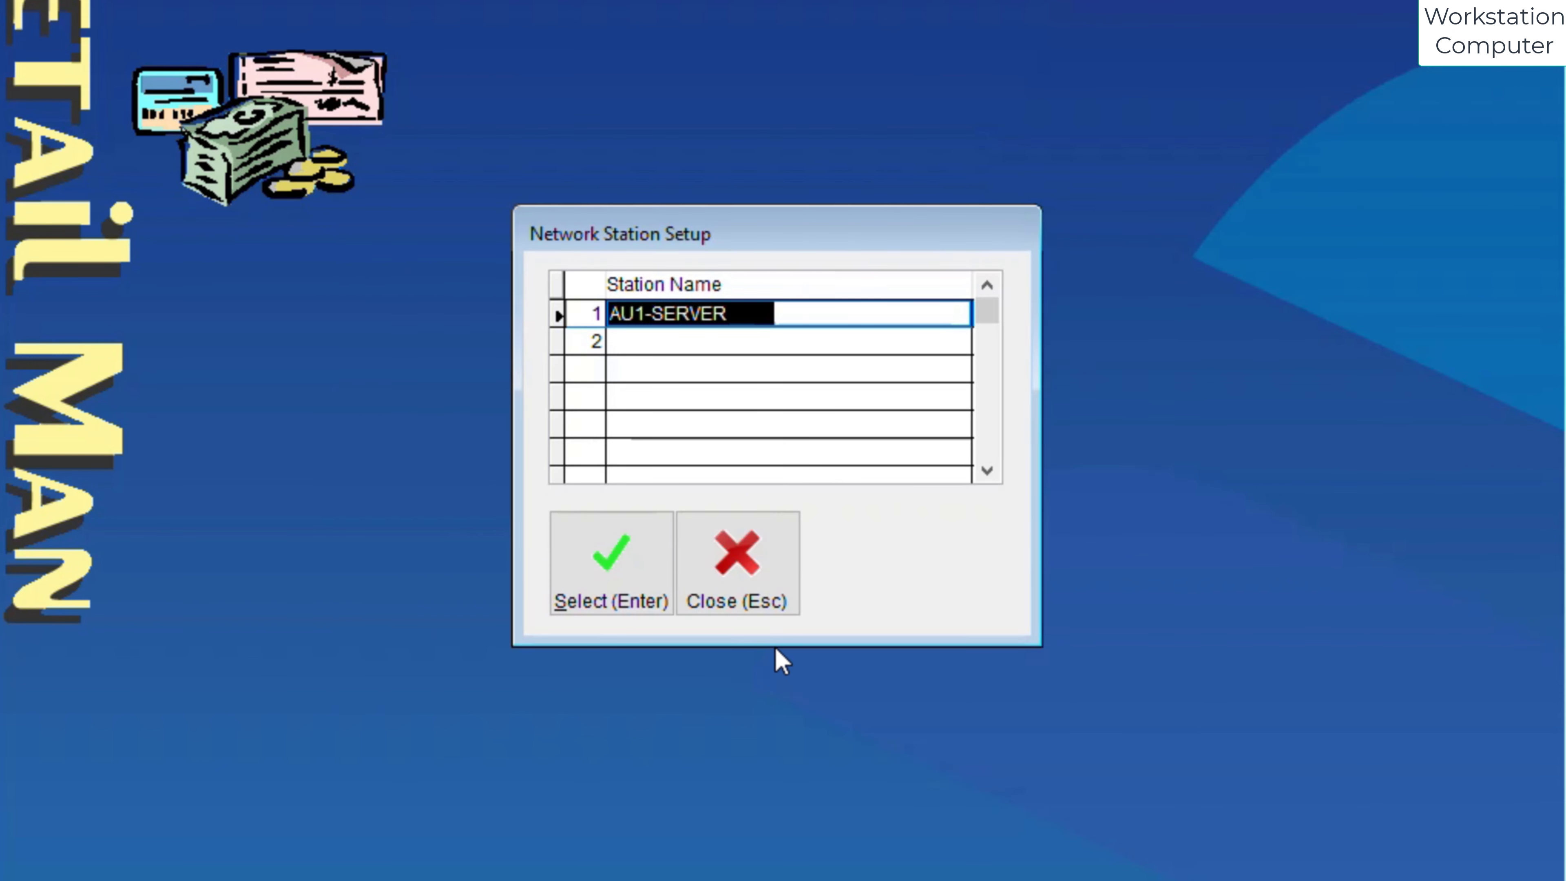
# Select network station 2 for this workstation in Network Station Setup.
pyautogui.click(789, 341)
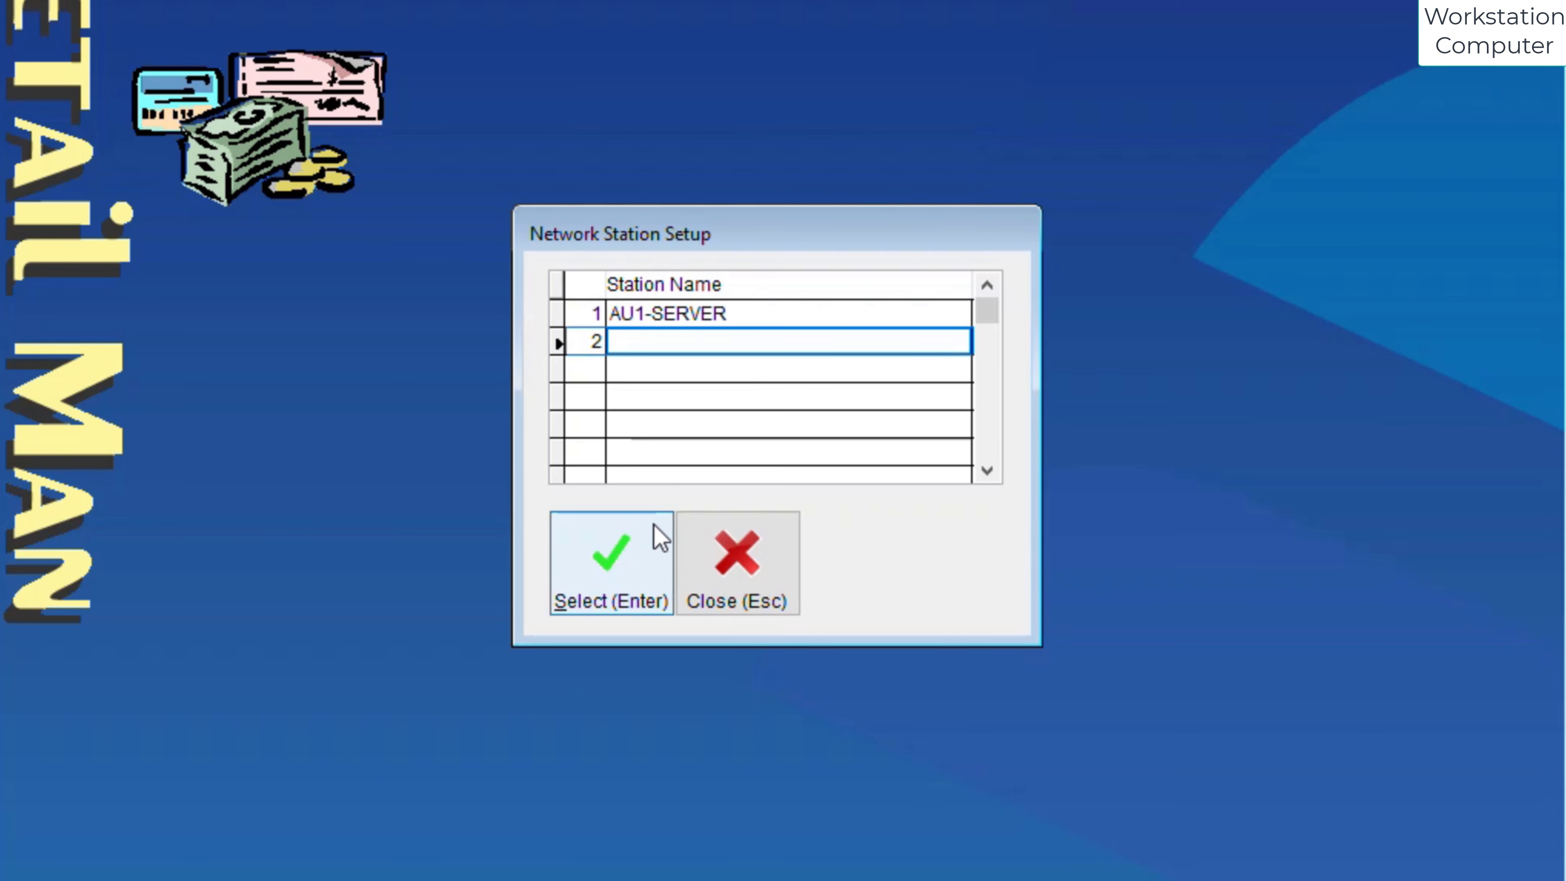
pyautogui.click(738, 562)
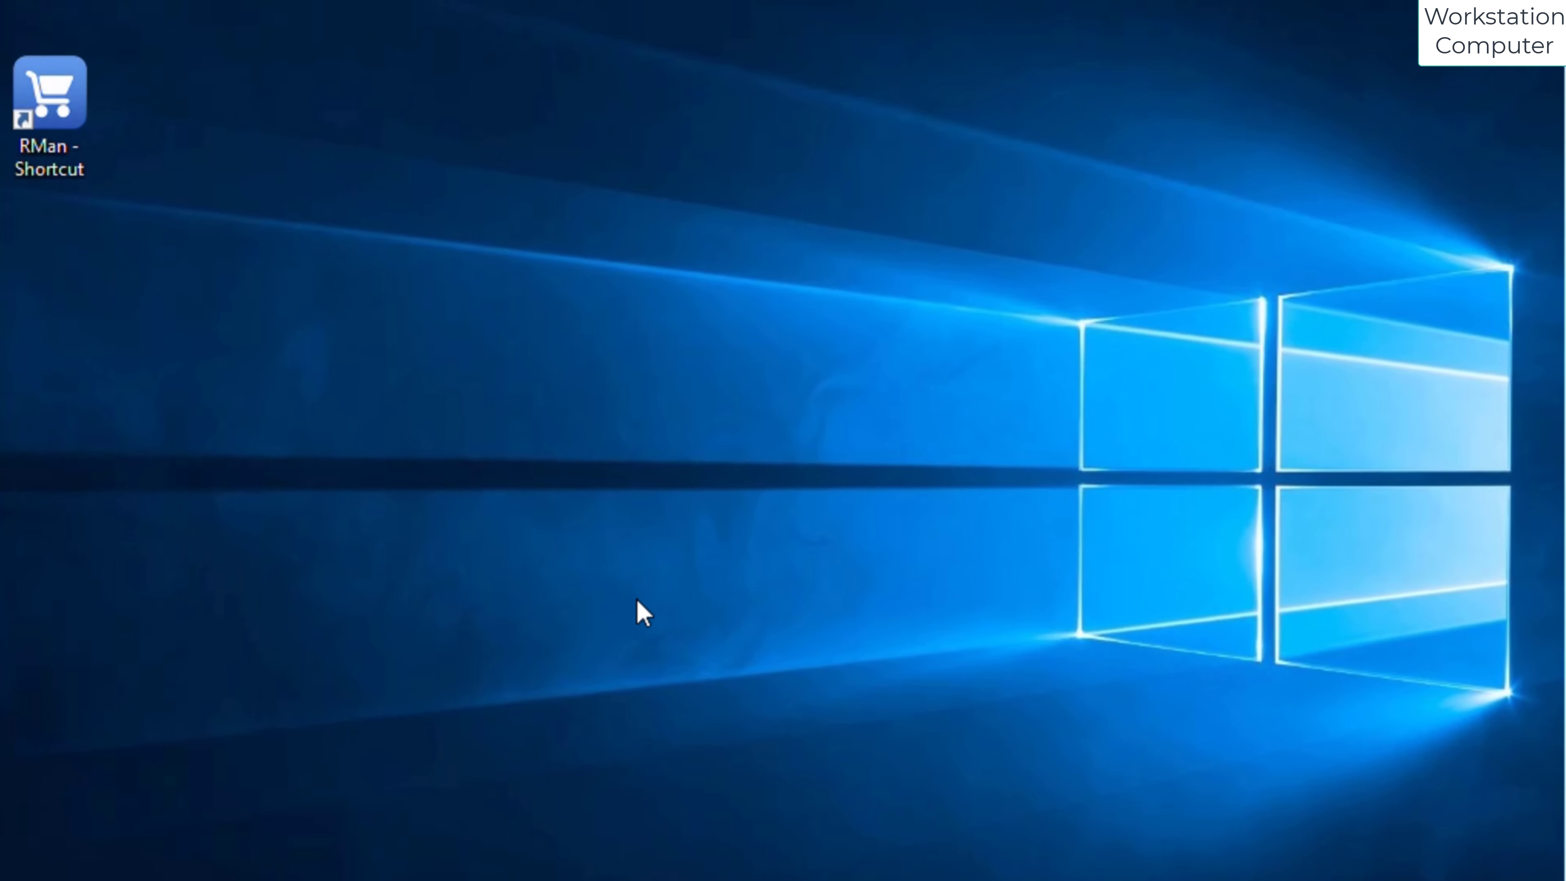
# Open the Retailman POS main workspace as Master User on Stn#2 of 2 from \\AU1-SERVER\C\RMAN.
pyautogui.doubleClick(49, 89)
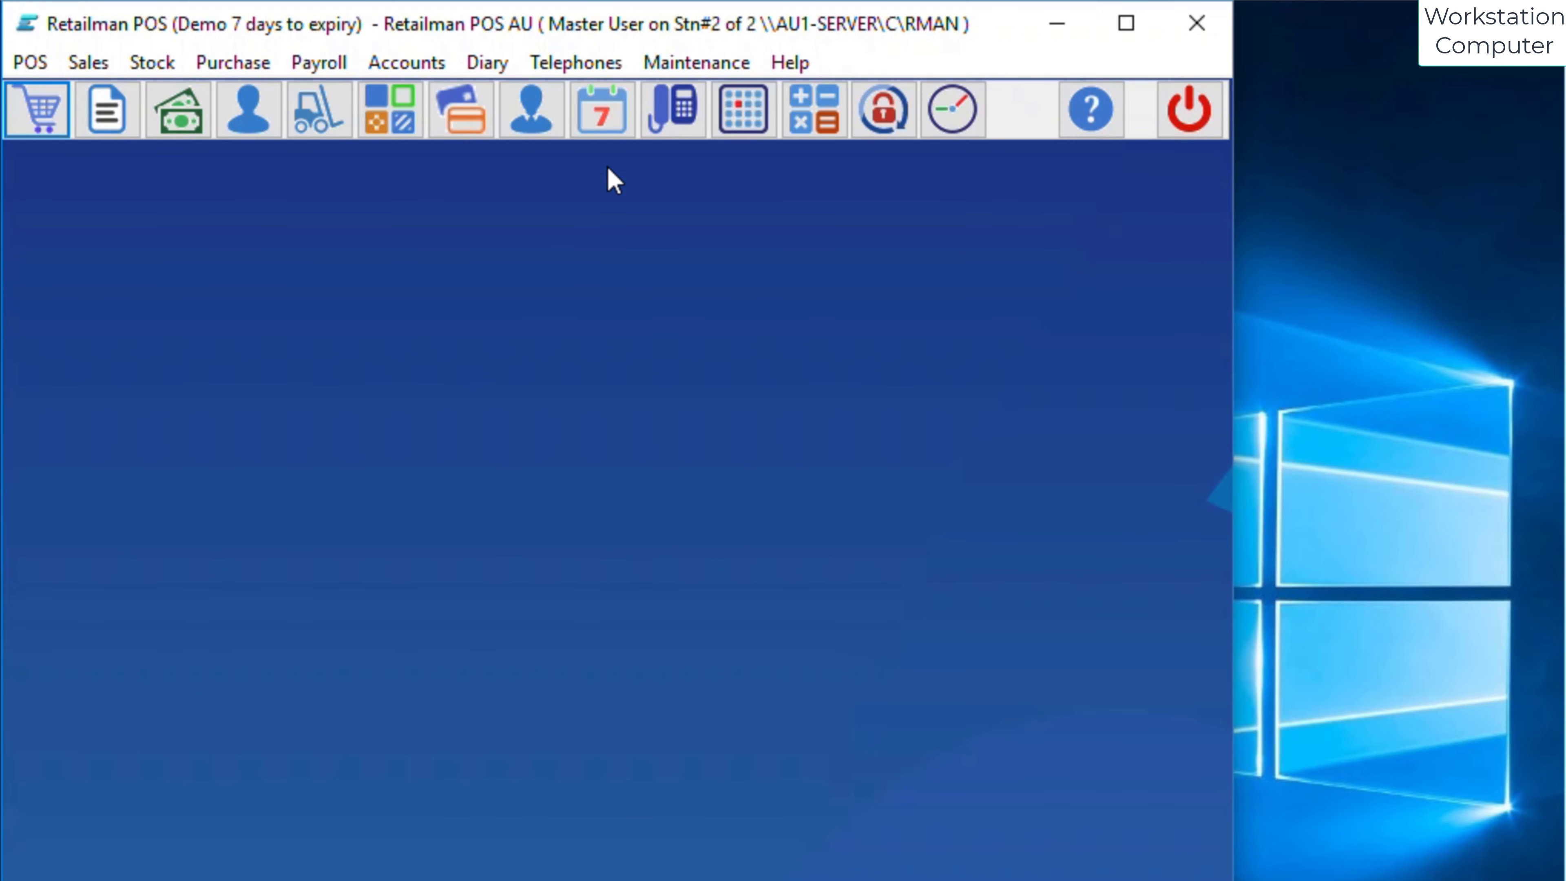
pyautogui.moveTo(755, 47)
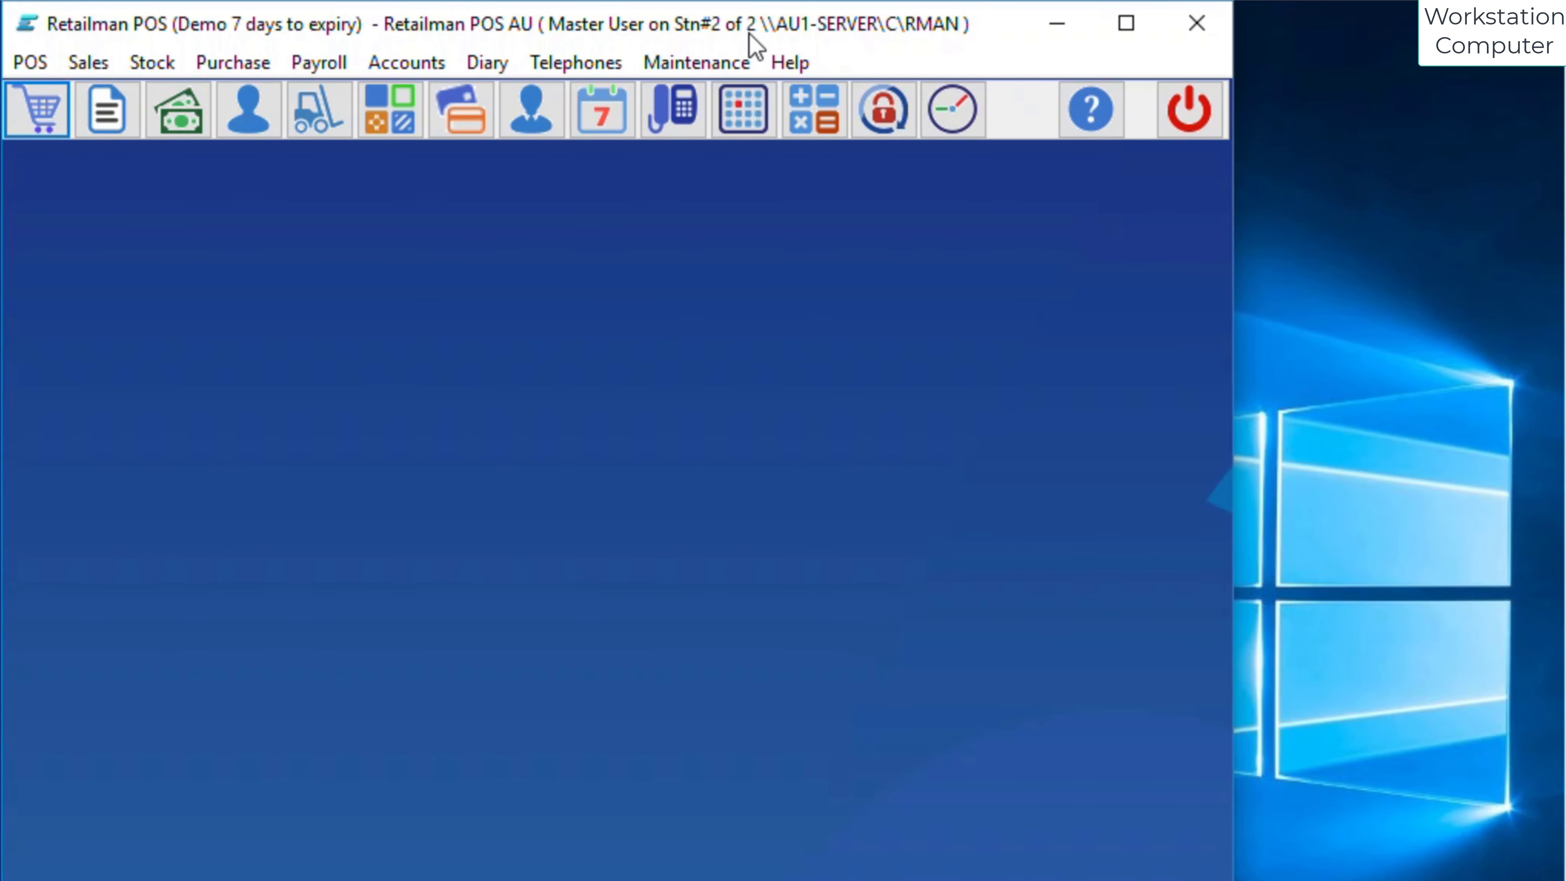
pyautogui.moveTo(551, 36)
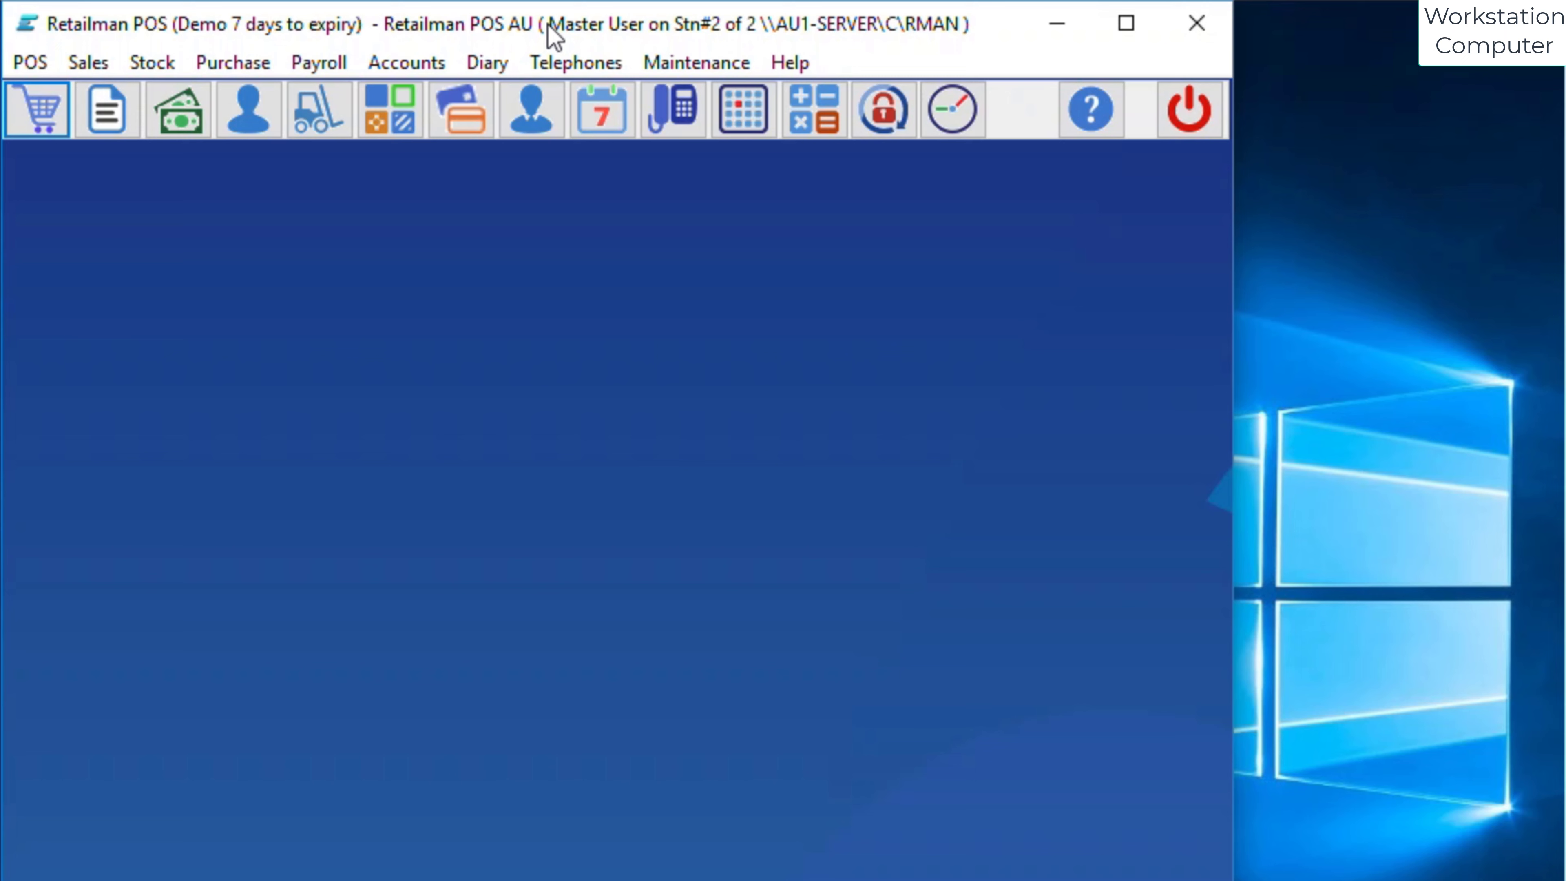
pyautogui.moveTo(387, 549)
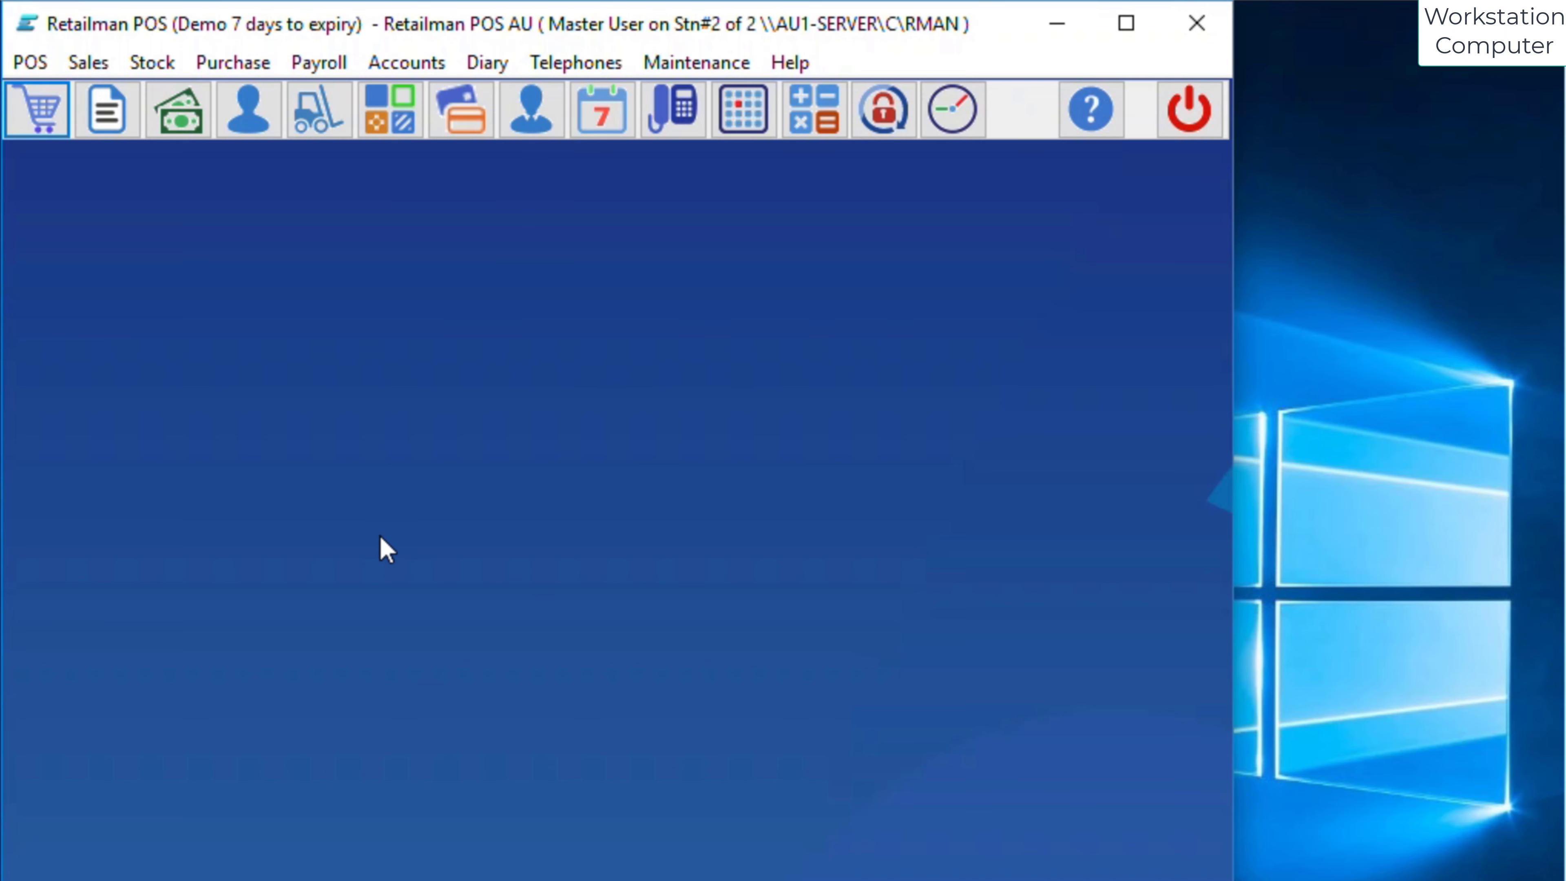